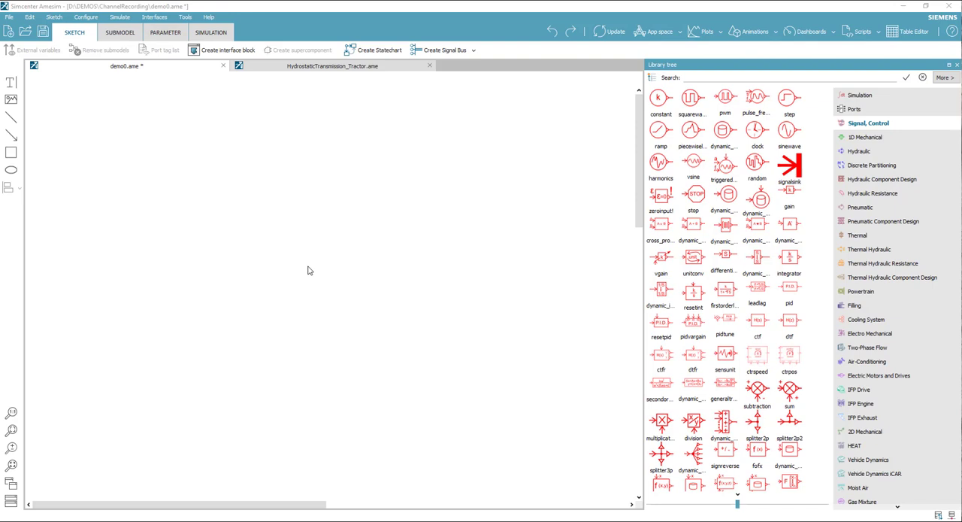
mouse_move(335, 264)
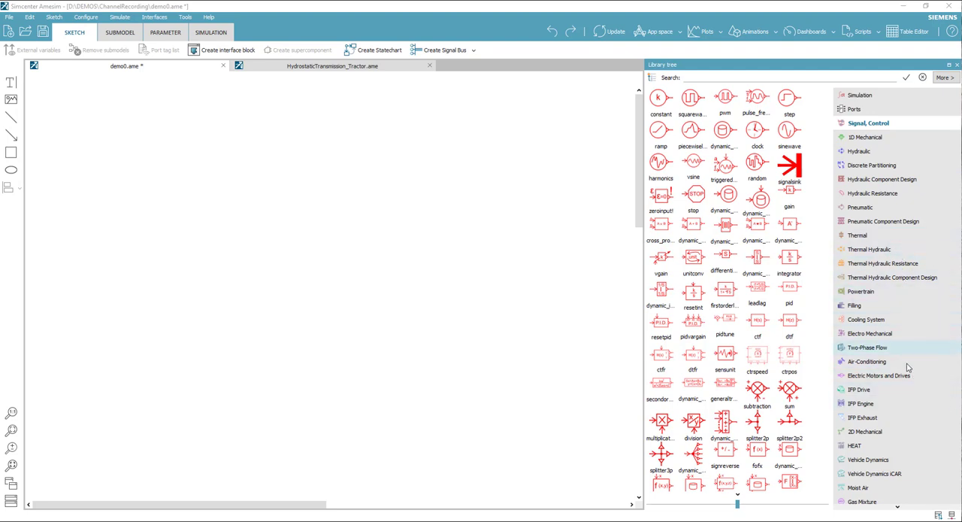
- Trim the library path list to the needed libraries and show the Hydraulic components
scroll("down", 3)
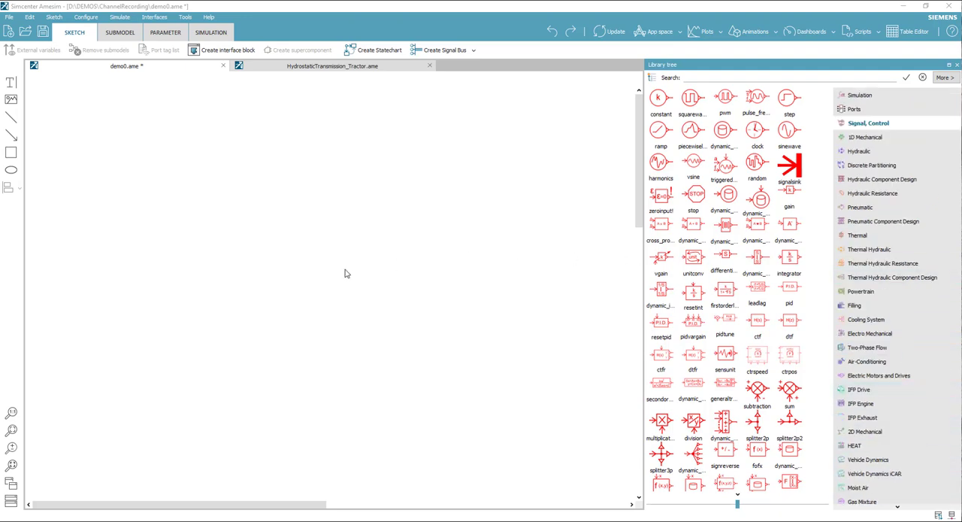
left_click(54, 17)
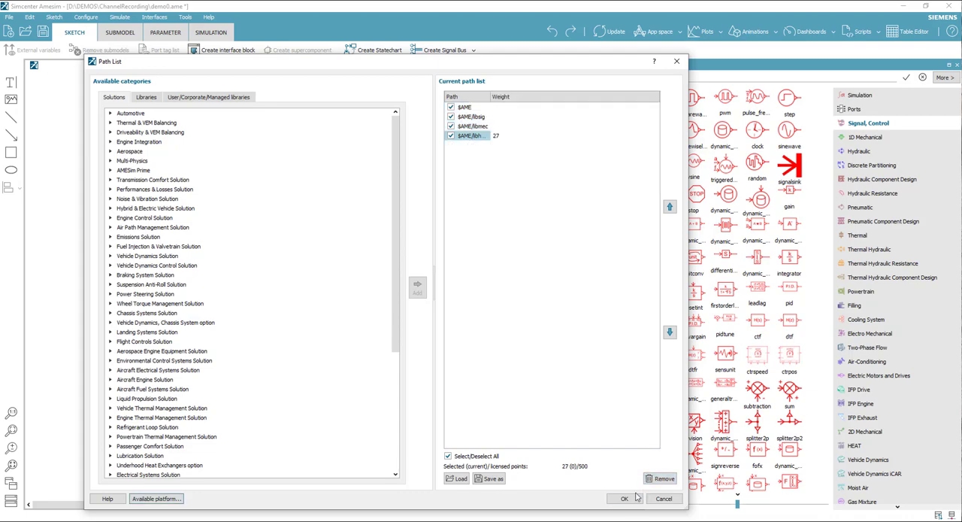
left_click(622, 498)
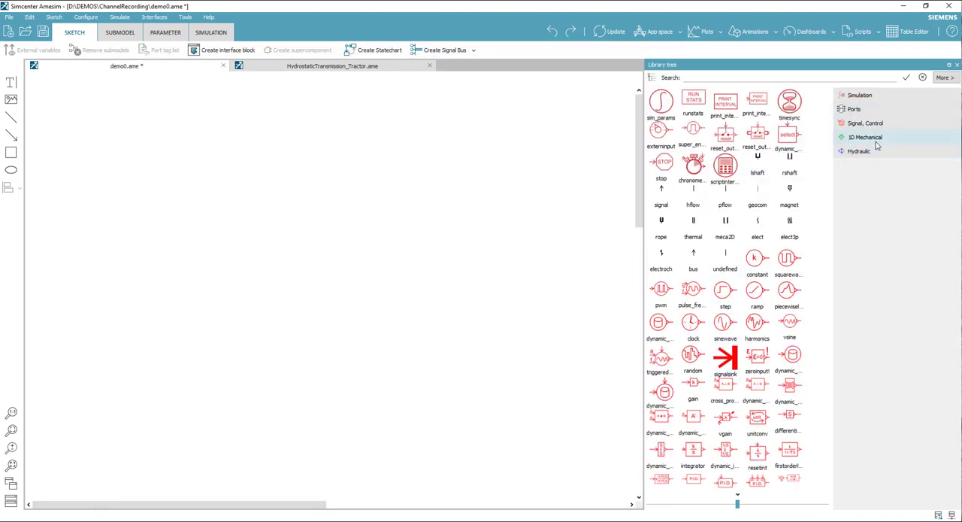
mouse_move(872, 134)
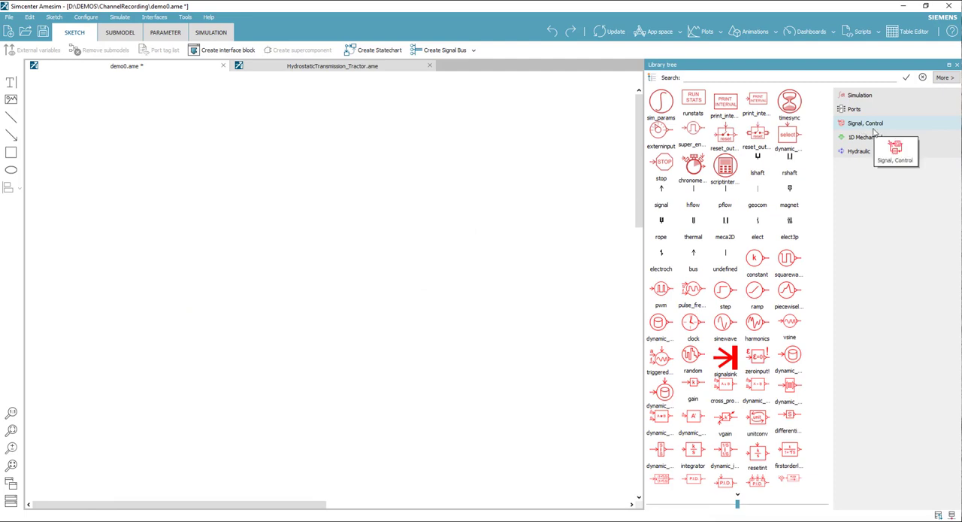
left_click(860, 150)
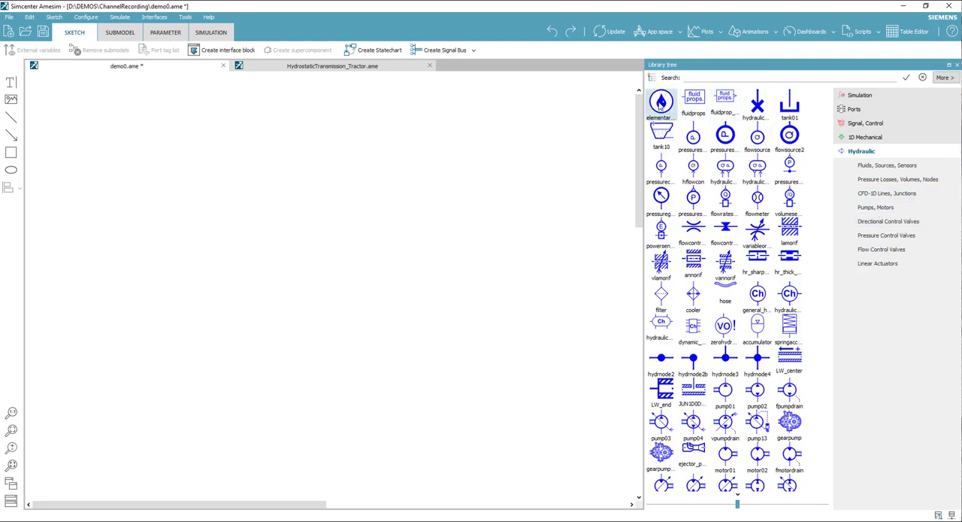
- Place the fluid properties icon and a hydraulic pump, then browse to pressure control valves
left_click_drag(661, 102, 127, 108)
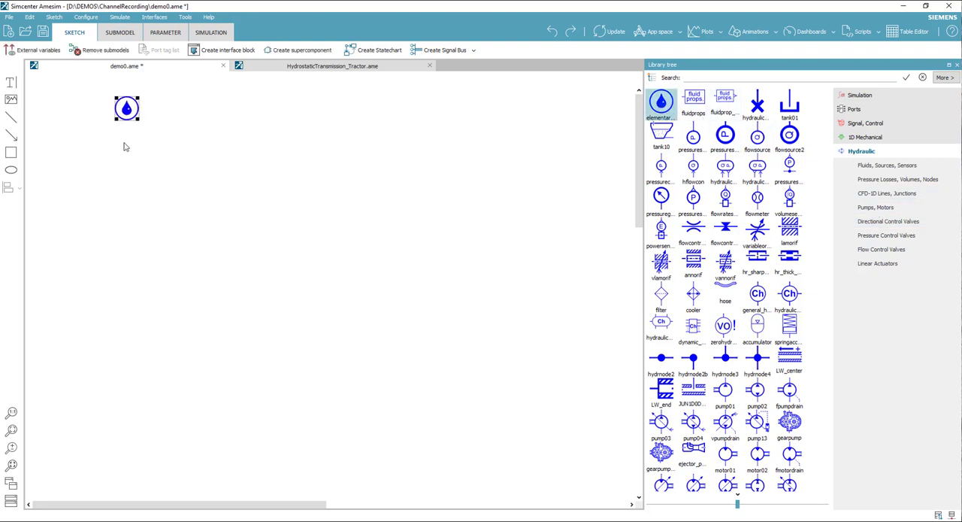
left_click(154, 200)
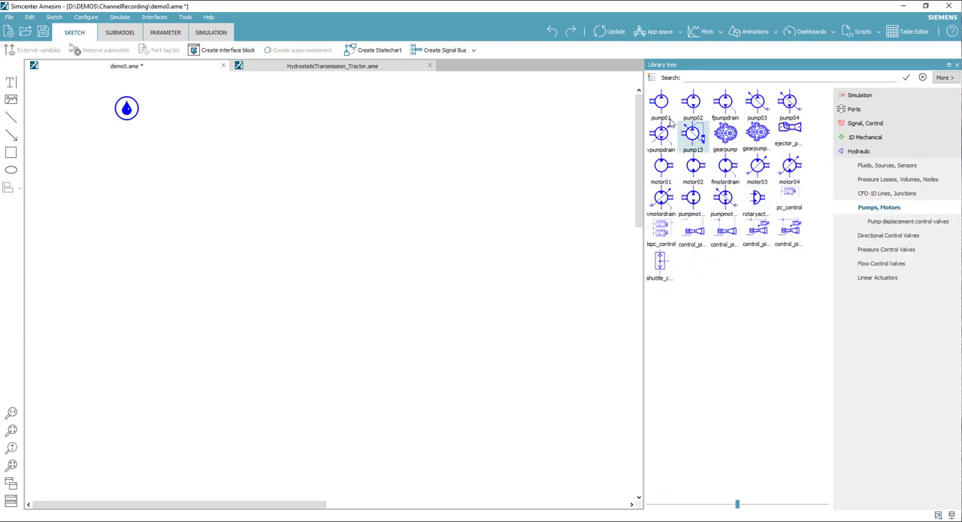
left_click_drag(661, 103, 162, 194)
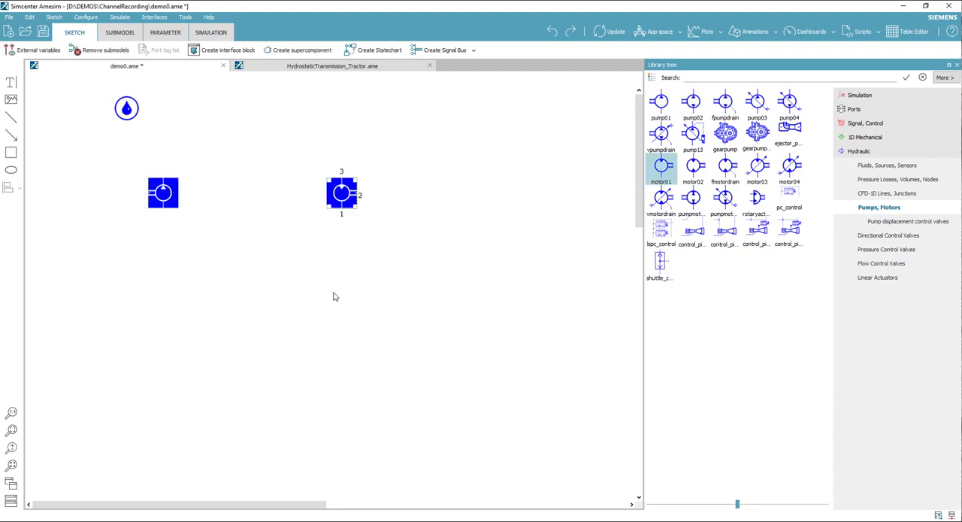
mouse_move(902, 218)
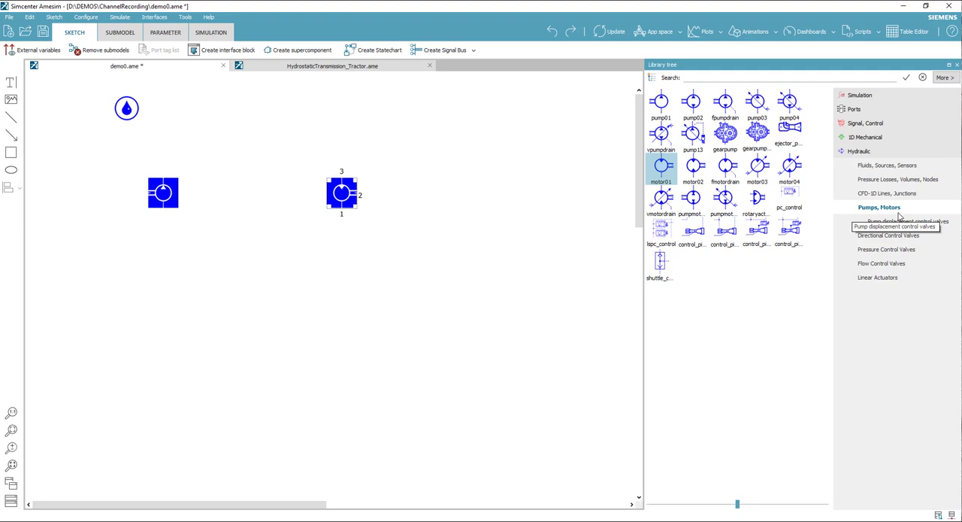
left_click(887, 250)
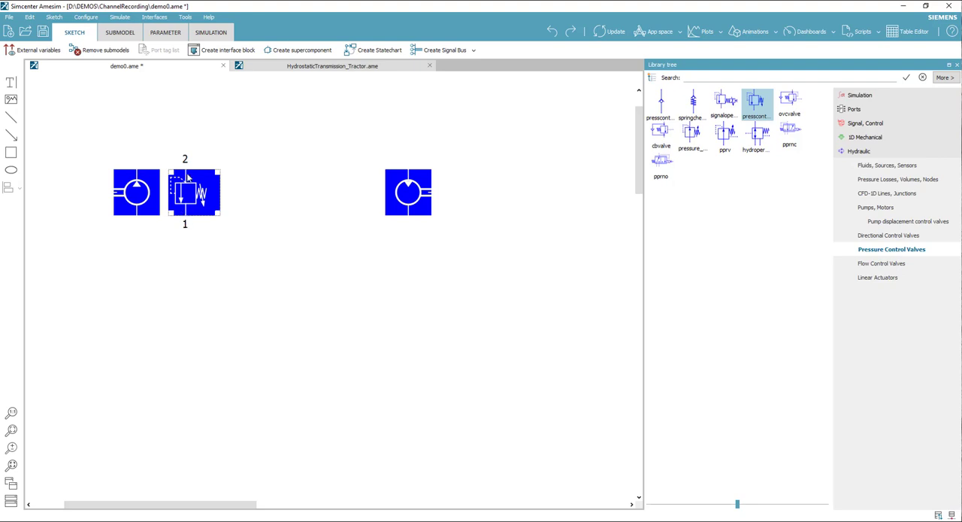
mouse_move(171, 165)
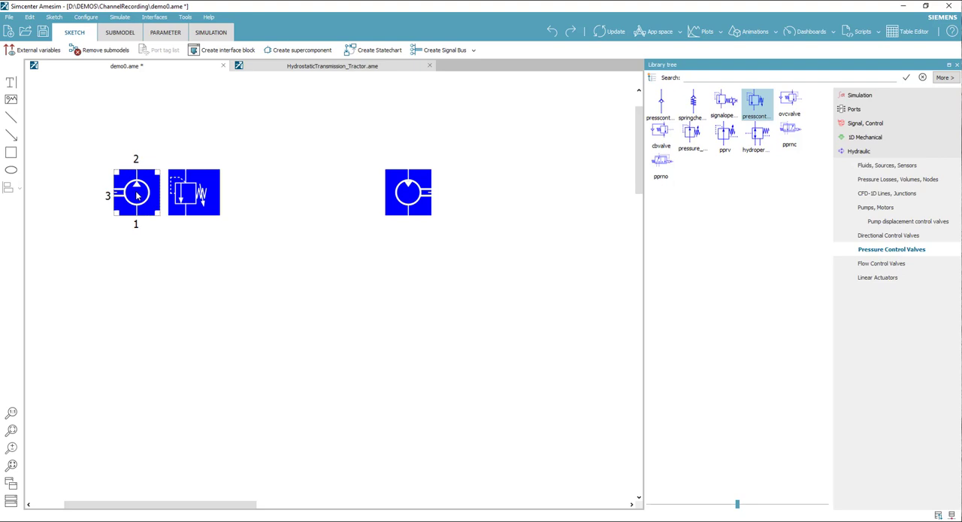
mouse_move(166, 306)
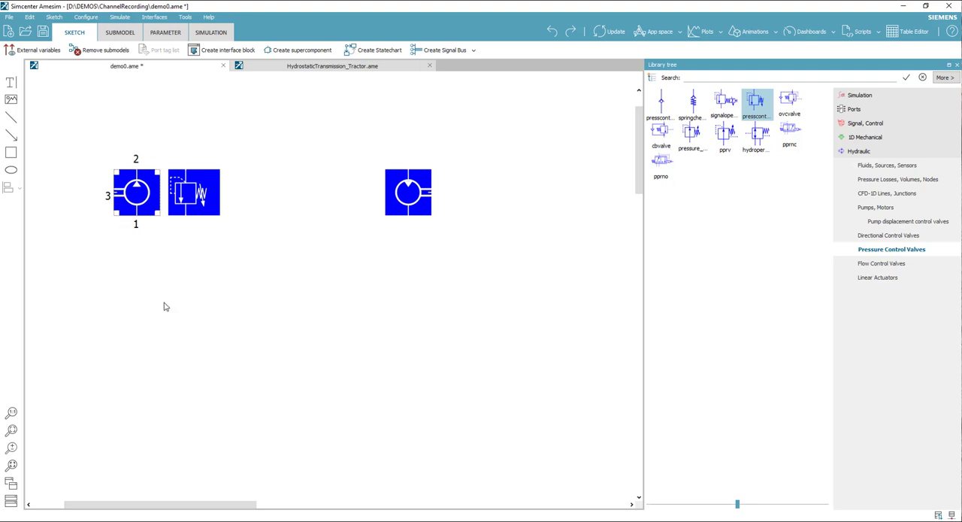
mouse_move(348, 291)
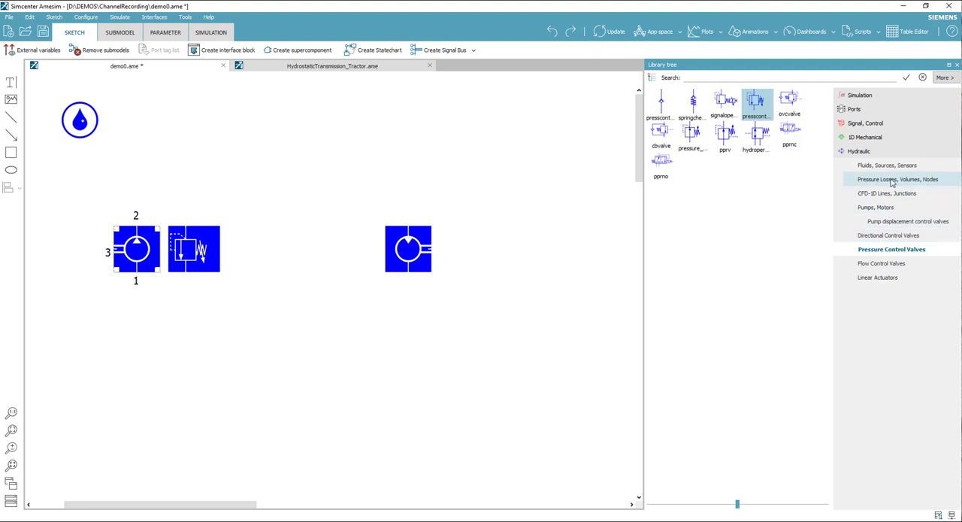
- Show the Fluids, Sources, Sensors components to fetch a tank for the relief valve
left_click(897, 179)
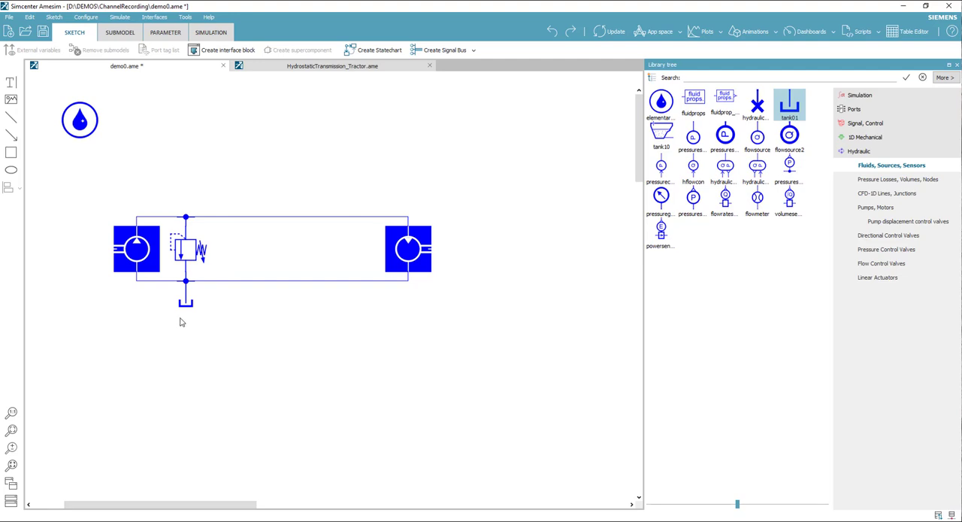
mouse_move(166, 330)
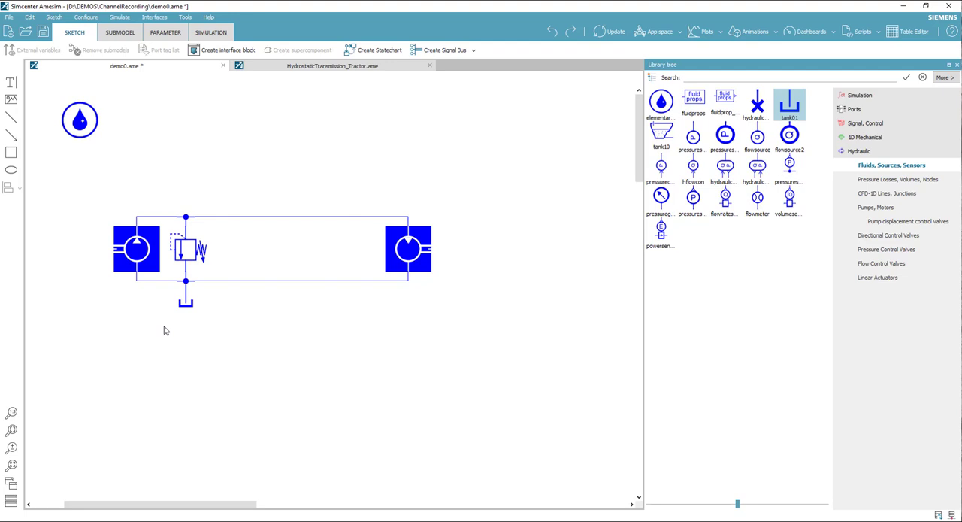
mouse_move(114, 252)
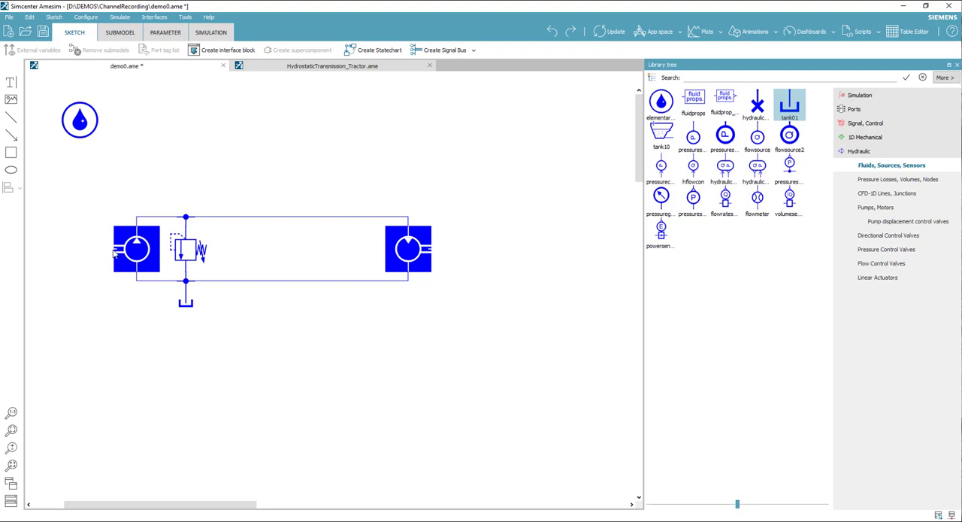
mouse_move(406, 259)
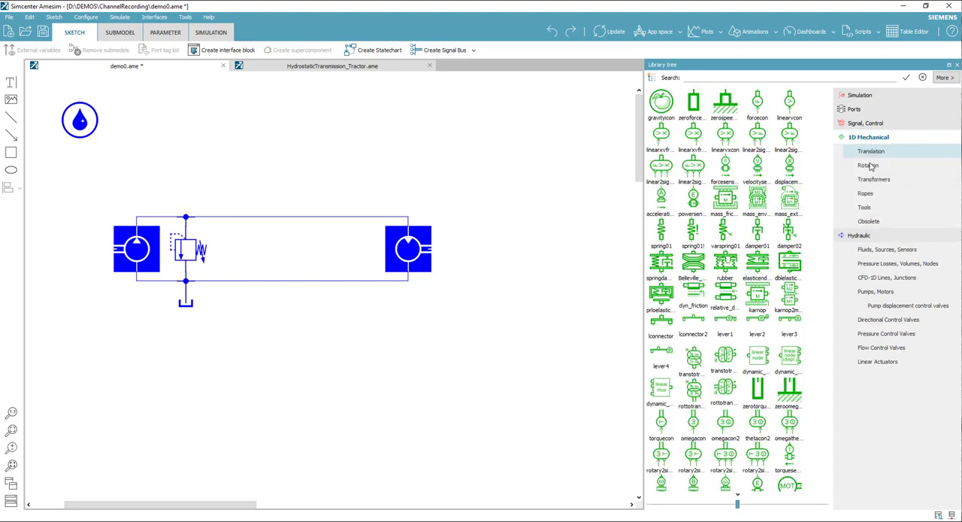
- Browse 1D Mechanical Rotation and rotary load components for the prime mover and inertia
left_click(869, 165)
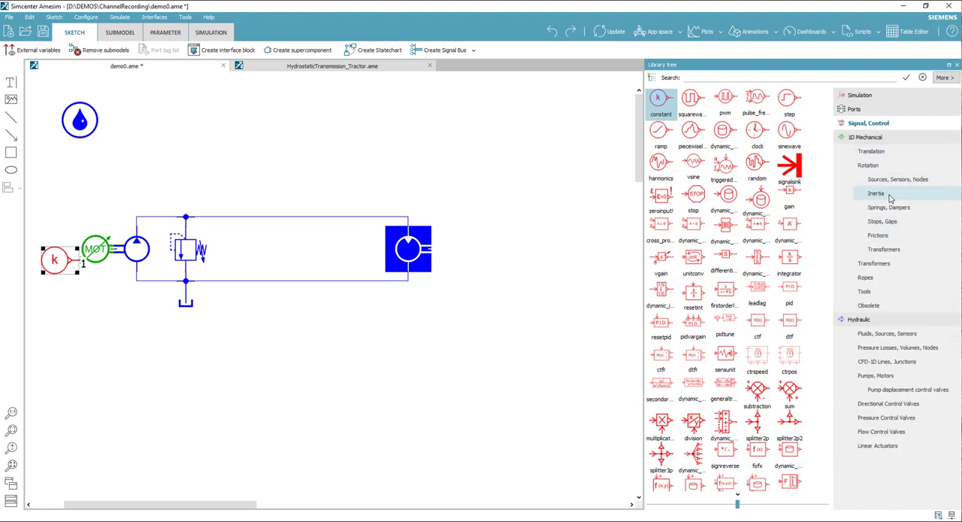
left_click(875, 192)
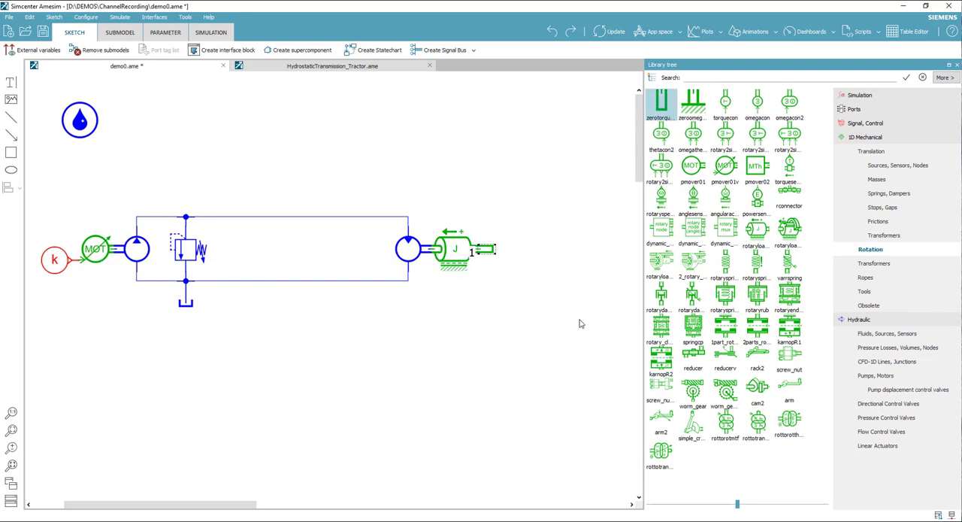
mouse_move(369, 333)
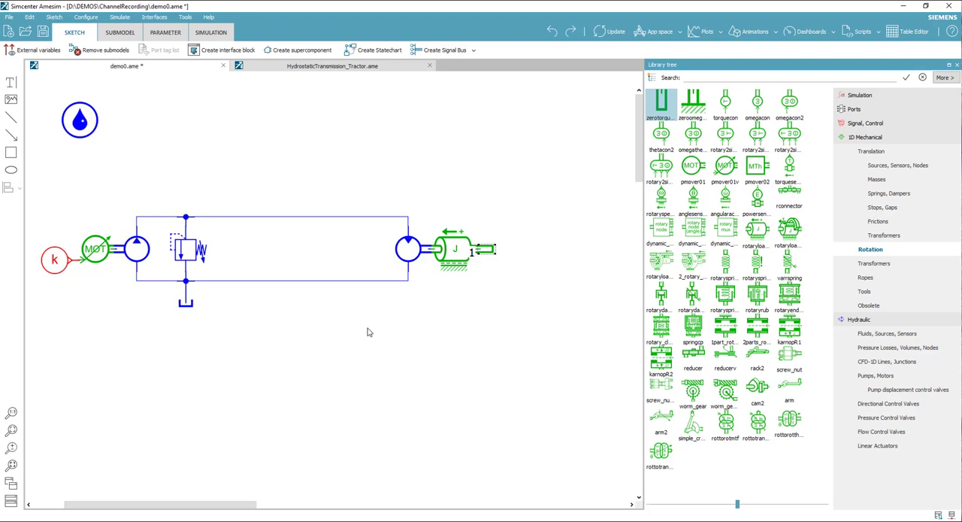
mouse_move(118, 188)
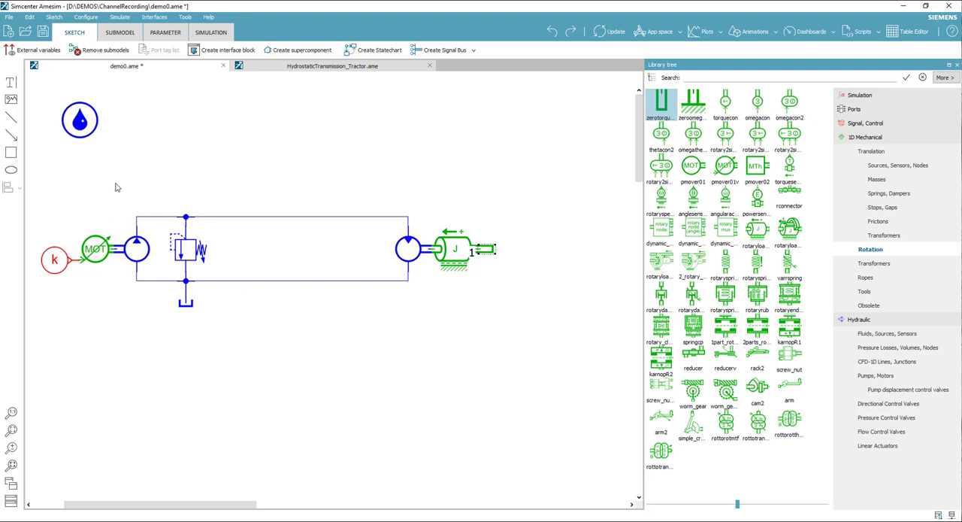
mouse_move(76, 232)
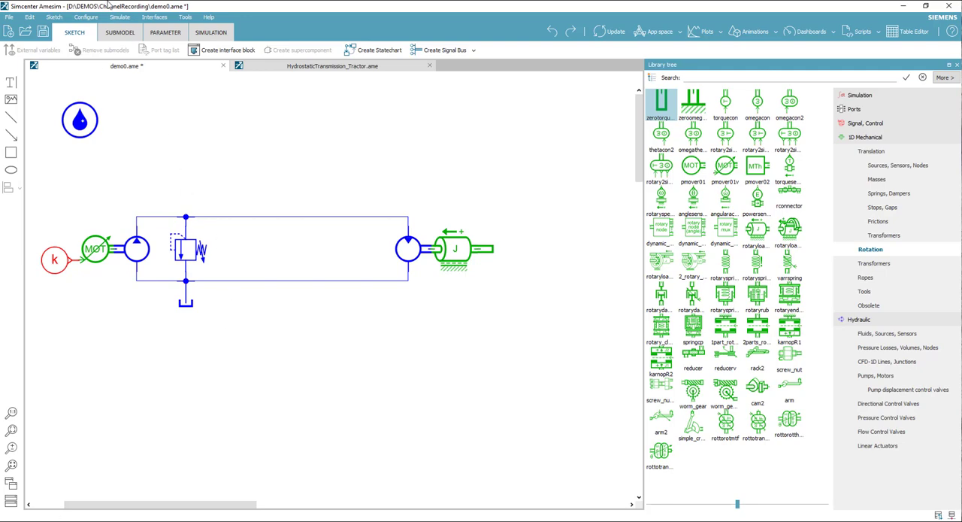
mouse_move(120, 33)
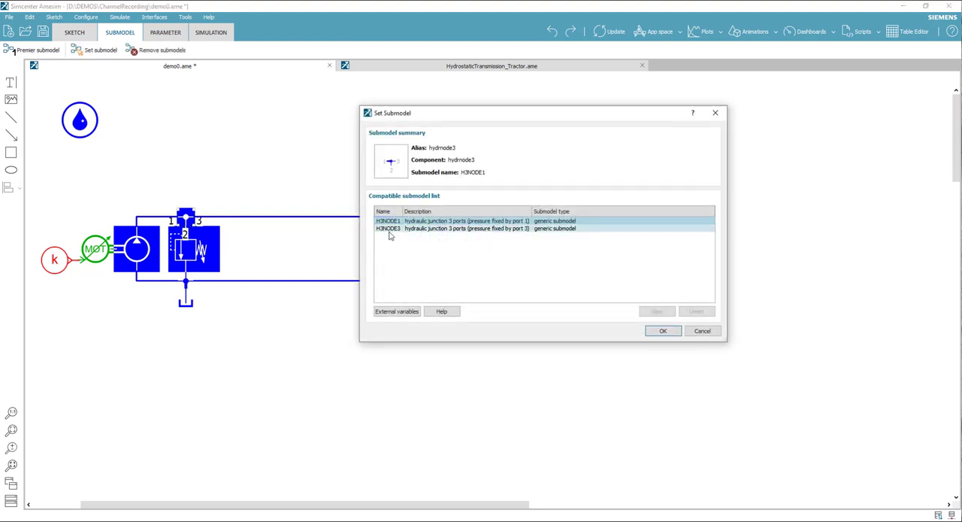
- Confirm the junction submodel and assign PU001 ideal fixed displacement pump to the pump
left_click(662, 331)
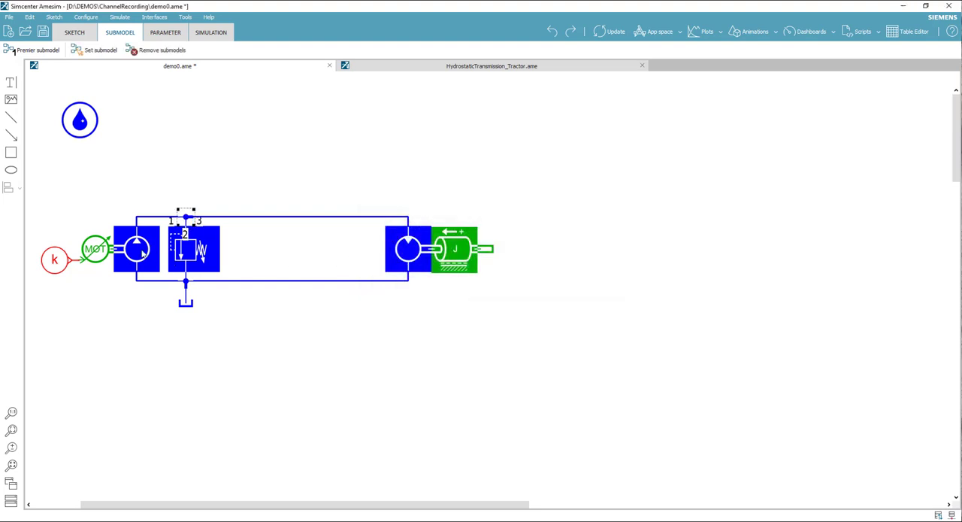
left_click(139, 249)
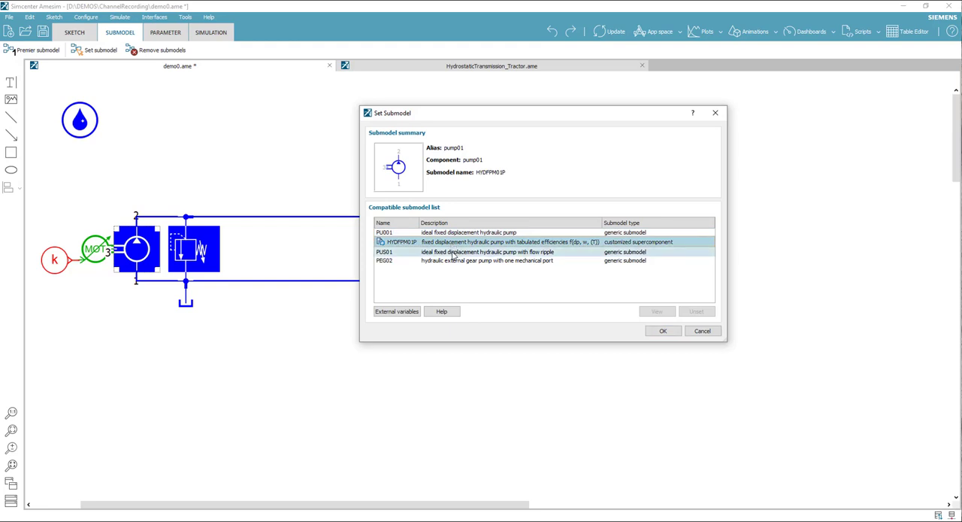
left_click(487, 260)
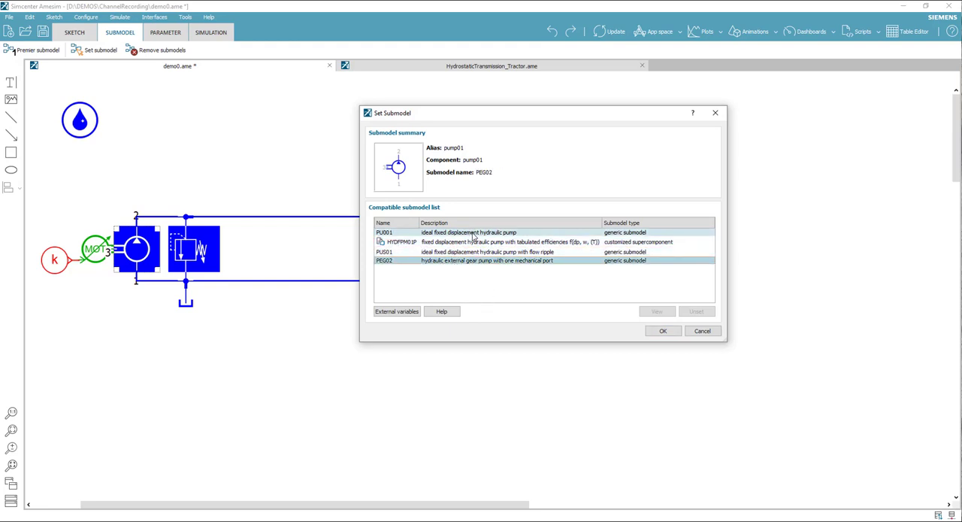
left_click(385, 231)
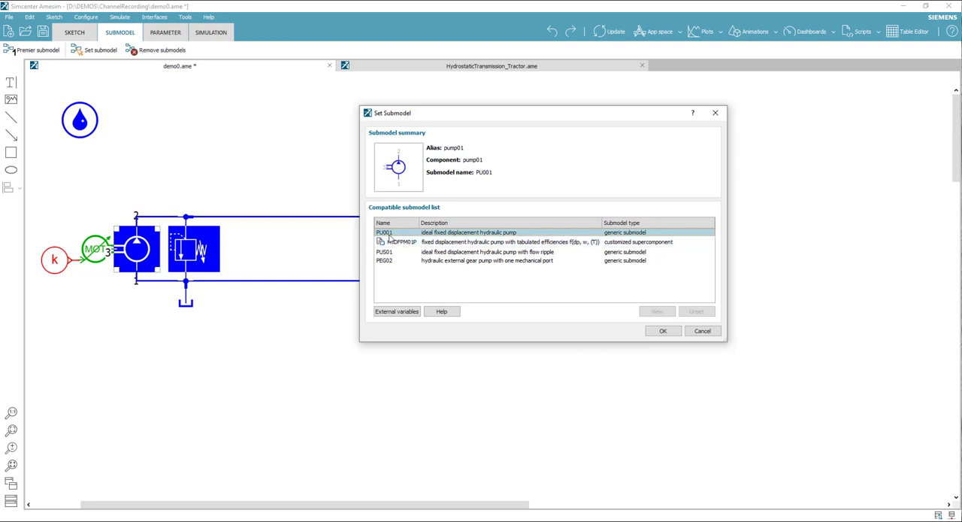
left_click(661, 331)
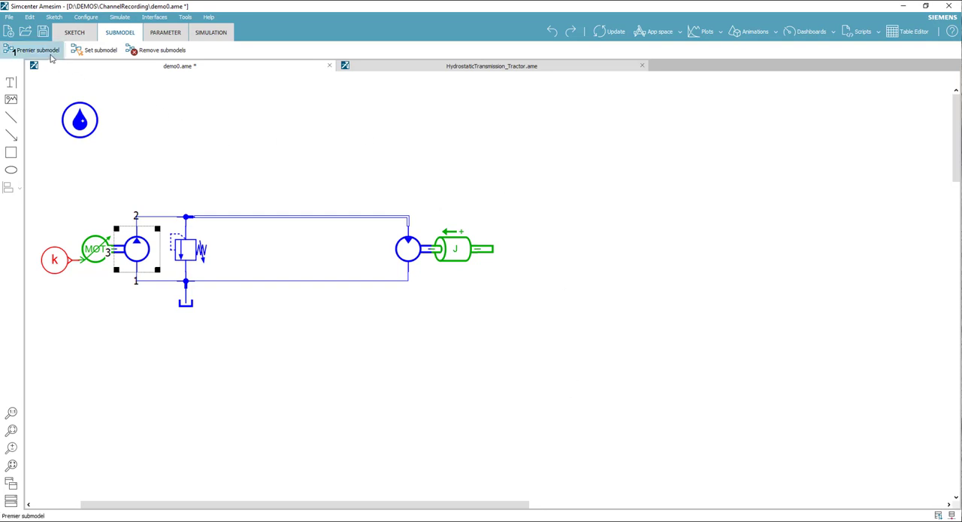
mouse_move(340, 319)
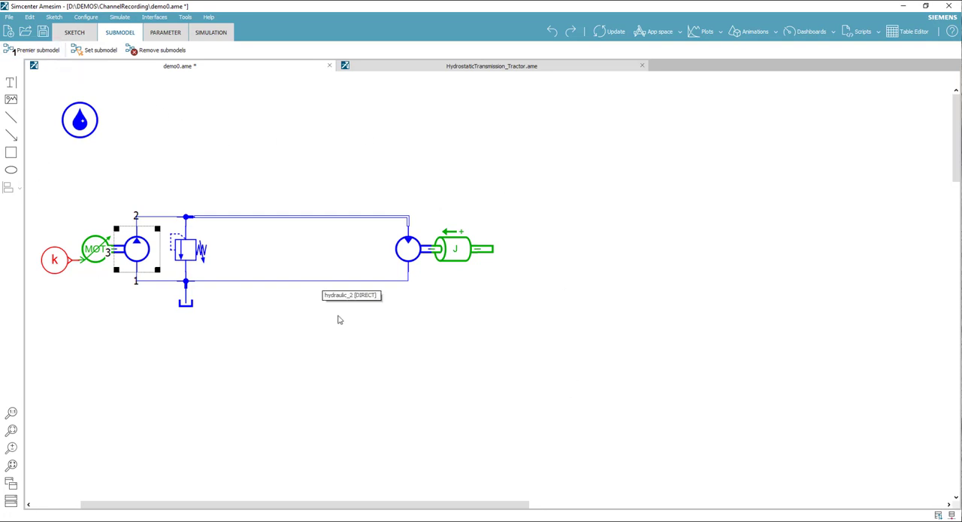
mouse_move(165, 33)
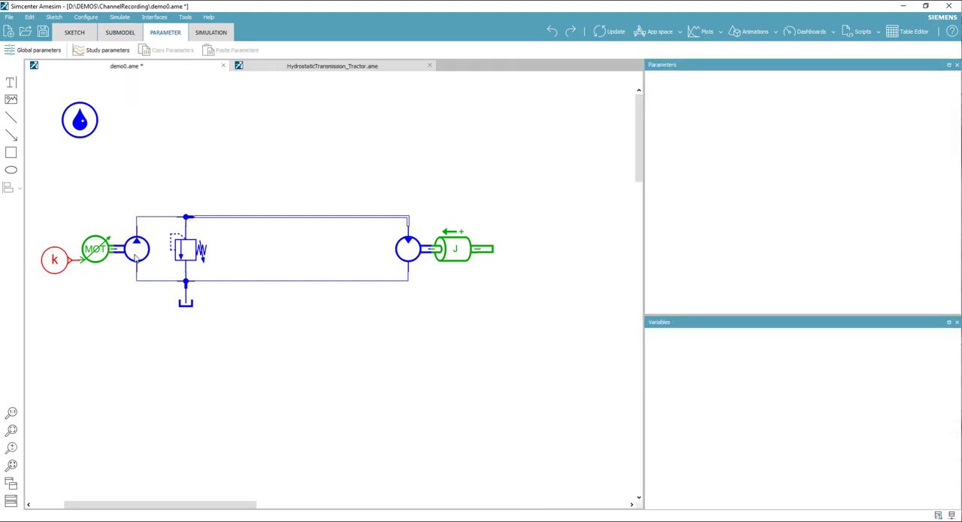
- Review the pump's parameters: typical speed, displacement and hydraulic fluid index
left_click(135, 248)
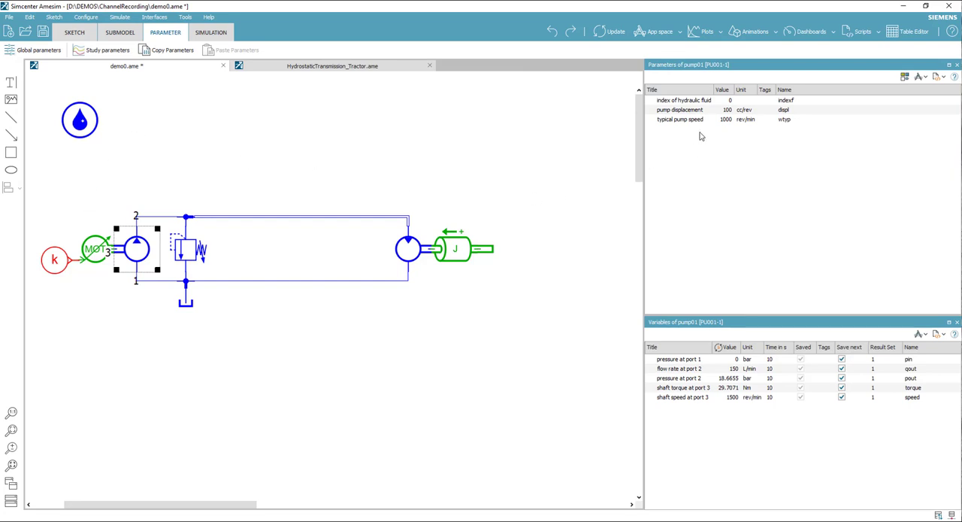
mouse_move(896, 249)
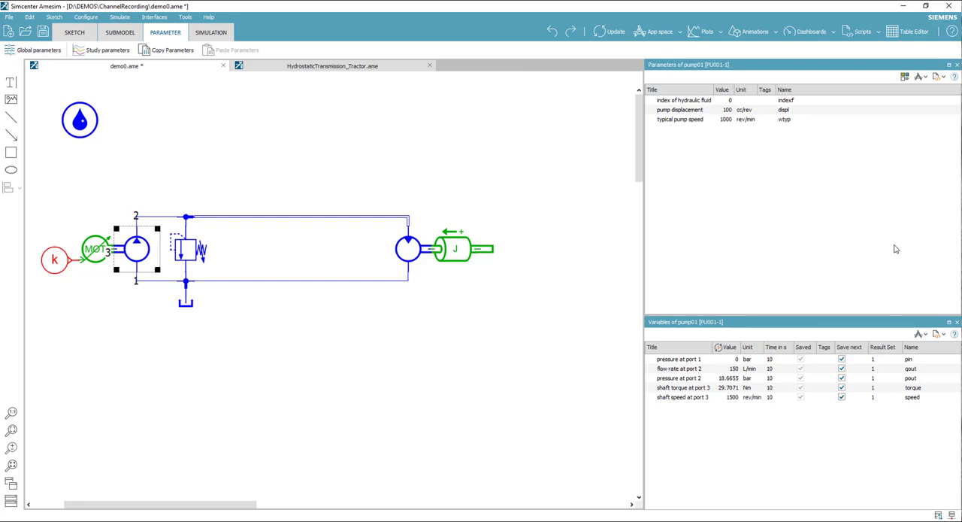
mouse_move(782, 272)
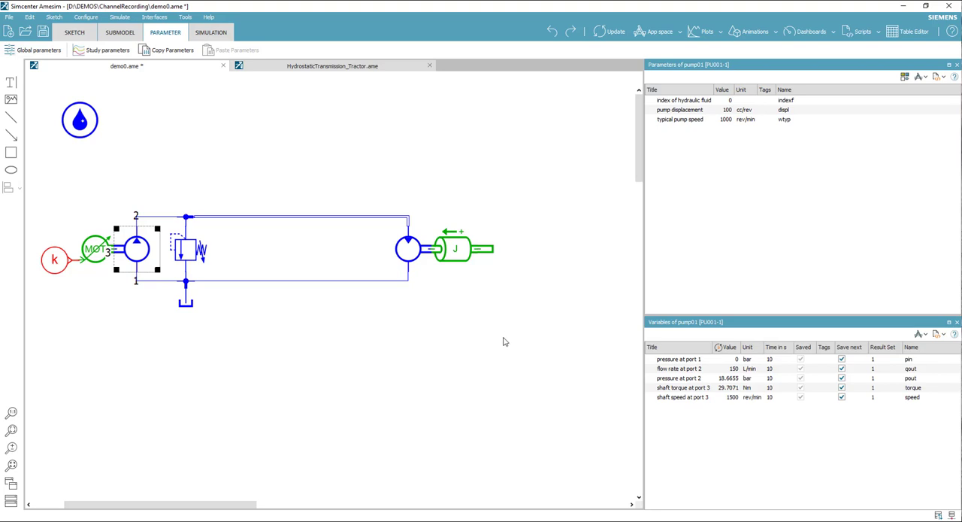
mouse_move(466, 326)
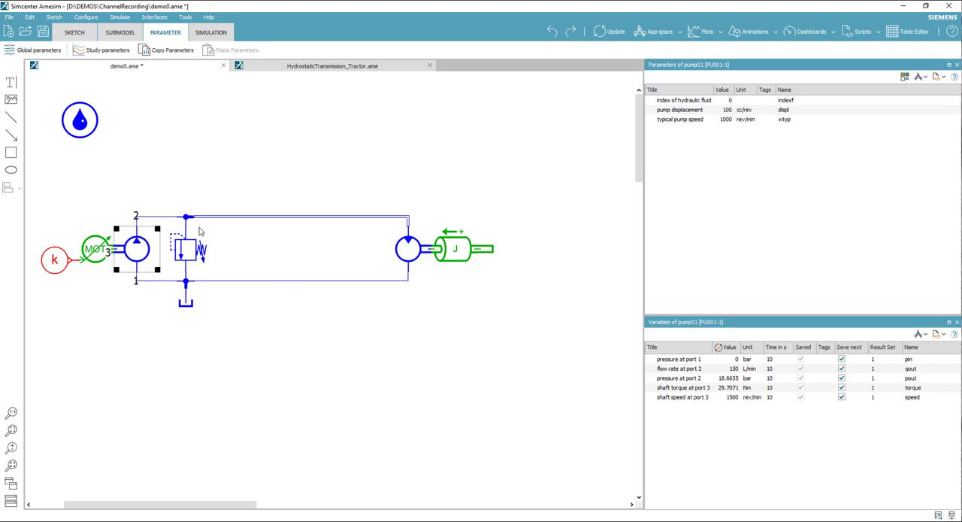
mouse_move(166, 263)
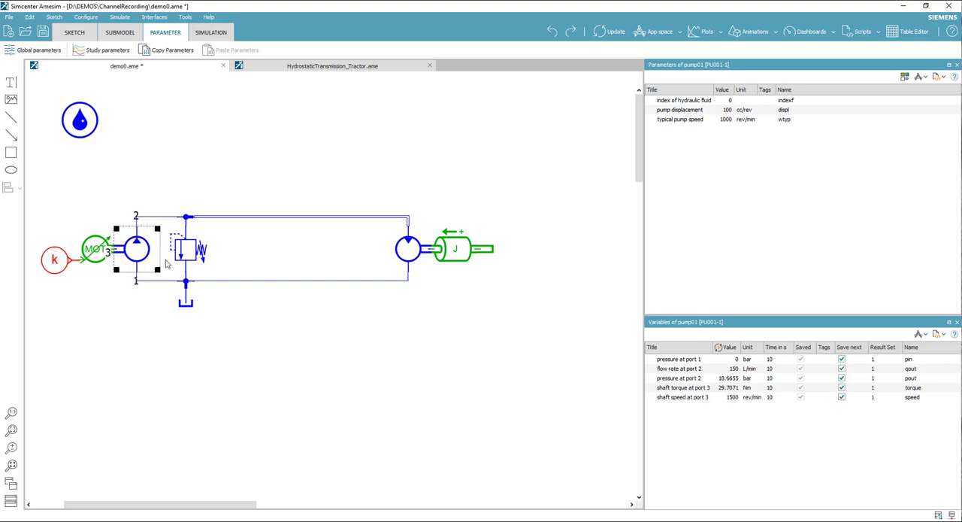
left_click(680, 119)
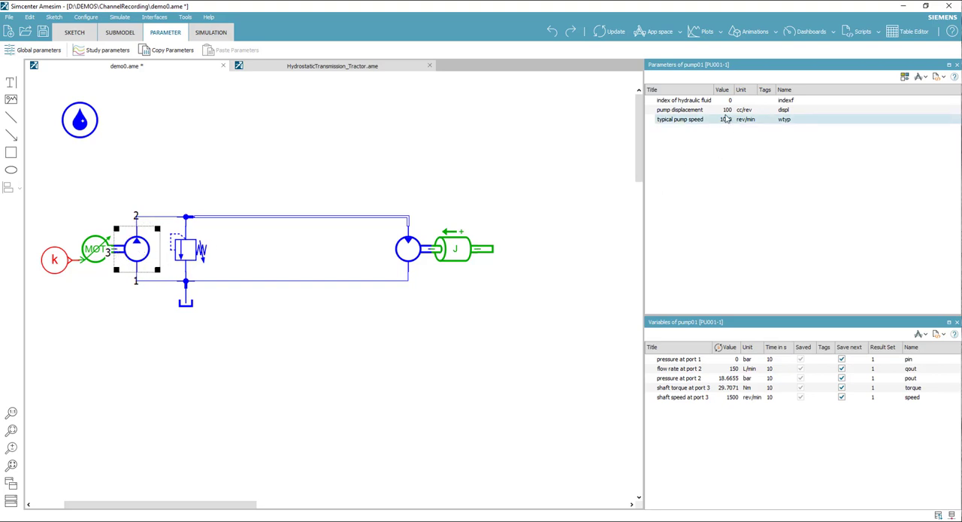
left_click(680, 109)
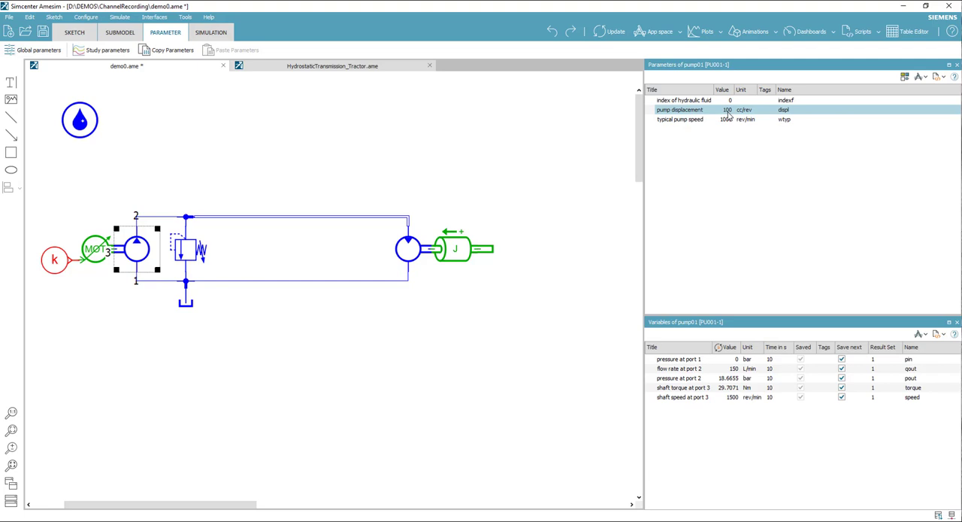
left_click(679, 118)
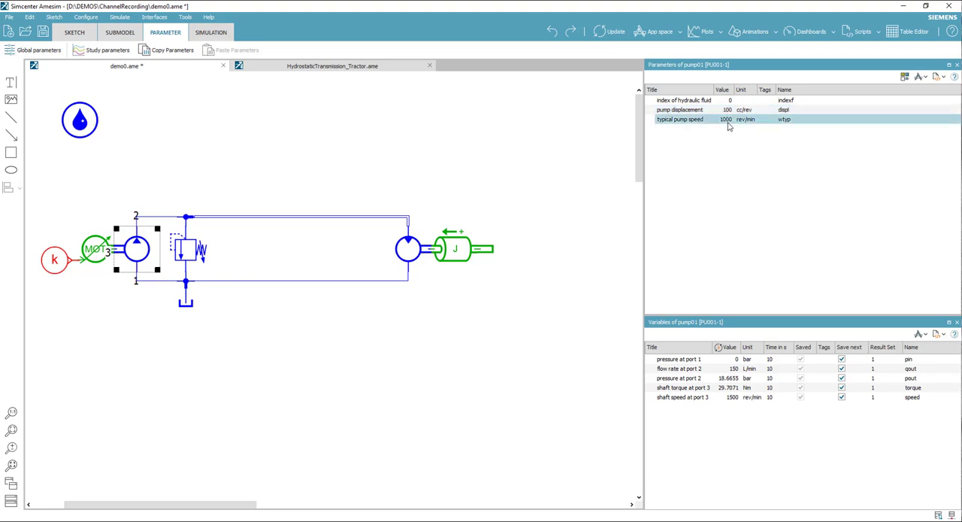
left_click(684, 99)
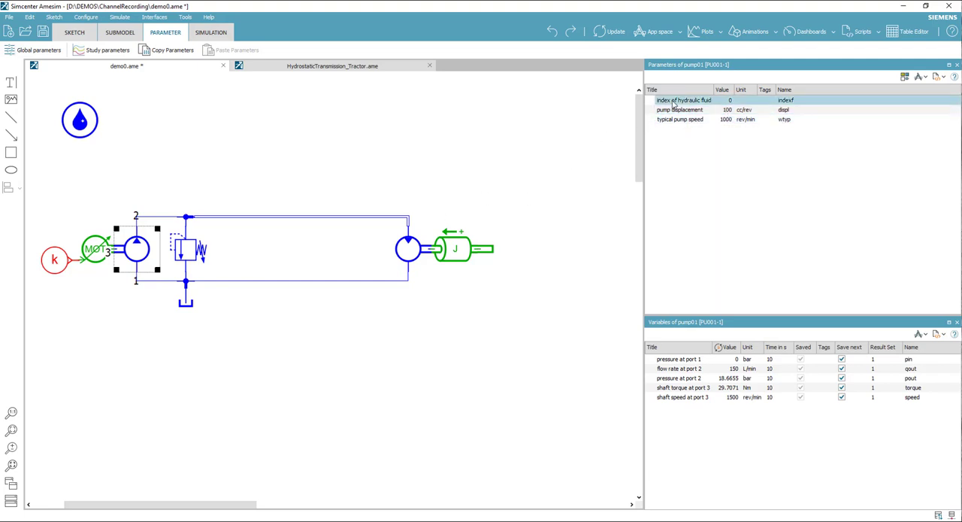
- Show the fluid properties element's parameters, then the hydraulic line's
left_click(79, 120)
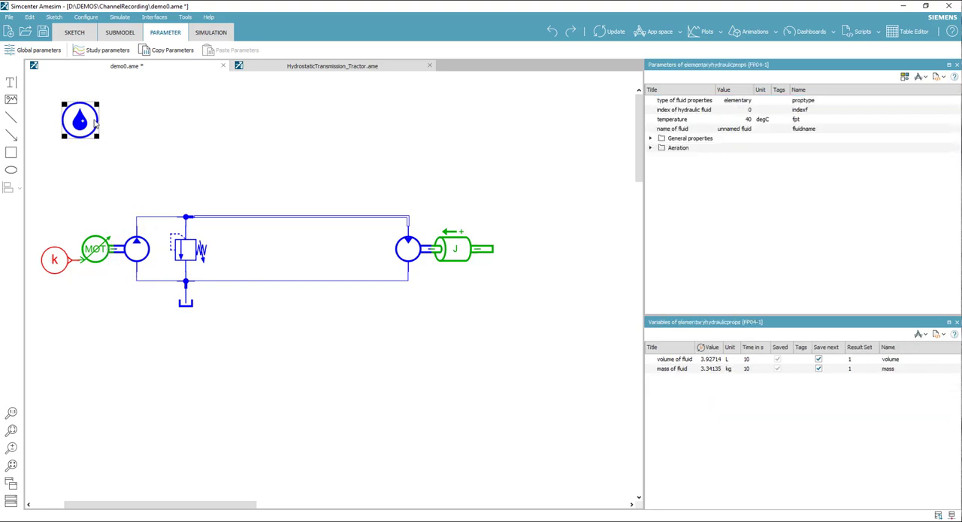
mouse_move(84, 151)
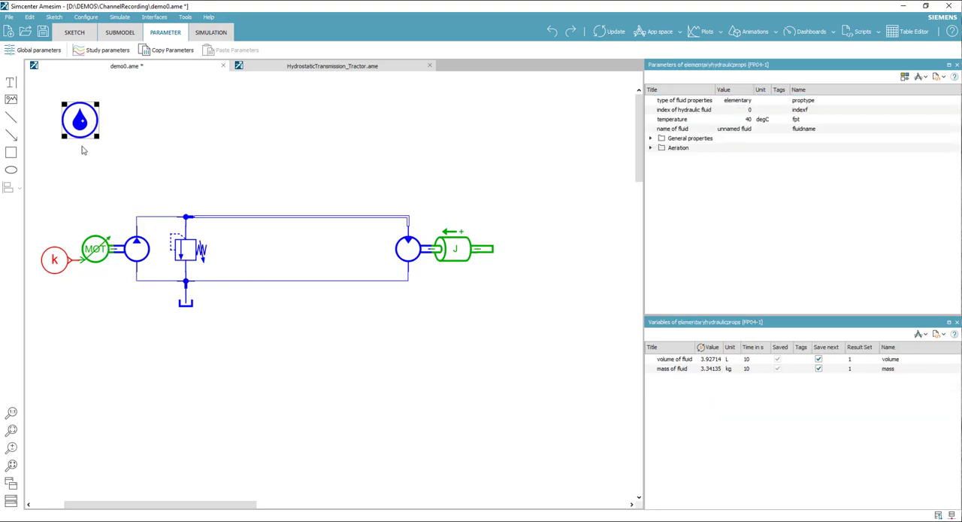
left_click(194, 248)
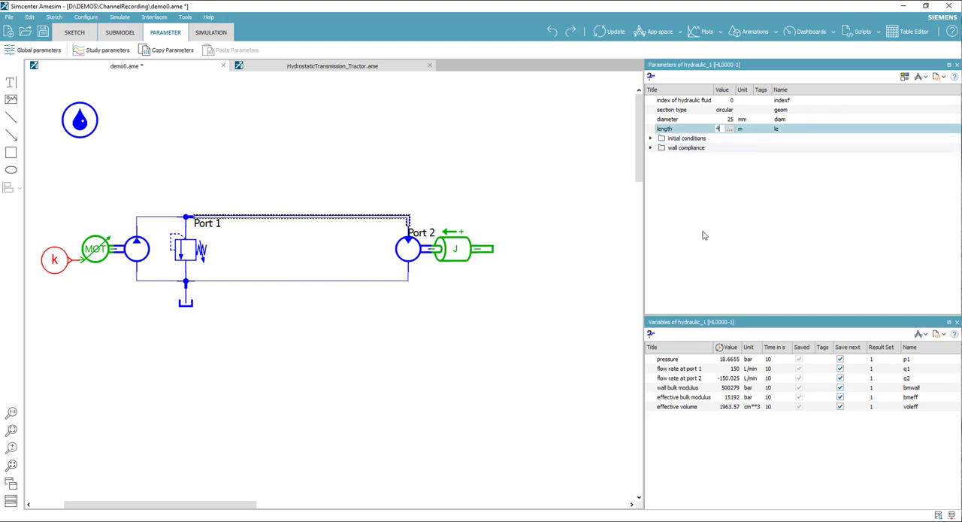
- Set line length 4 m and enable rotary load friction with viscous coefficient 0.02
type("4")
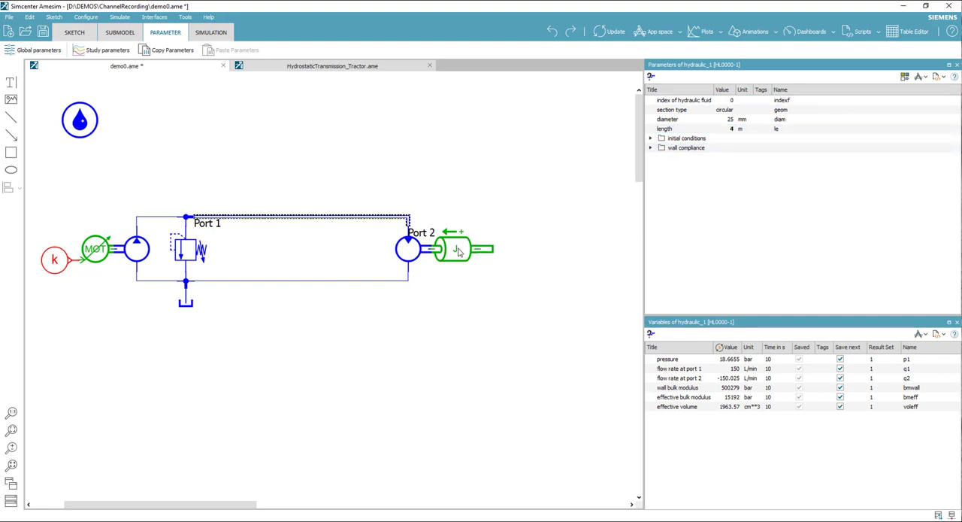
left_click(454, 250)
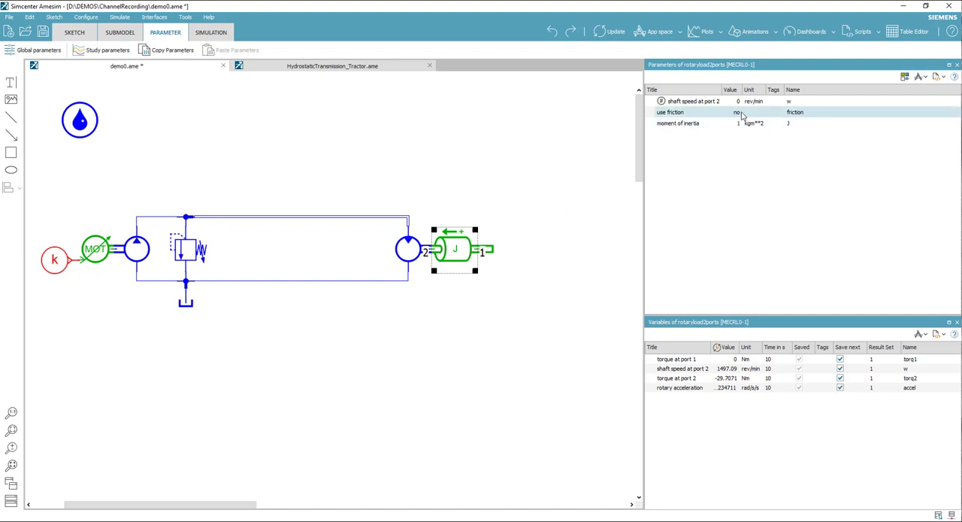
left_click(737, 111)
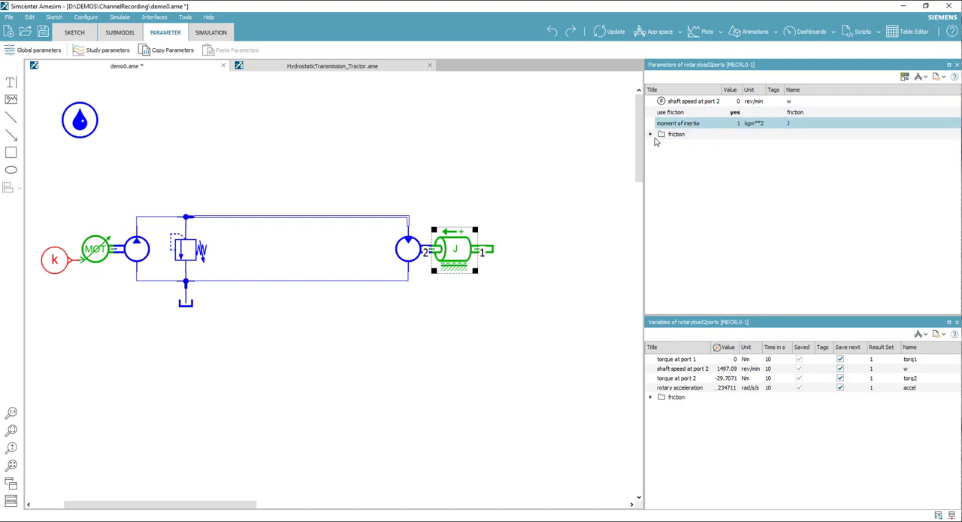
left_click(650, 133)
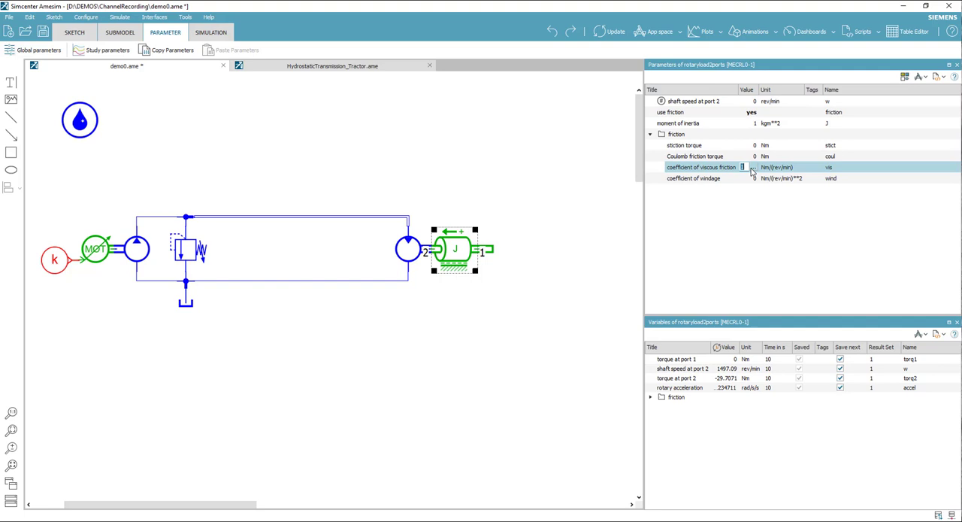
type("0.02")
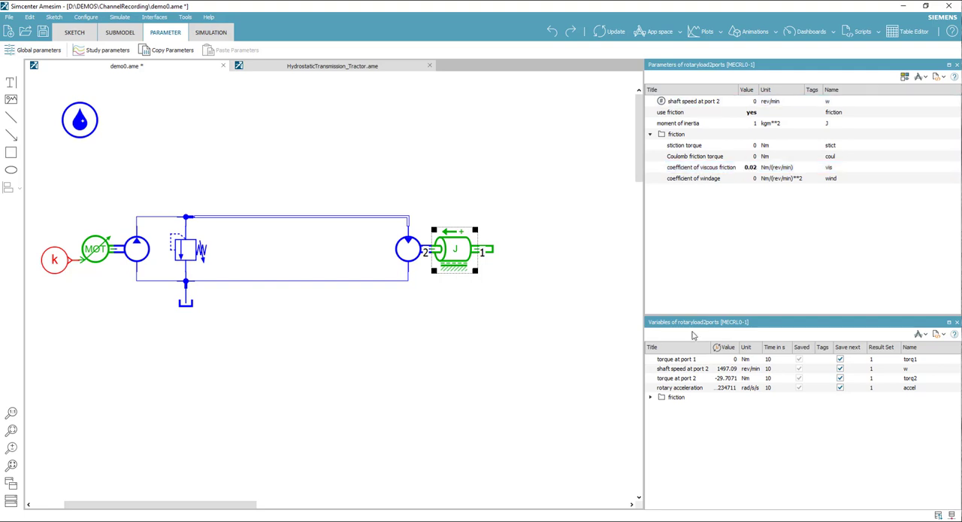
mouse_move(280, 224)
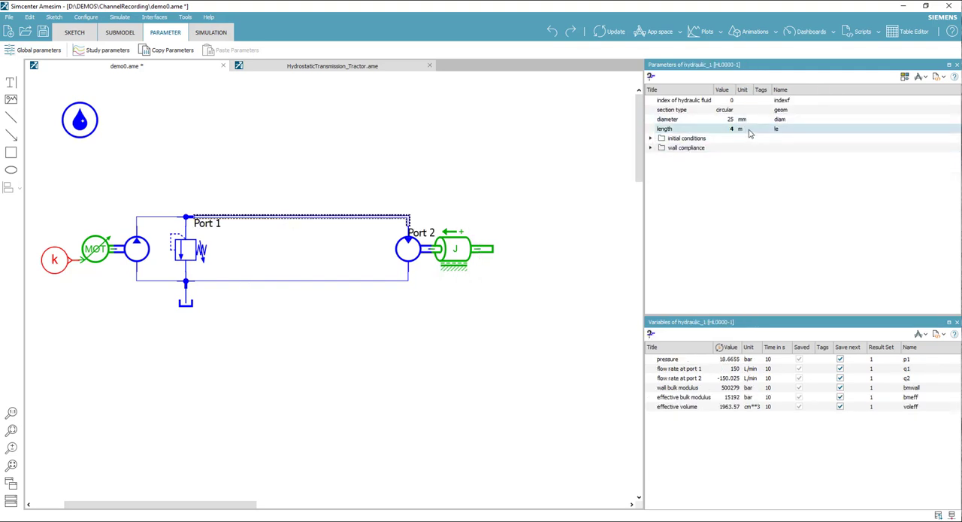
- Display the hydraulic line length in feet, reading 13.1234 ft
left_click(746, 129)
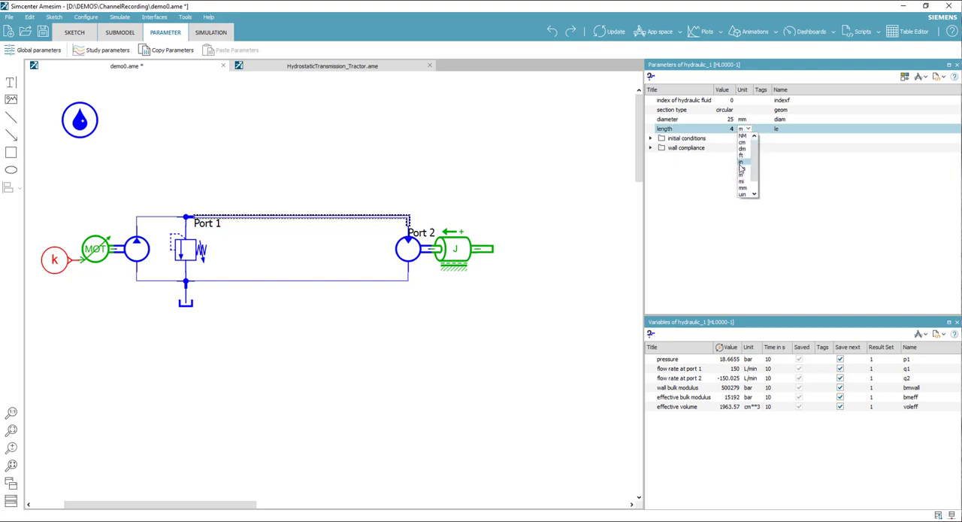
left_click(743, 154)
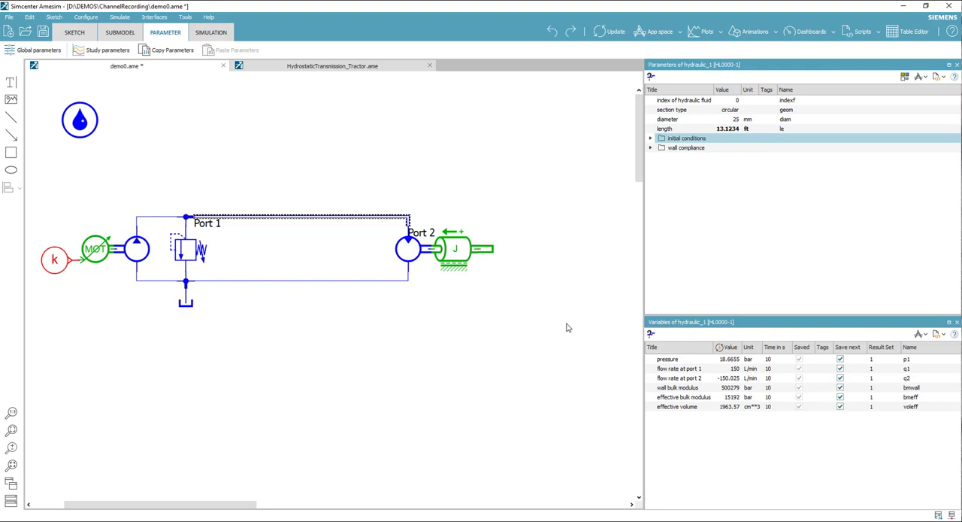
mouse_move(233, 377)
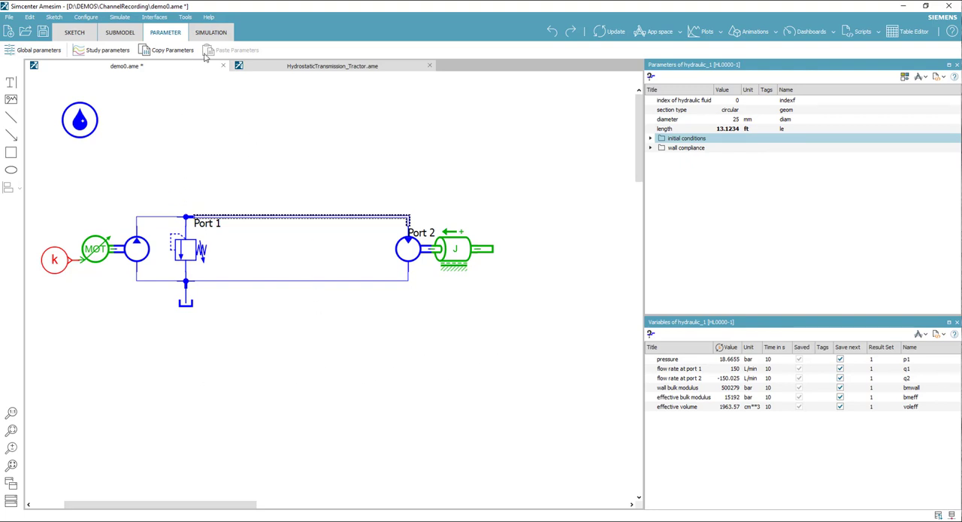
- Set constant source k to 1500 and switch to simulation mode to compile
left_click(54, 258)
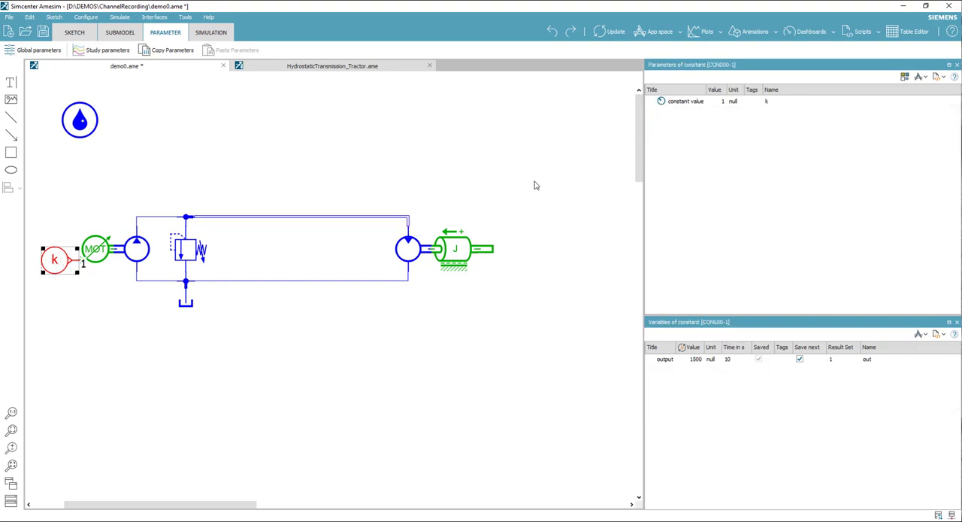
left_click(712, 100)
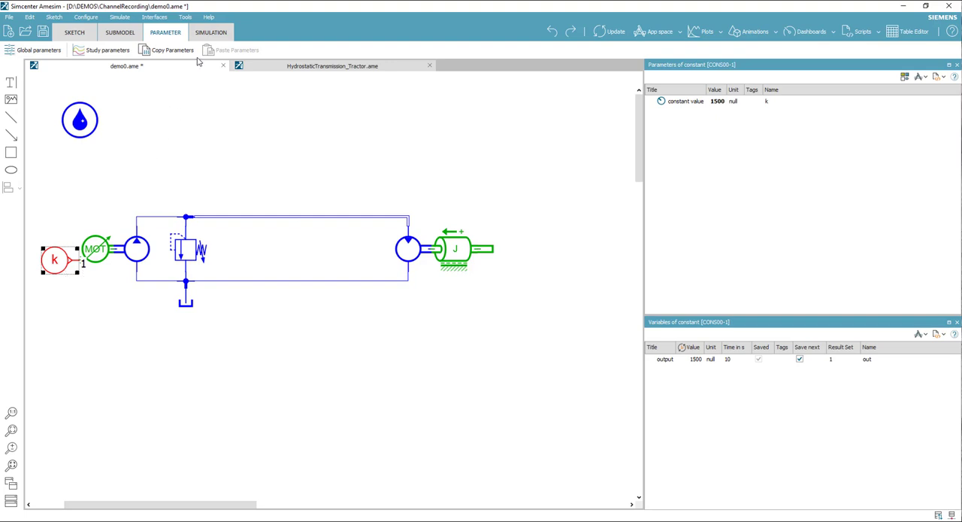
left_click(211, 33)
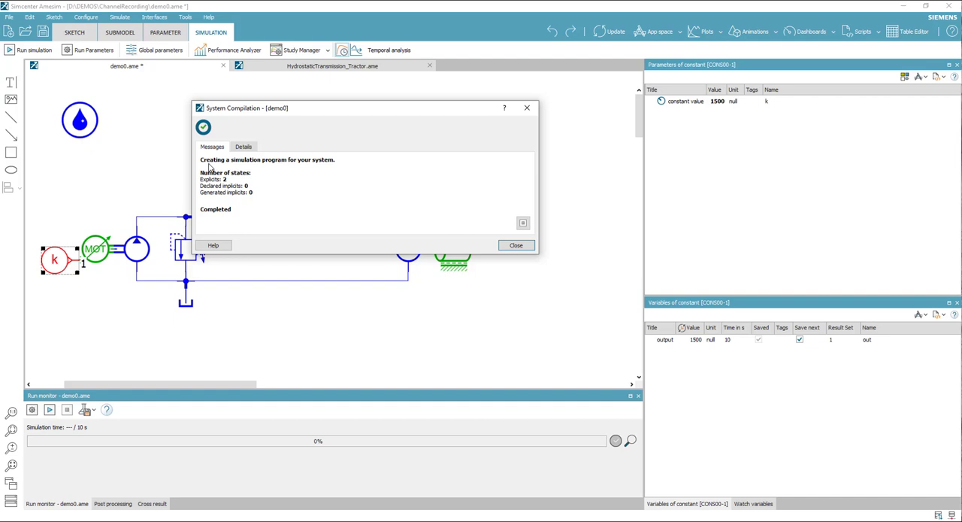
mouse_move(177, 201)
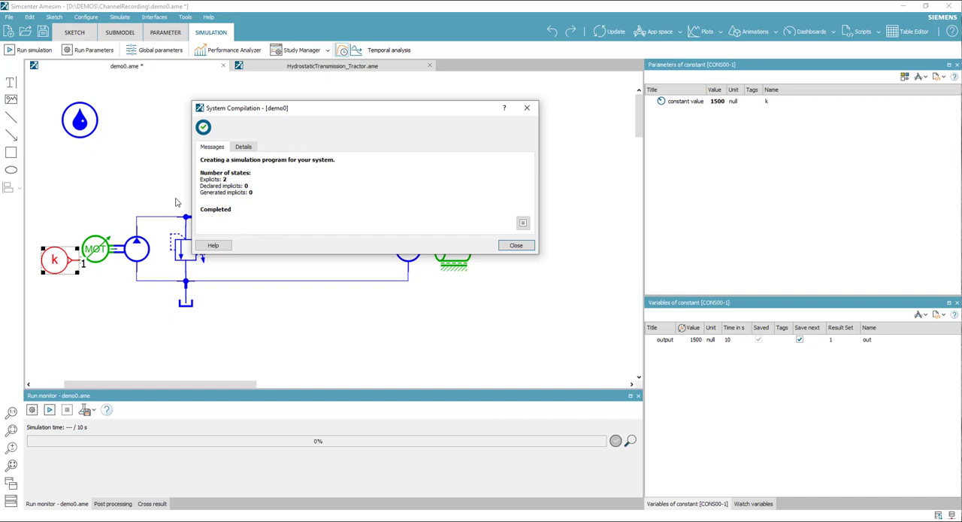
mouse_move(454, 291)
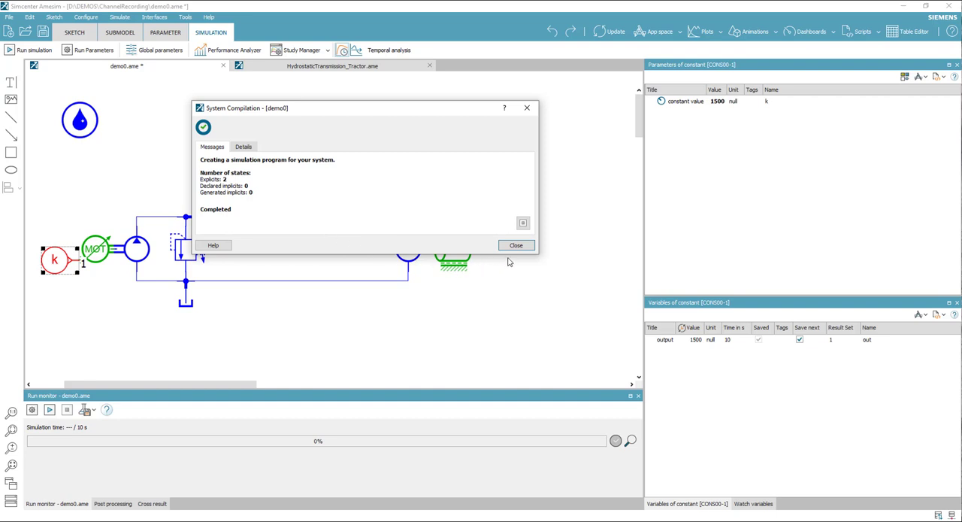
- Run the simulation to 100%, then inspect k's 1500 output and the motor's variables
left_click(516, 245)
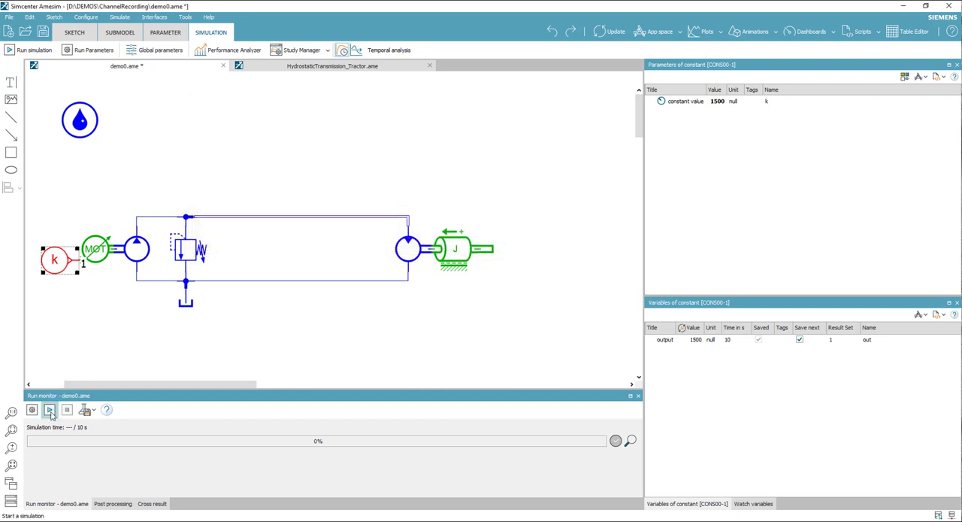
left_click(48, 409)
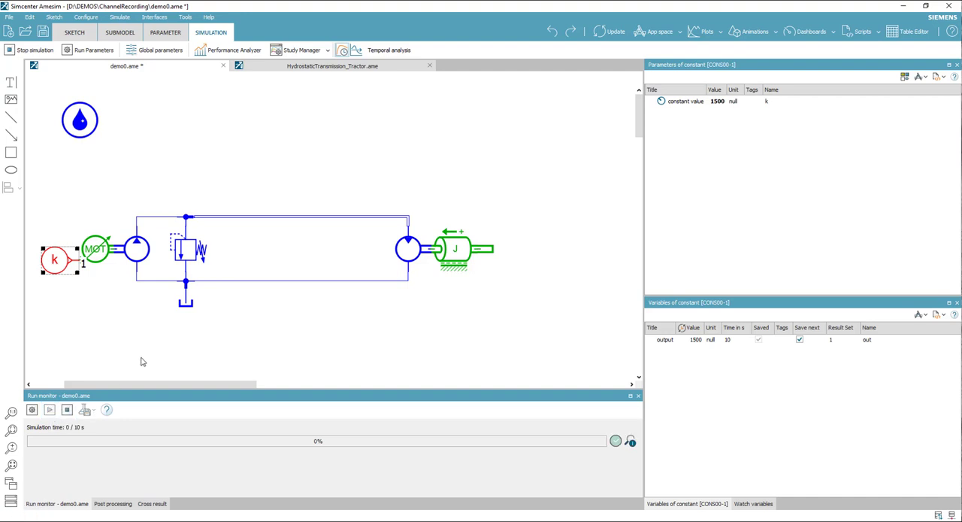
left_click(66, 409)
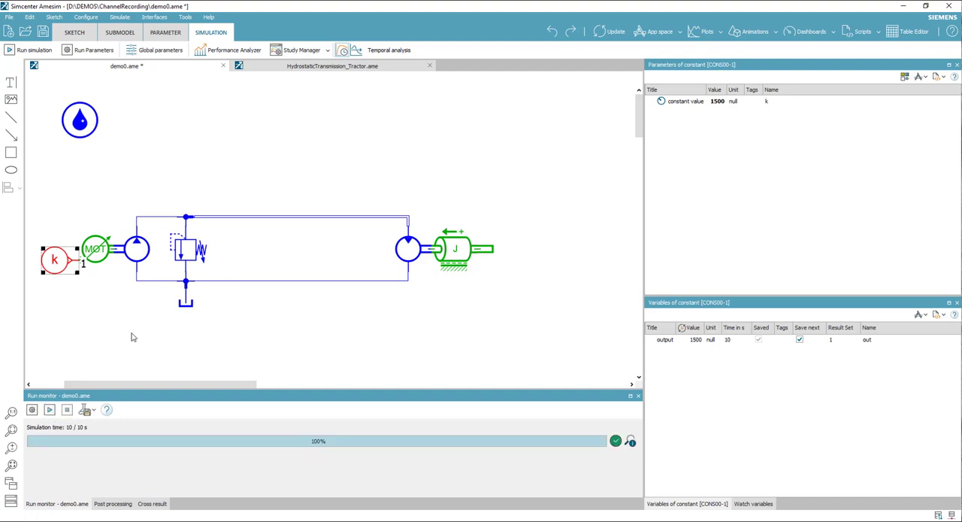
left_click(95, 250)
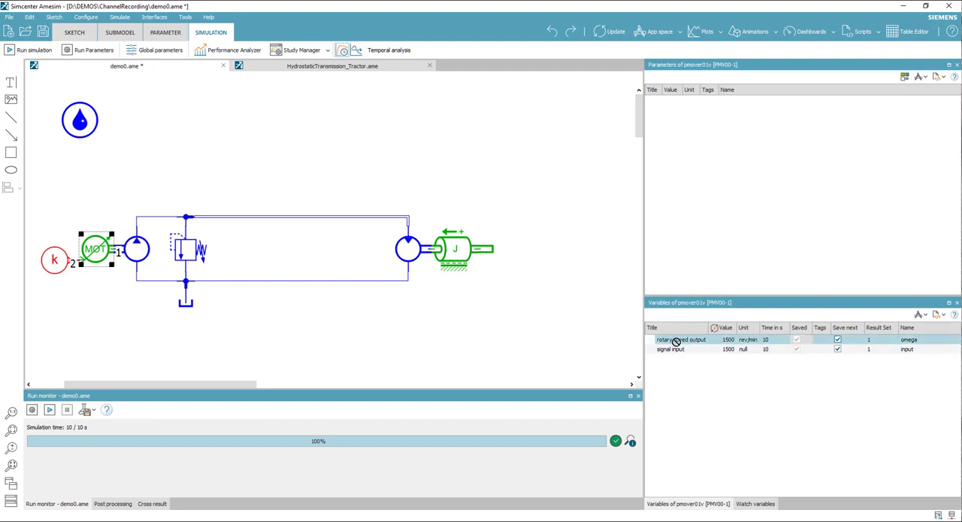
left_click(681, 340)
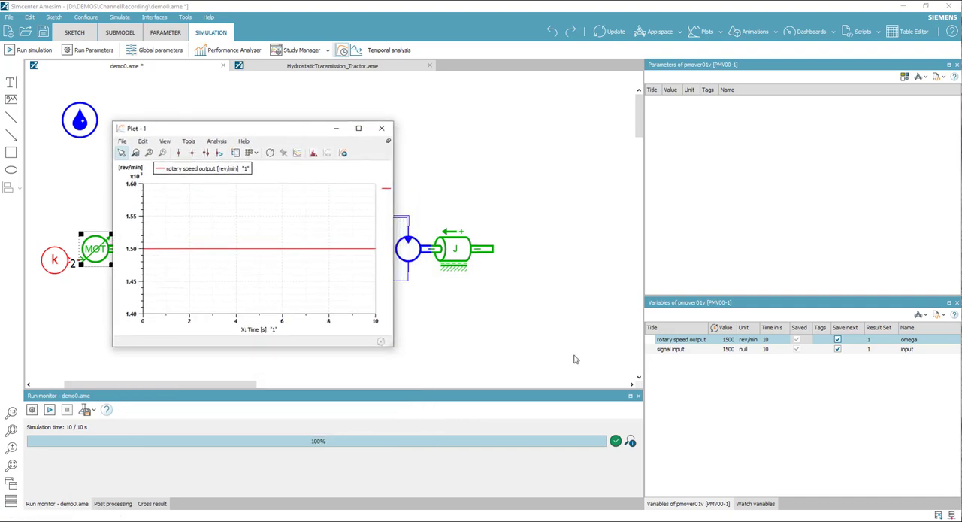
mouse_move(421, 300)
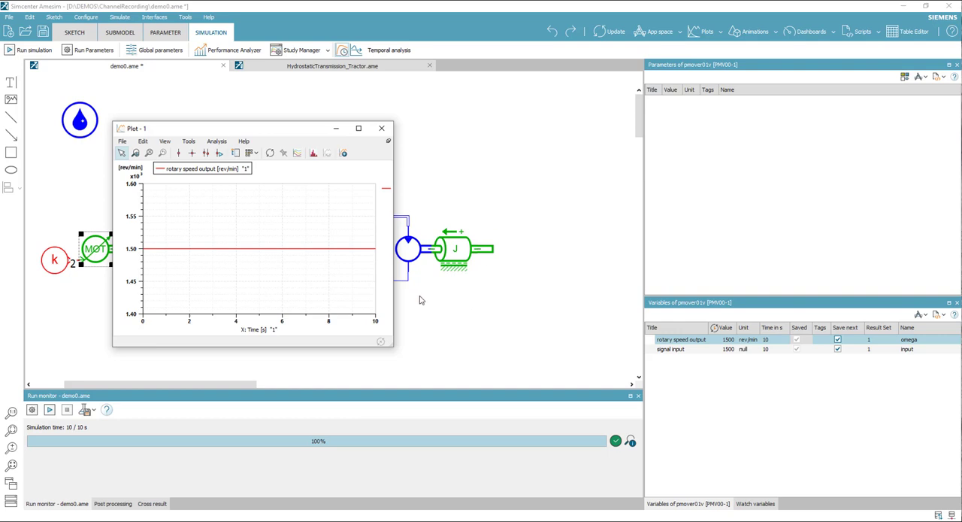
mouse_move(475, 301)
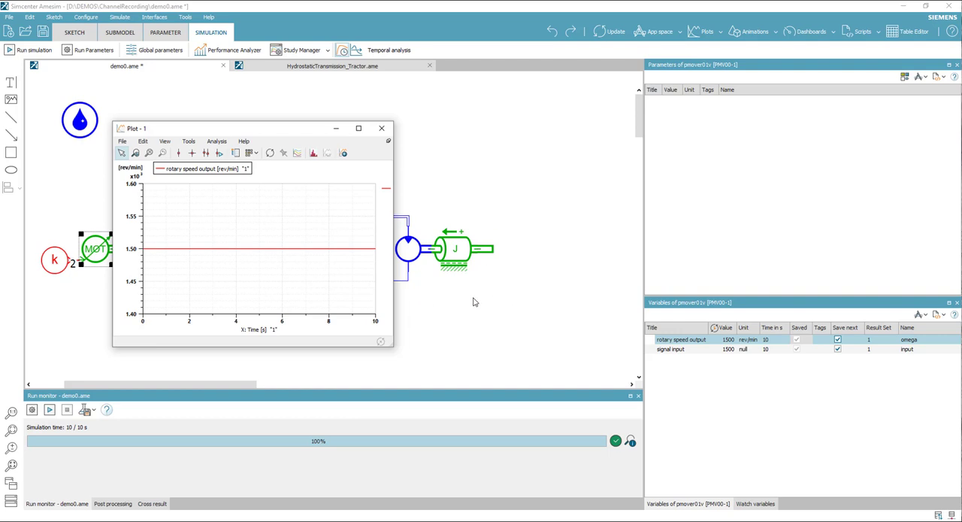
mouse_move(451, 258)
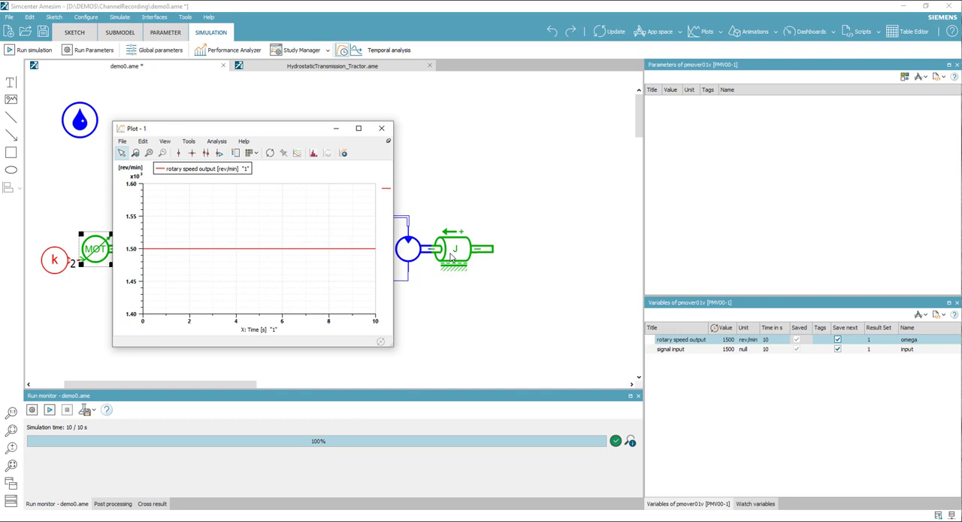
left_click(454, 248)
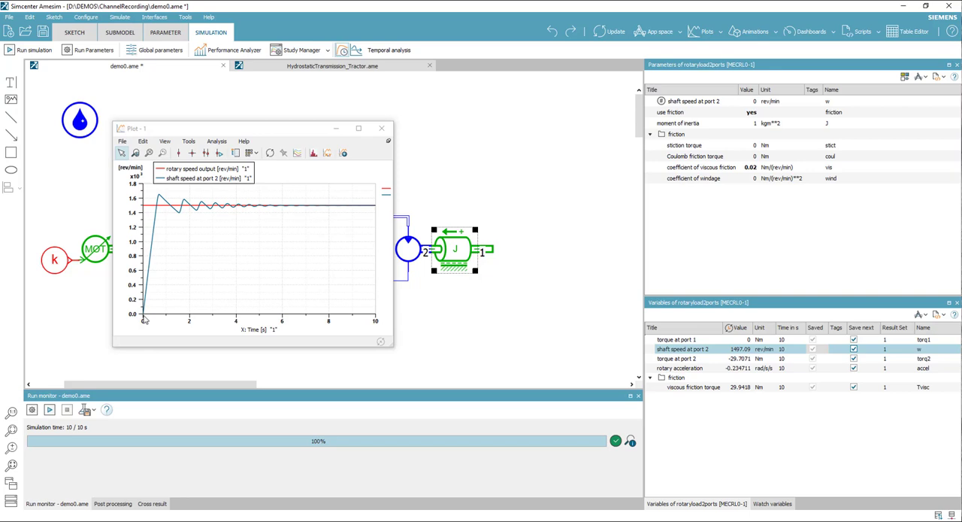
mouse_move(150, 247)
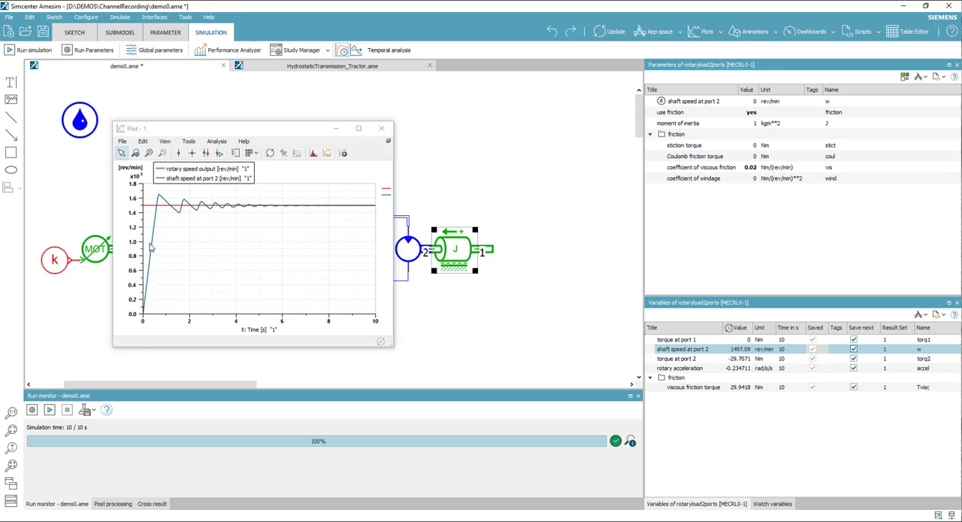
mouse_move(207, 214)
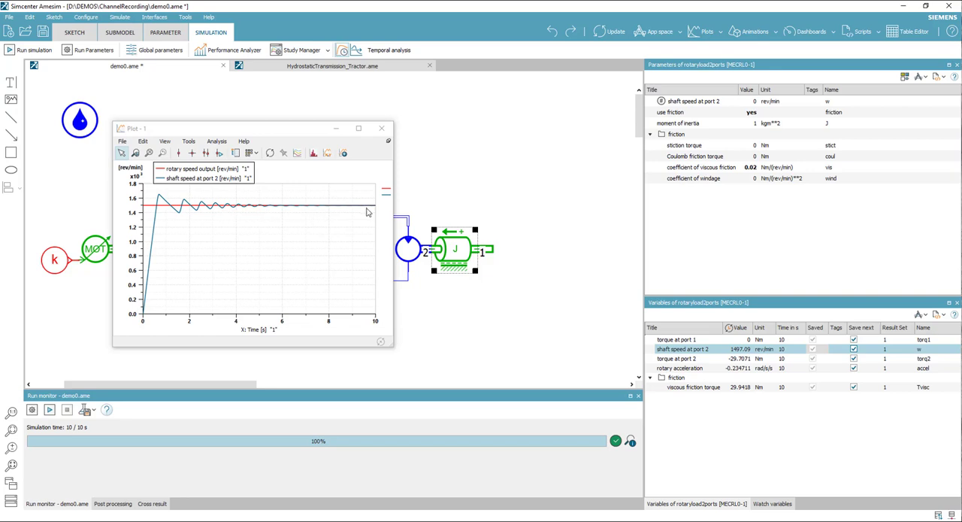
mouse_move(307, 162)
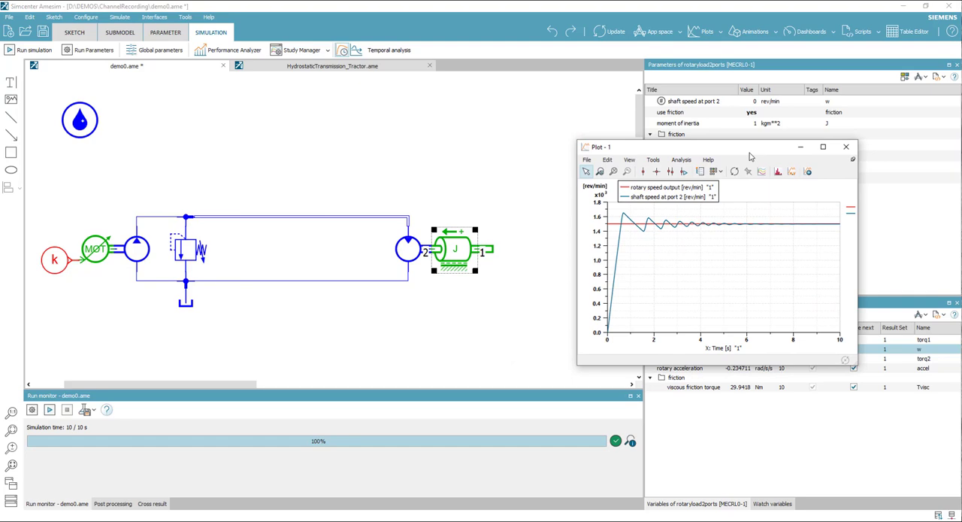
mouse_move(639, 243)
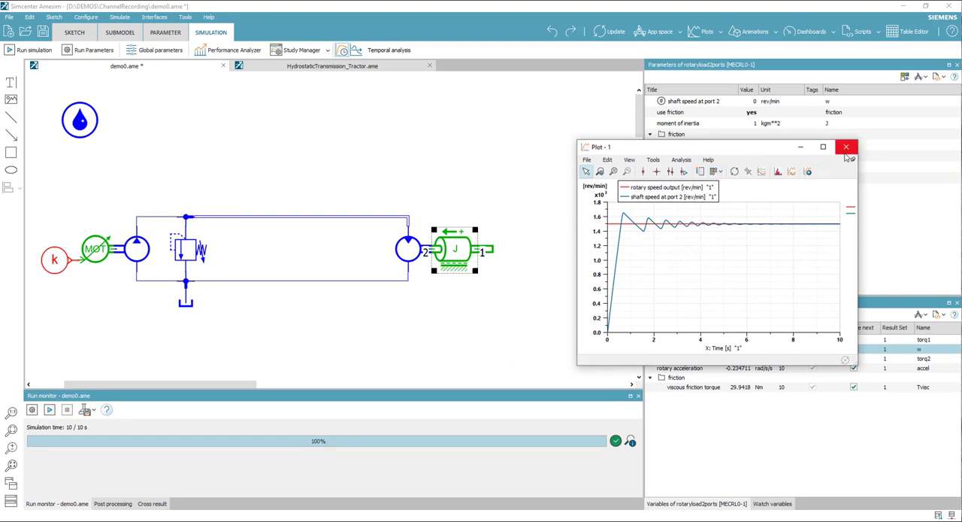
left_click(847, 147)
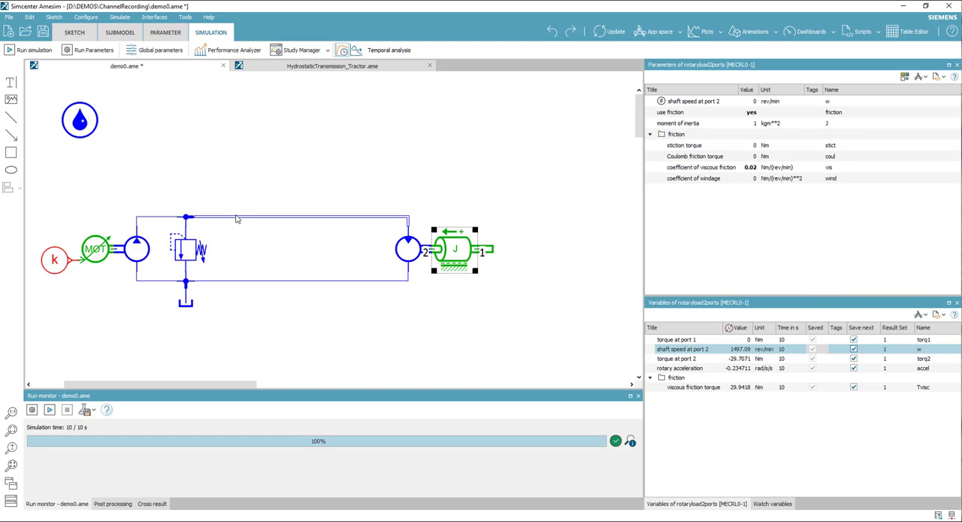
left_click(300, 218)
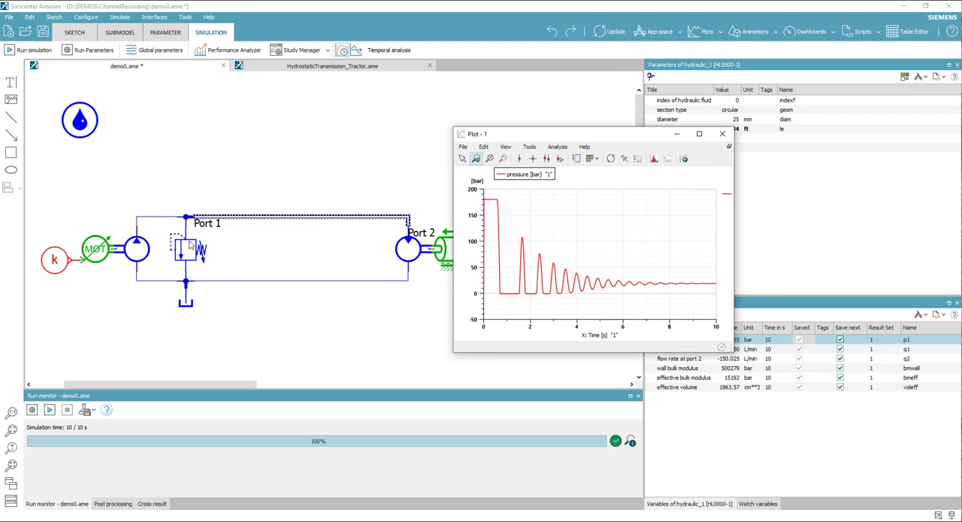
mouse_move(186, 262)
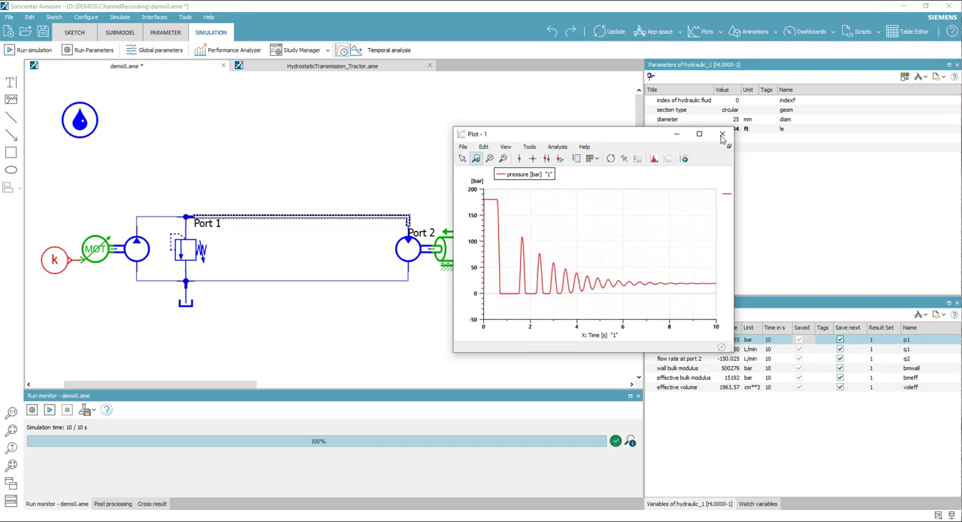
left_click(722, 133)
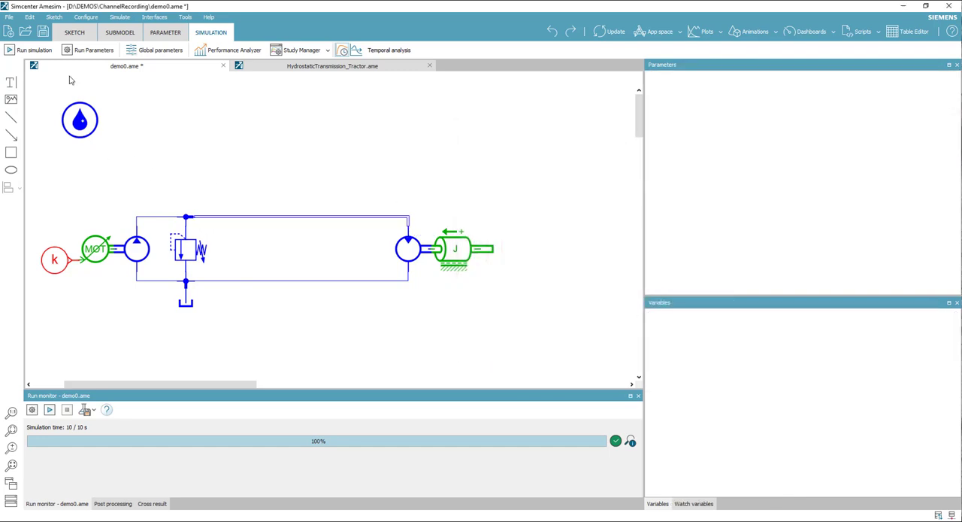
- In Sketch mode move the lower k block and insert a second-order lag from Signal, Control
left_click(74, 32)
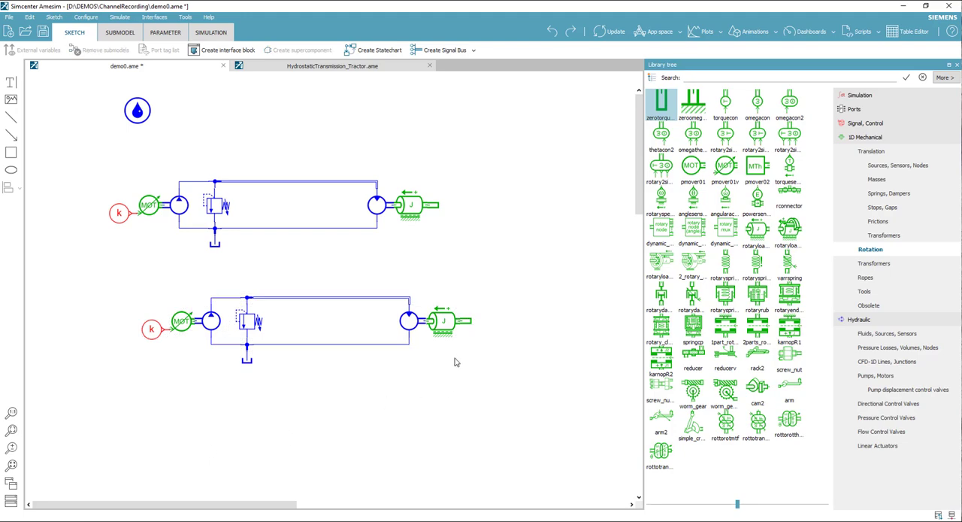
mouse_move(460, 379)
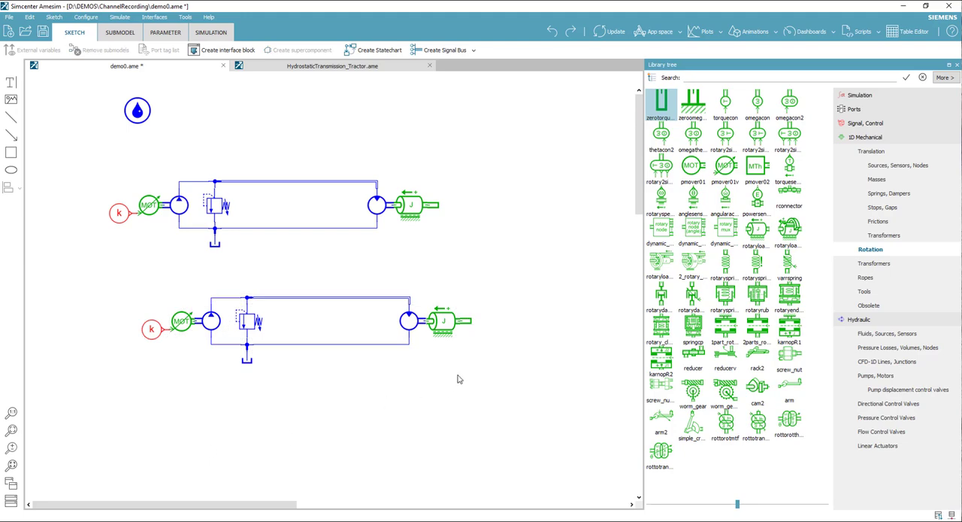
mouse_move(217, 204)
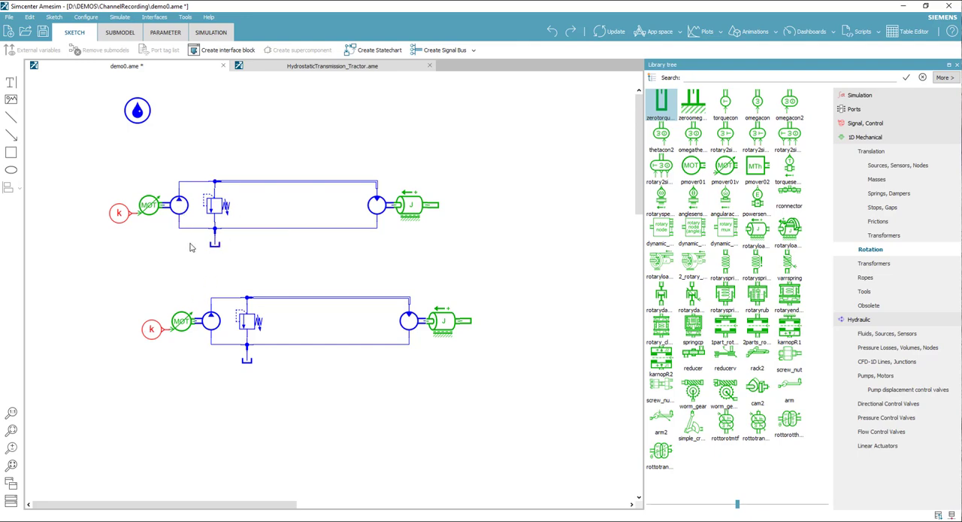
mouse_move(159, 287)
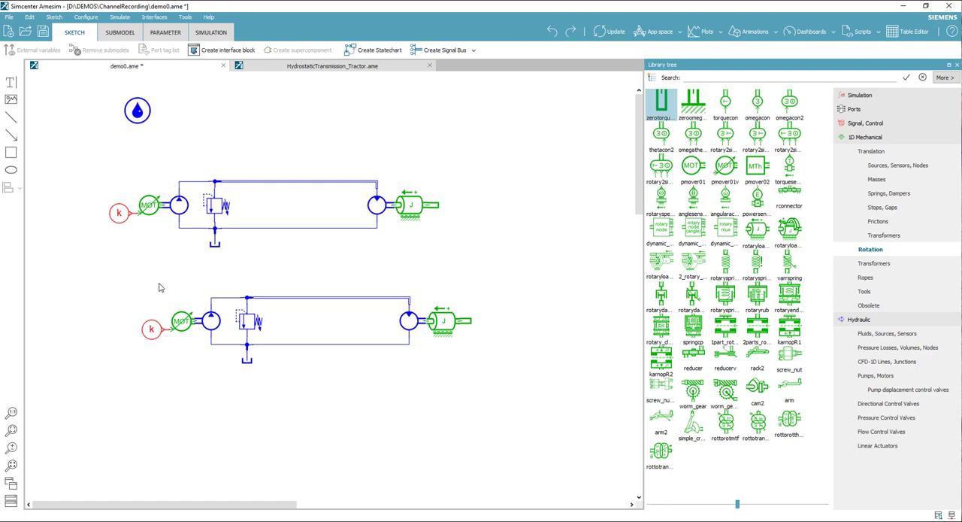
left_click(152, 329)
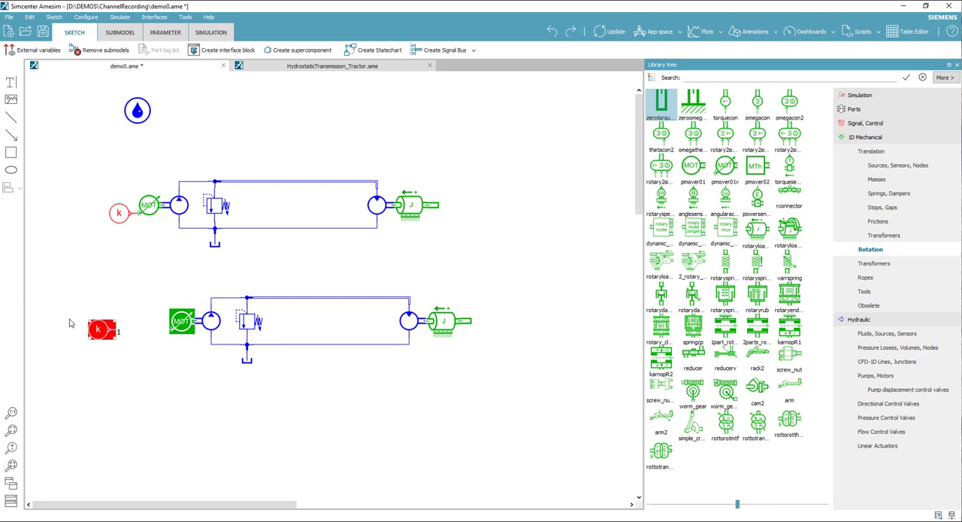
mouse_move(125, 342)
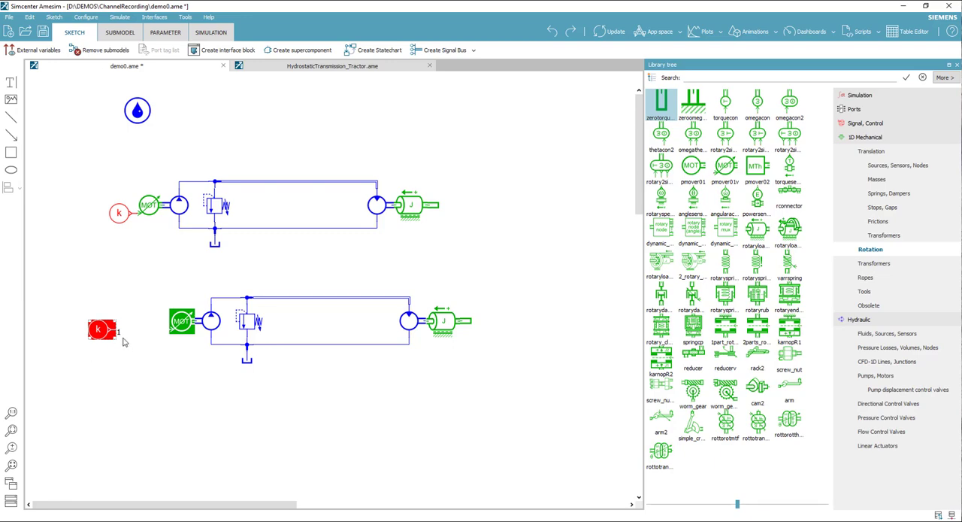
mouse_move(890, 123)
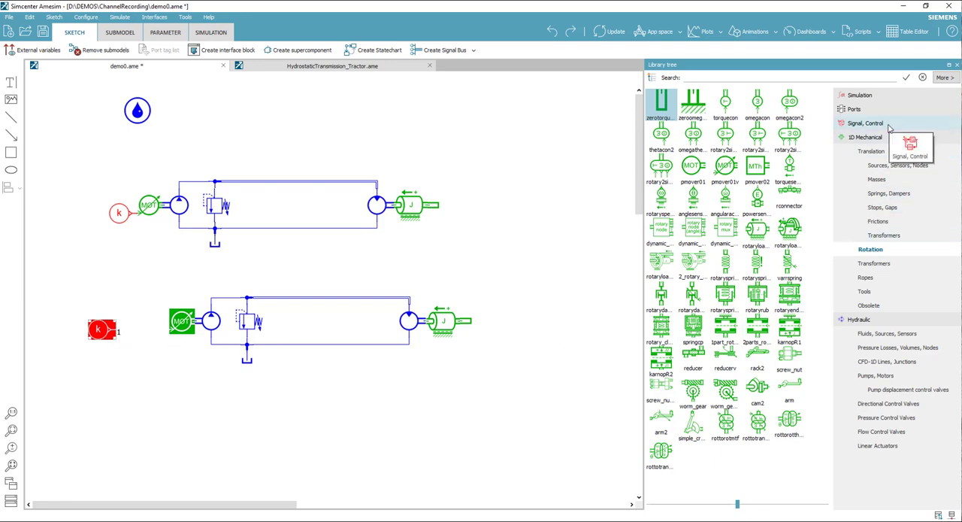
left_click(866, 124)
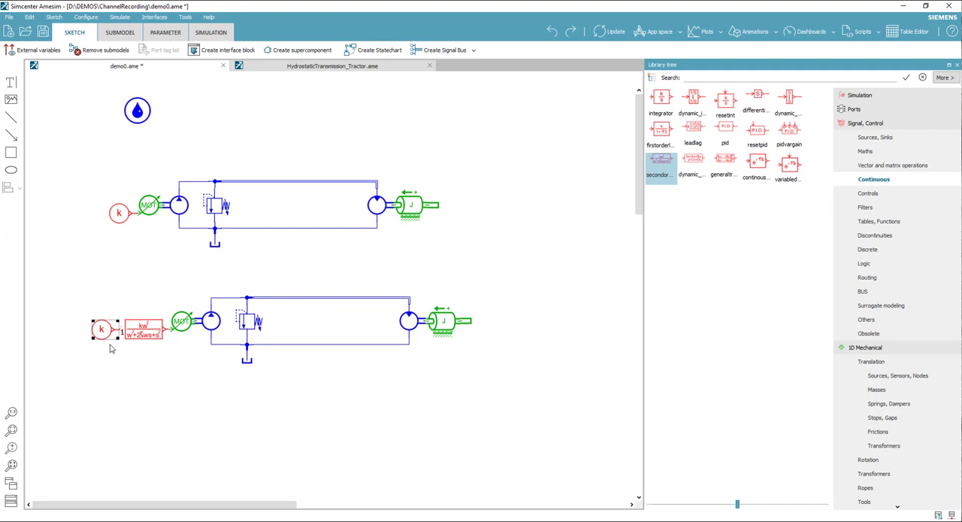
left_click(165, 33)
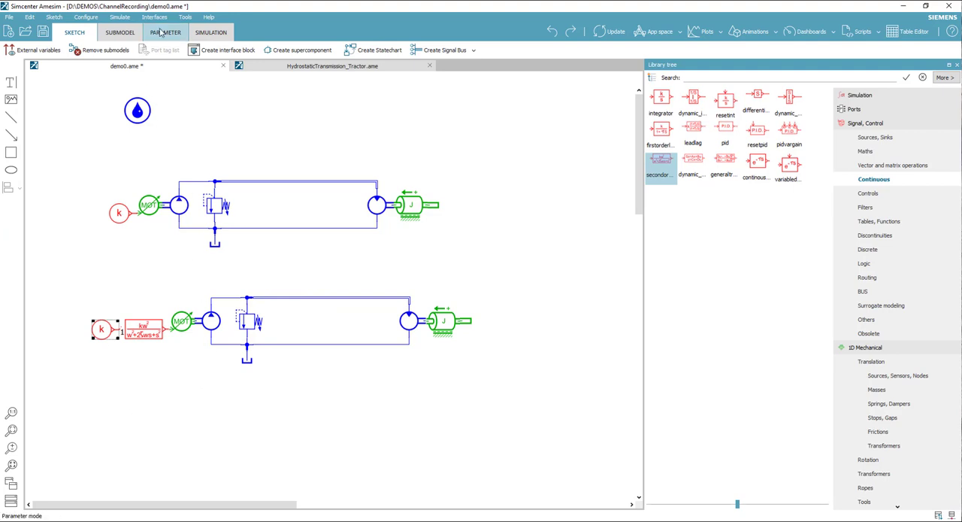
- Set the second-order lag's damping ratio to 2 in parameter mode, then return to simulation mode
left_click(165, 32)
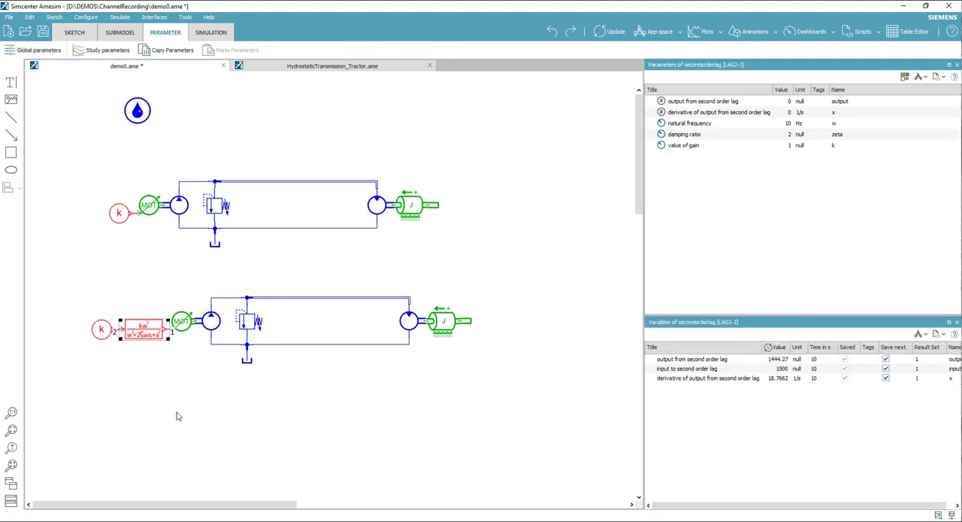
left_click(688, 124)
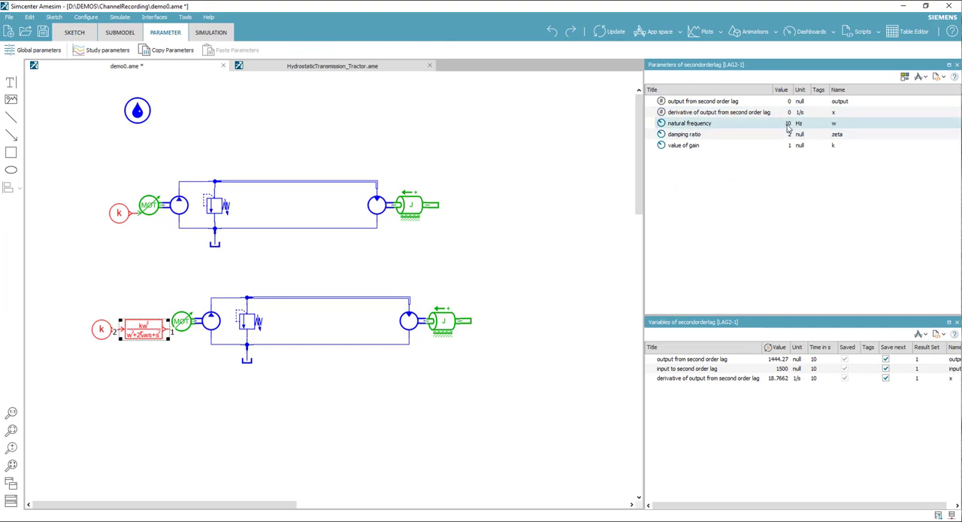
type("2")
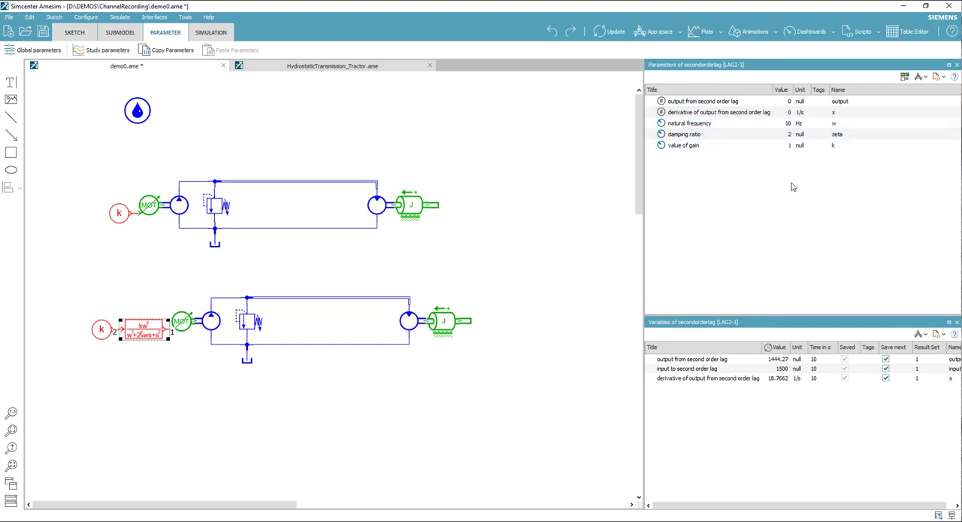
mouse_move(235, 409)
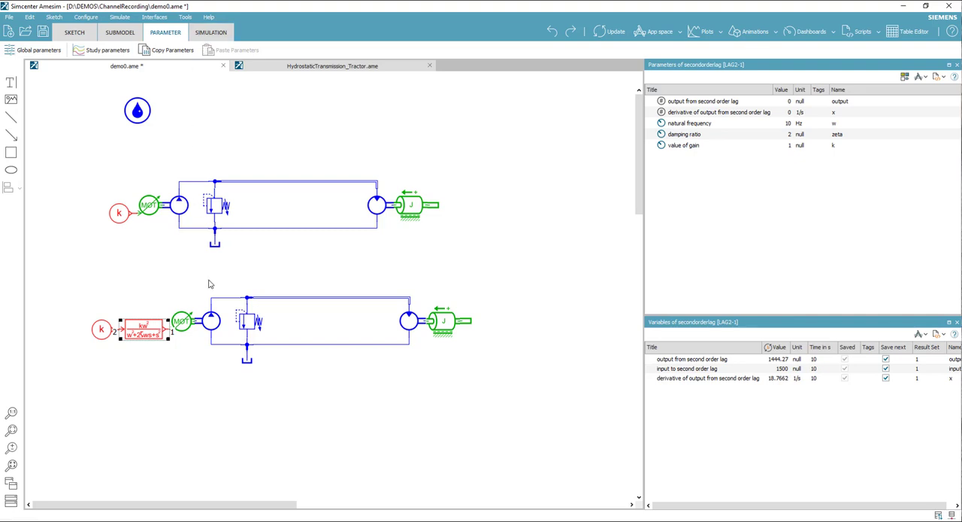
left_click(211, 33)
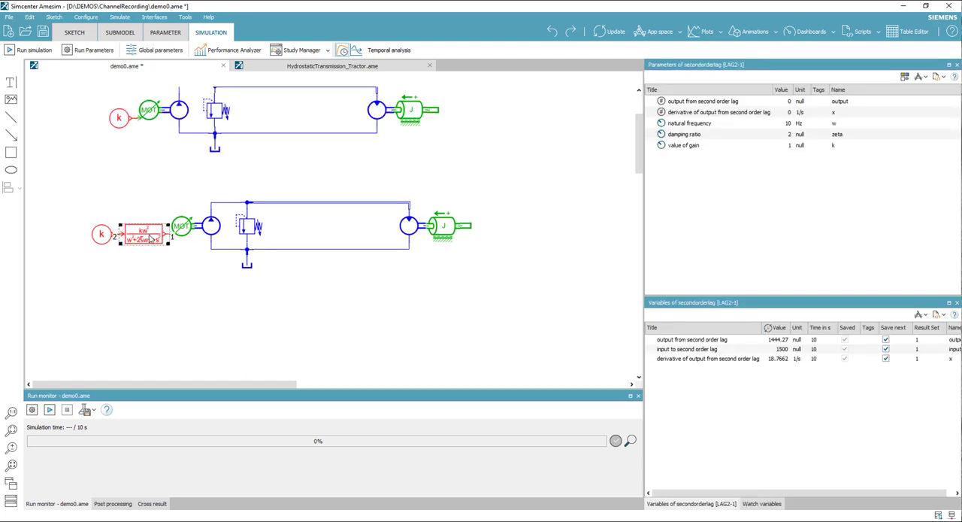
mouse_move(203, 203)
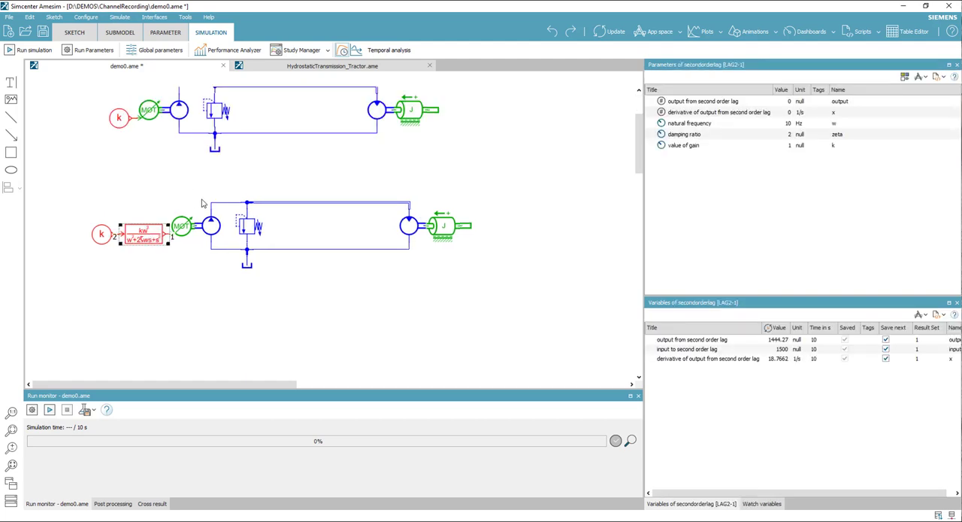
mouse_move(301, 49)
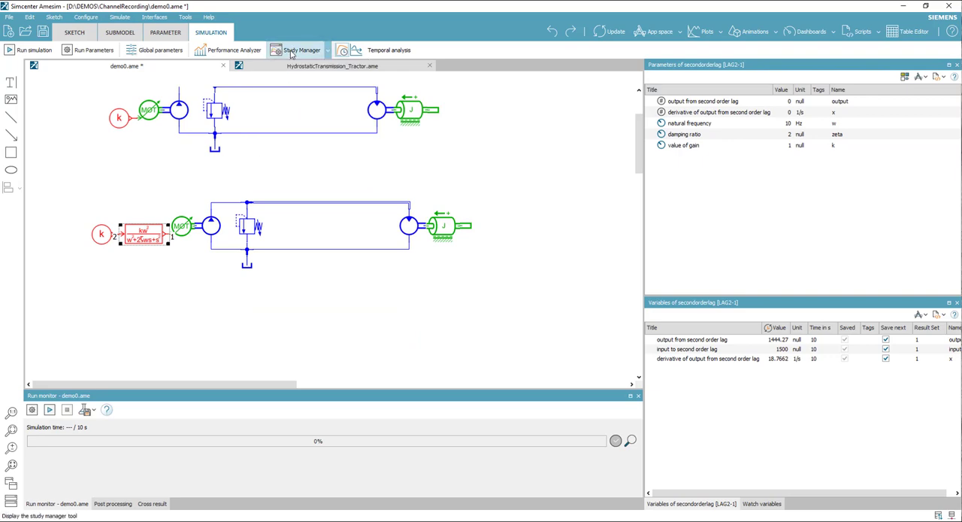
- In Study Manager, batch-sweep the lag's natural frequency with step size 0.2 and run all cases
left_click(303, 50)
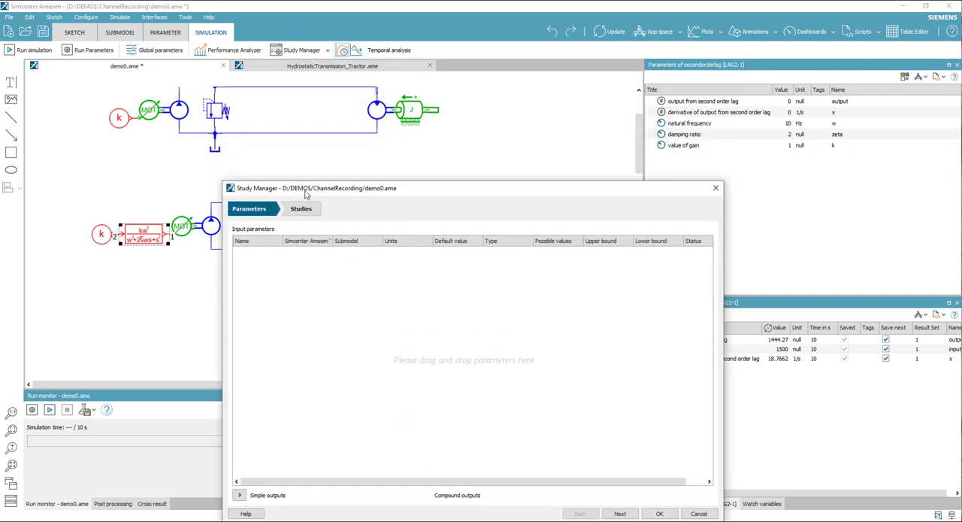
left_click(688, 123)
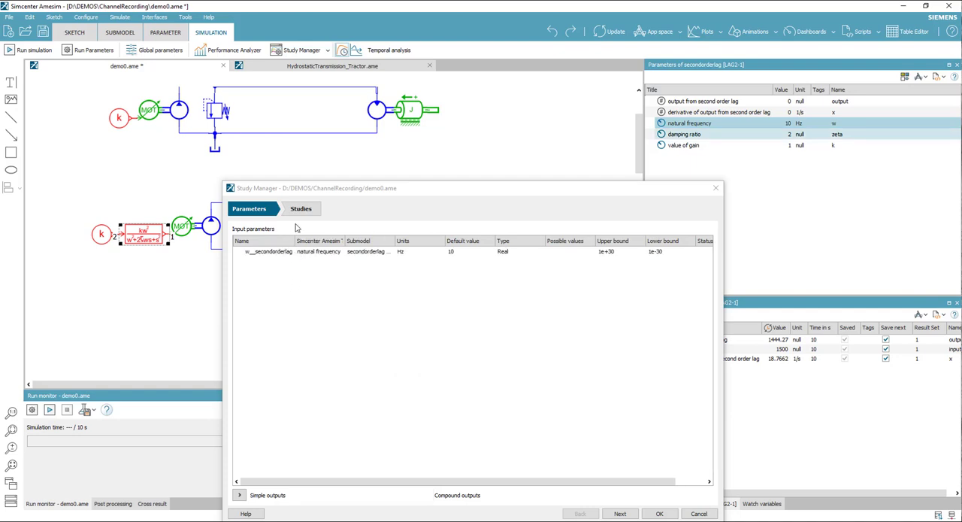
left_click(301, 207)
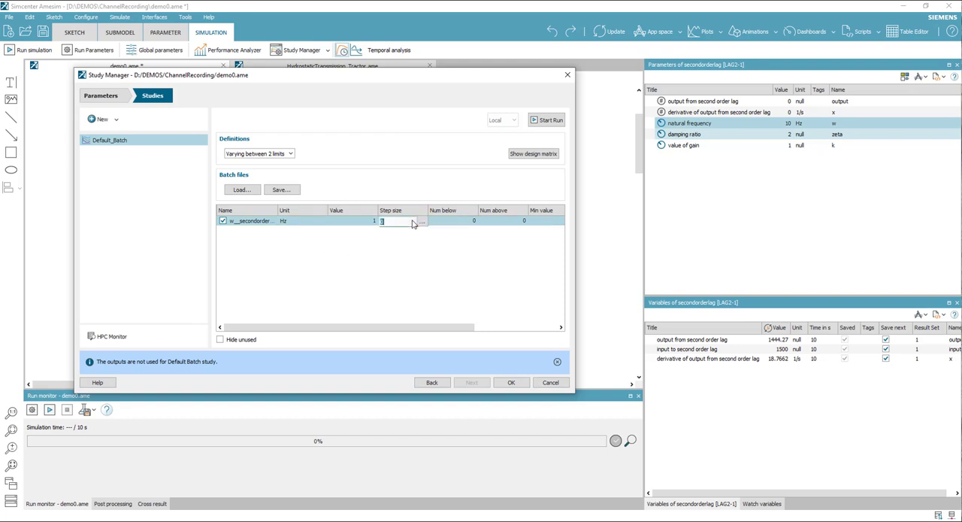
type("0.2")
left_click(453, 221)
type("4")
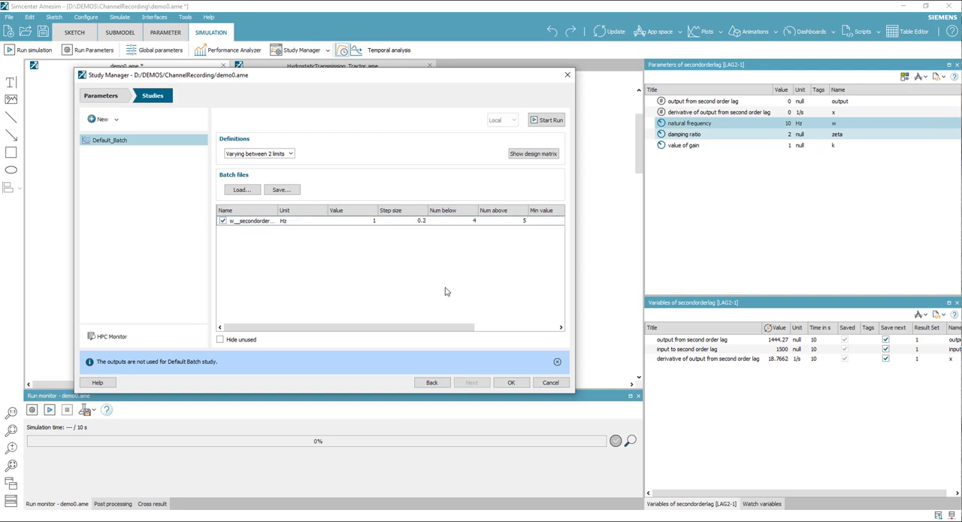
left_click(533, 153)
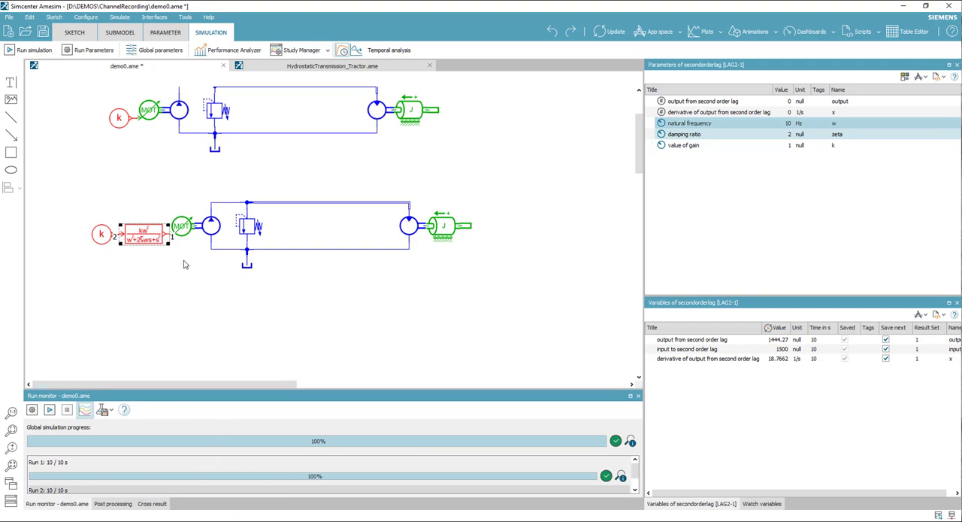
- Plot hydraulic_5 line pressure overlaid for all batch result sets
left_click(327, 205)
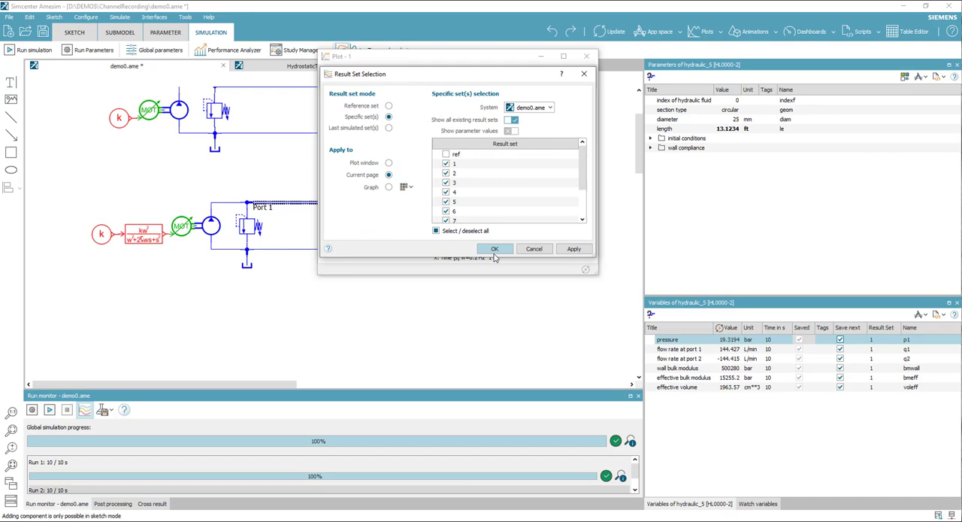
left_click(494, 248)
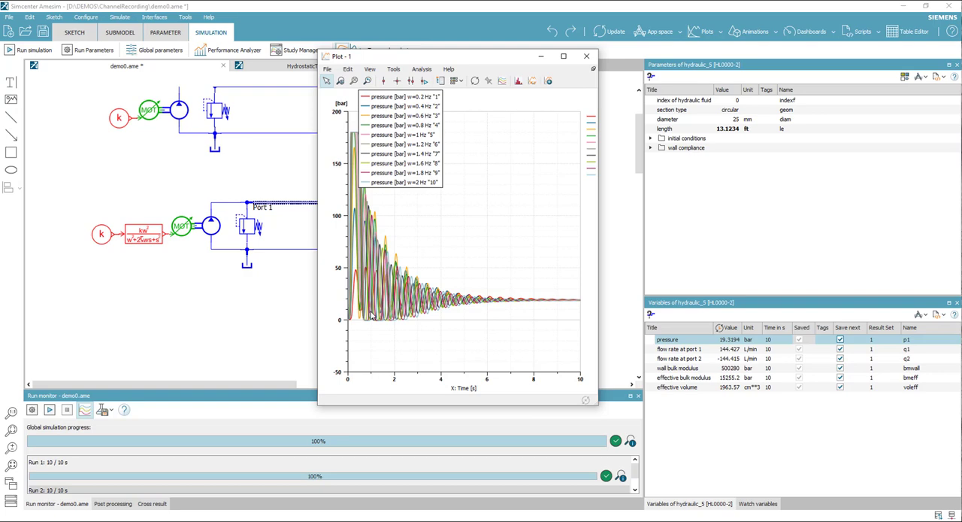
mouse_move(423, 313)
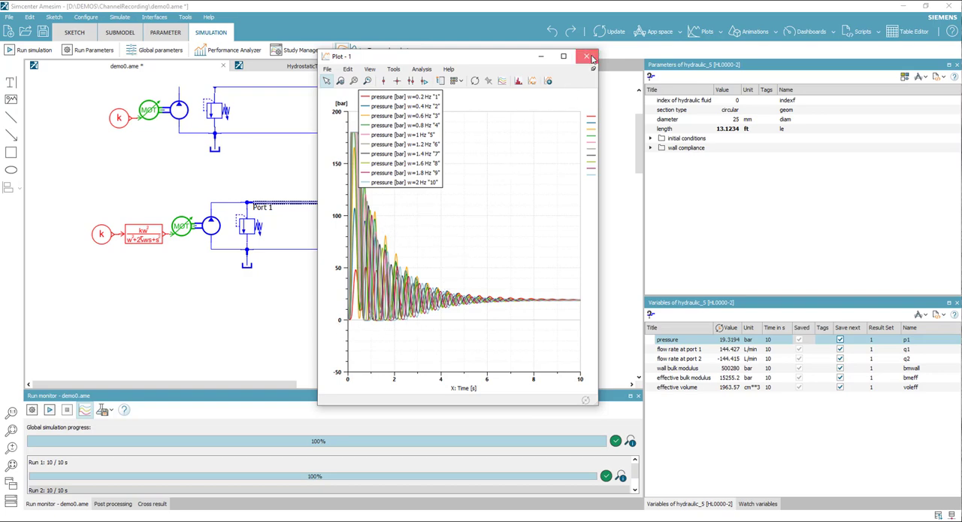
- Create post-processing expression A1 on the line pressure, plot it for all runs, read values and close it
left_click(587, 57)
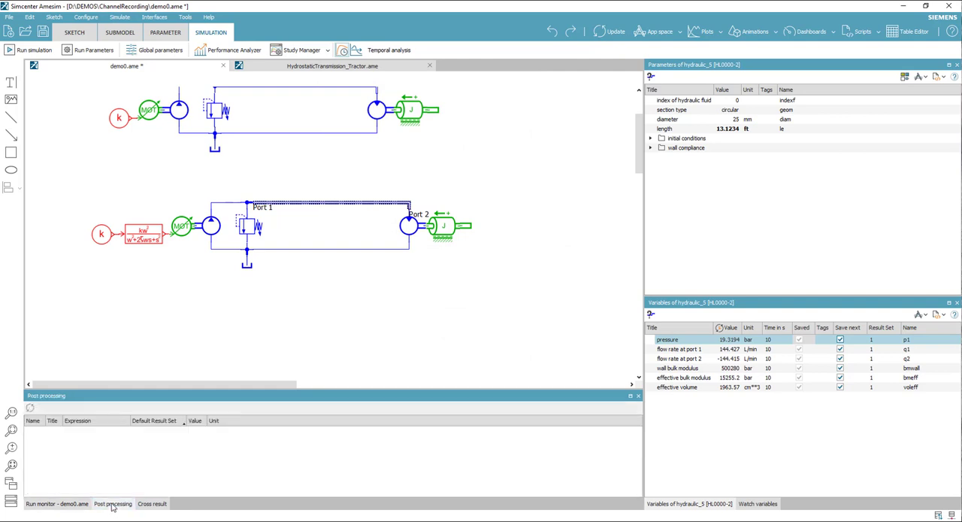
mouse_move(644, 342)
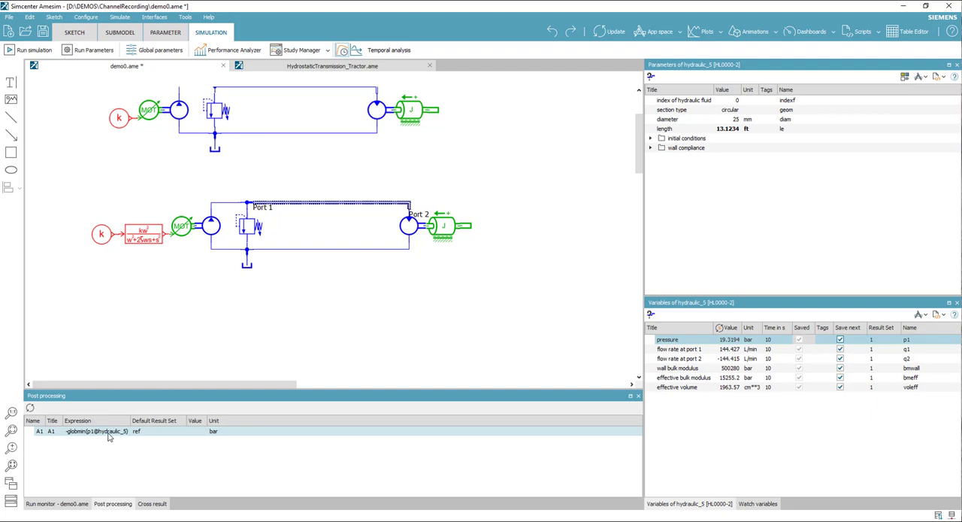
mouse_move(109, 436)
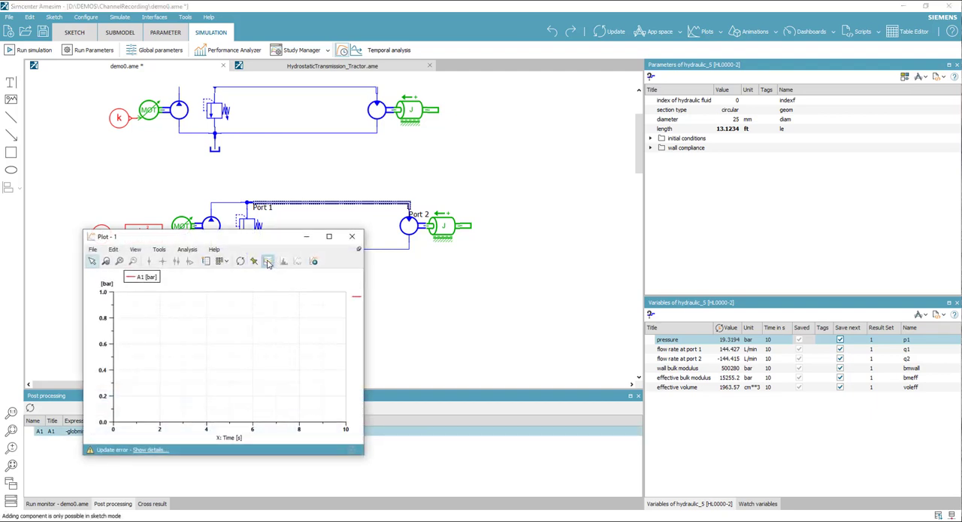
left_click(268, 262)
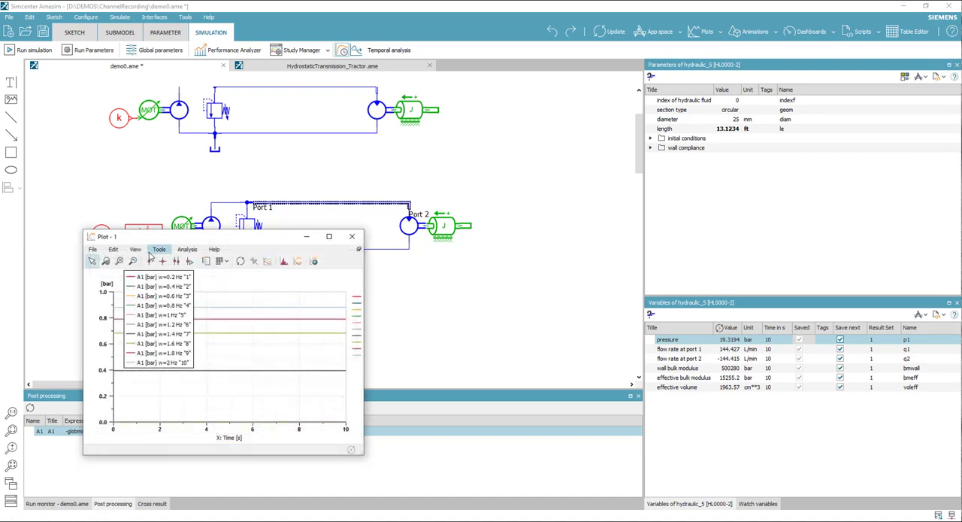
left_click(148, 262)
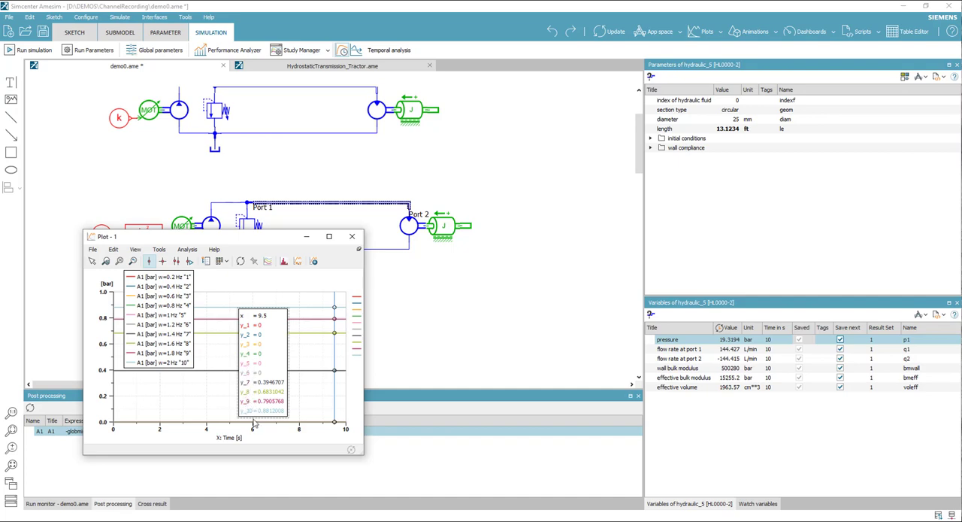
mouse_move(265, 424)
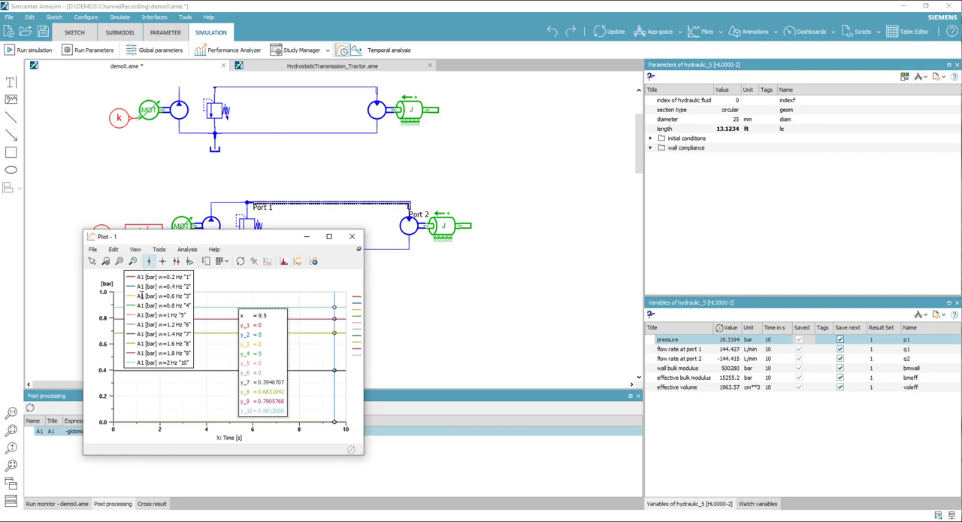
mouse_move(167, 346)
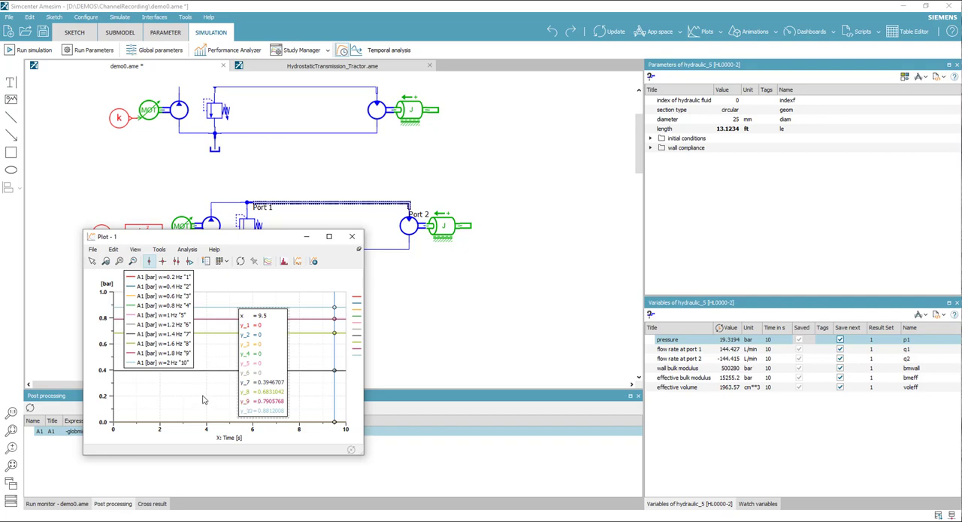
mouse_move(261, 406)
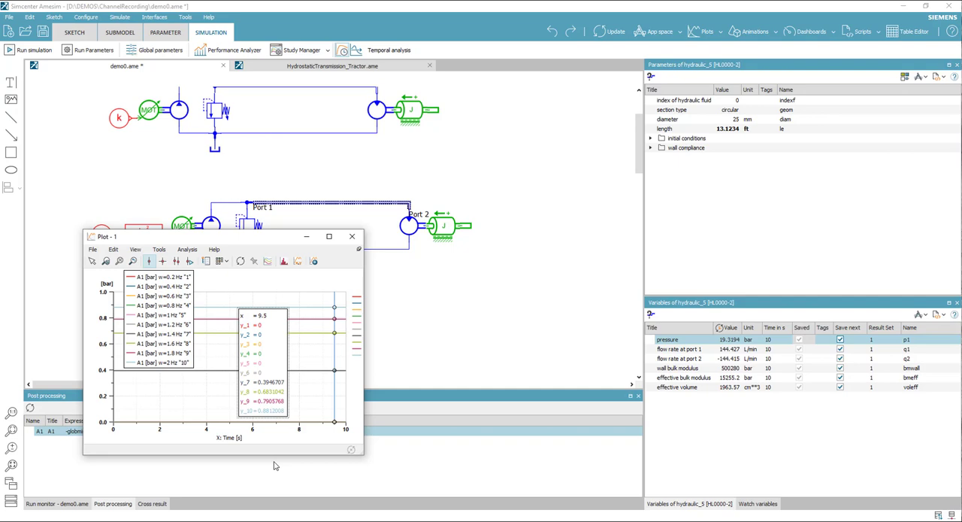
left_click(352, 236)
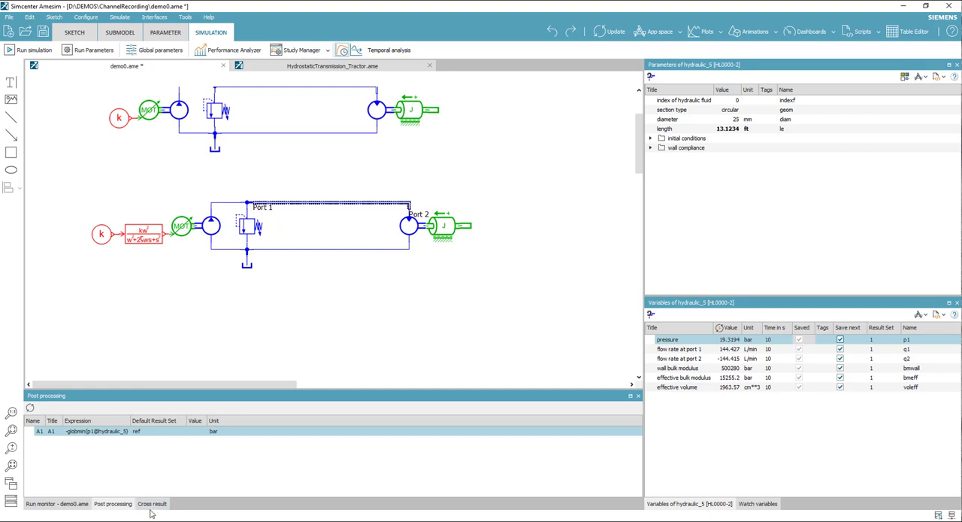
mouse_move(111, 455)
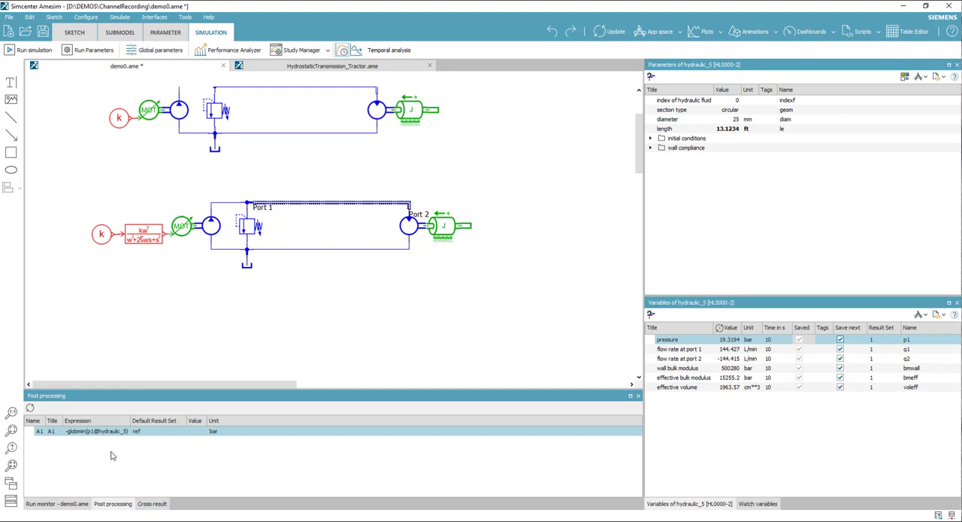
- Create a cross result of A1 over the runs, review its bar chart and close it
left_click(152, 504)
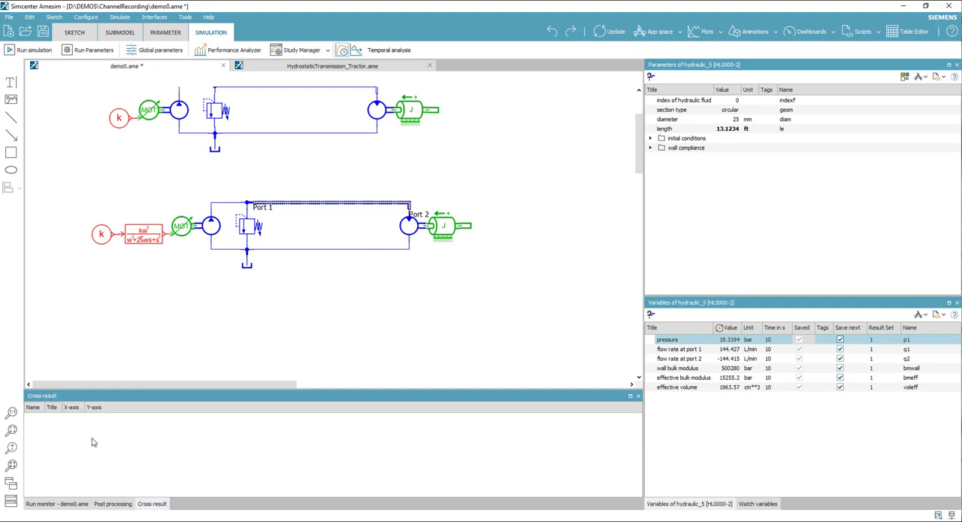
left_click(113, 503)
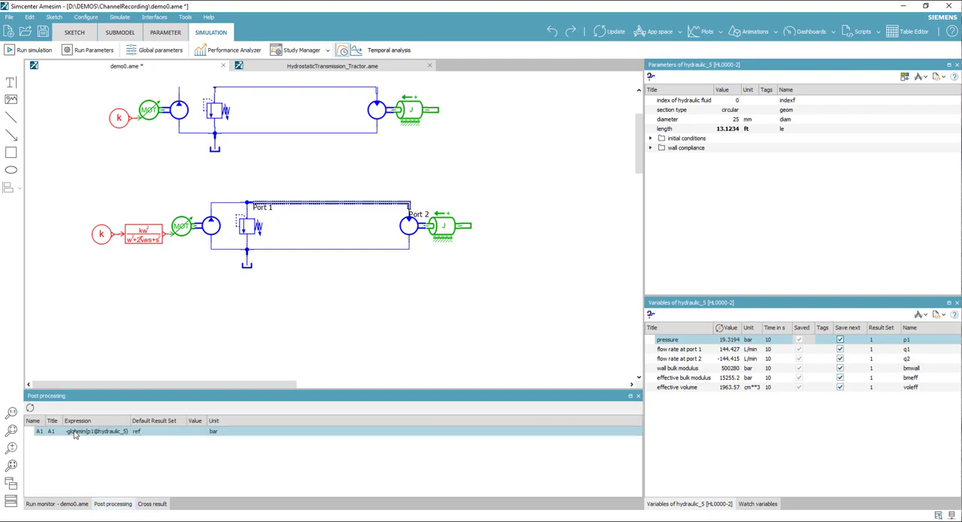
left_click(151, 504)
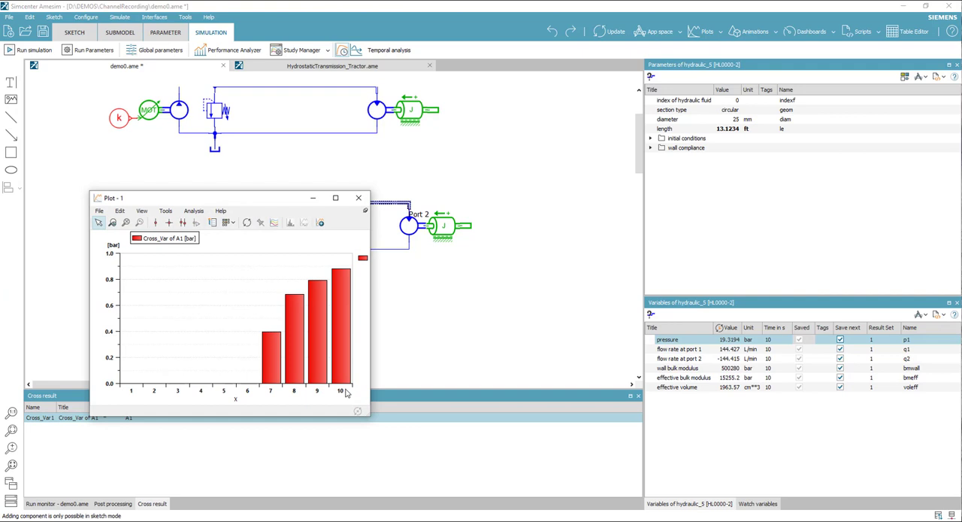
mouse_move(153, 370)
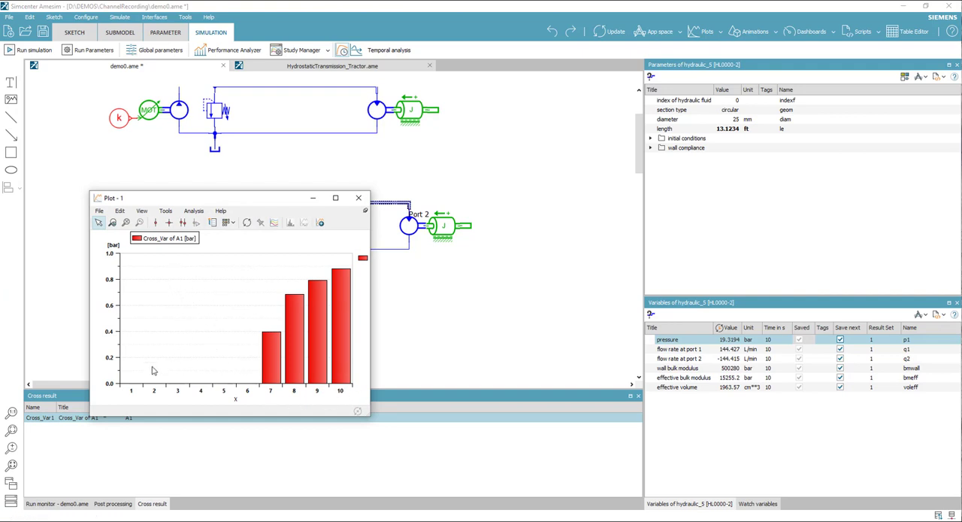
mouse_move(168, 403)
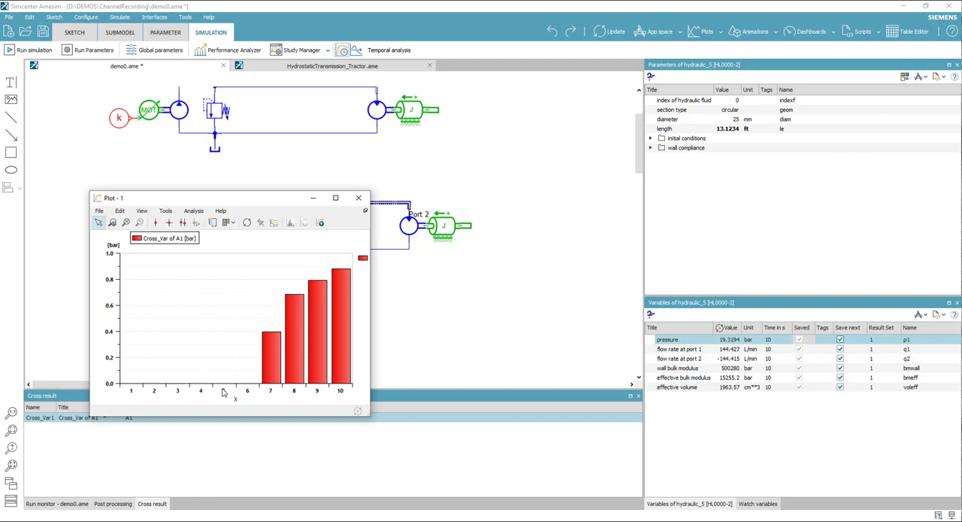
mouse_move(284, 334)
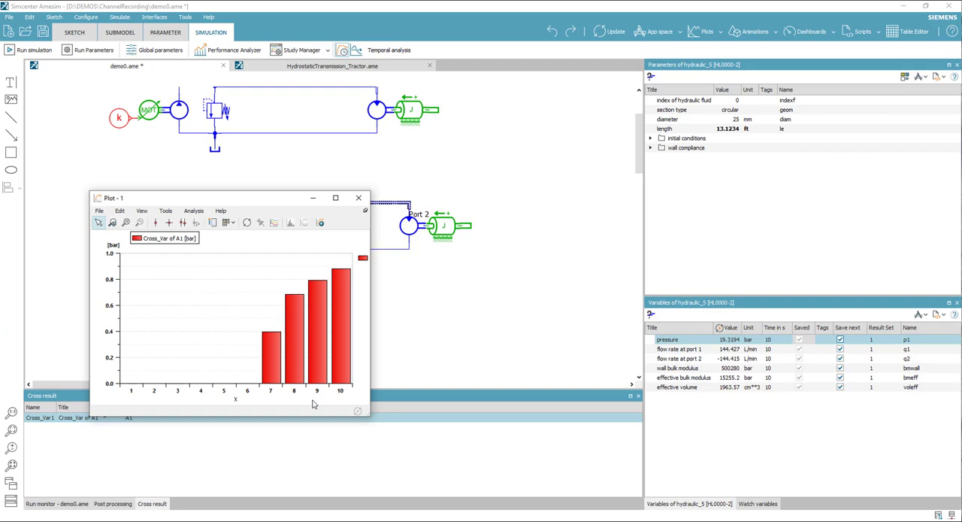
mouse_move(277, 332)
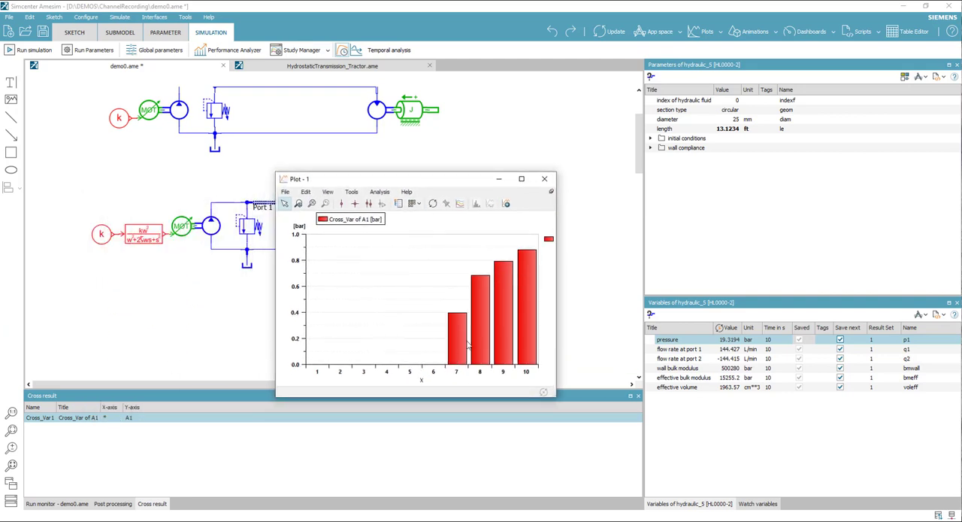
mouse_move(547, 179)
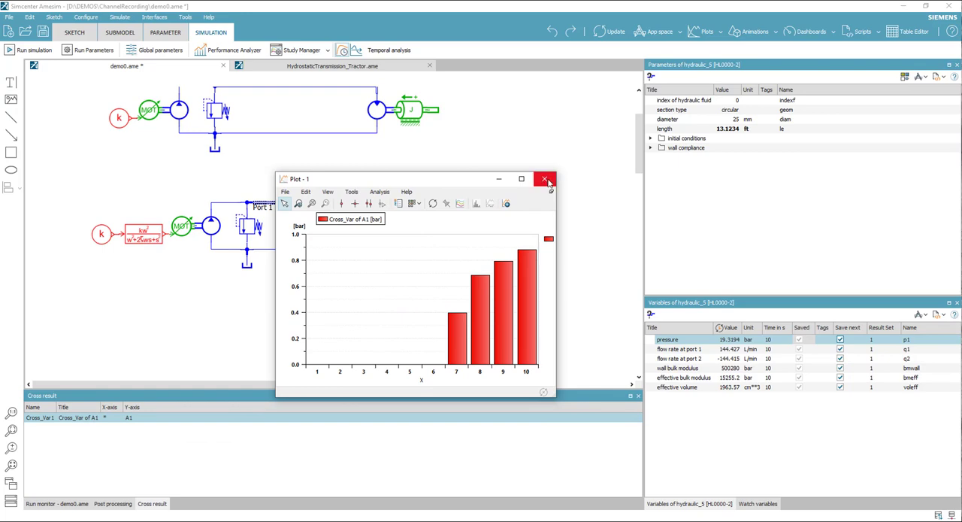
mouse_move(544, 179)
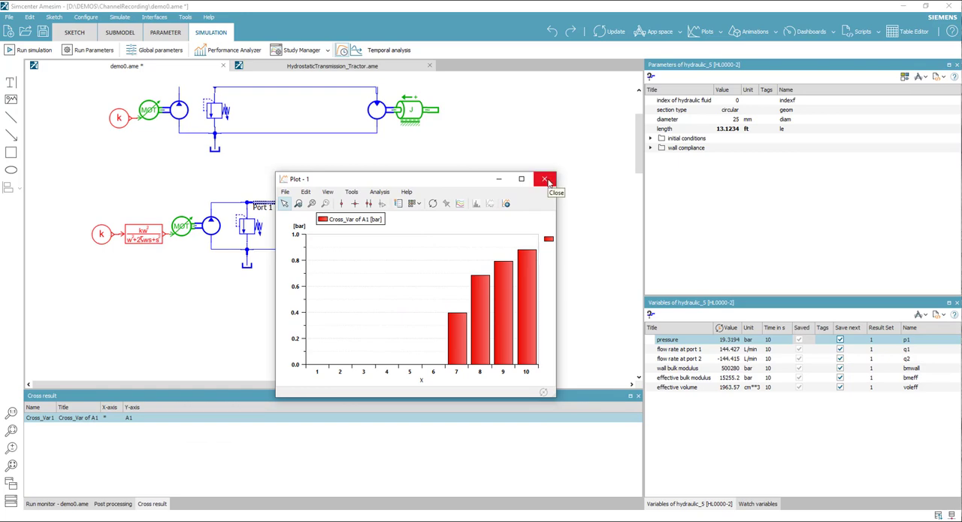
mouse_move(544, 179)
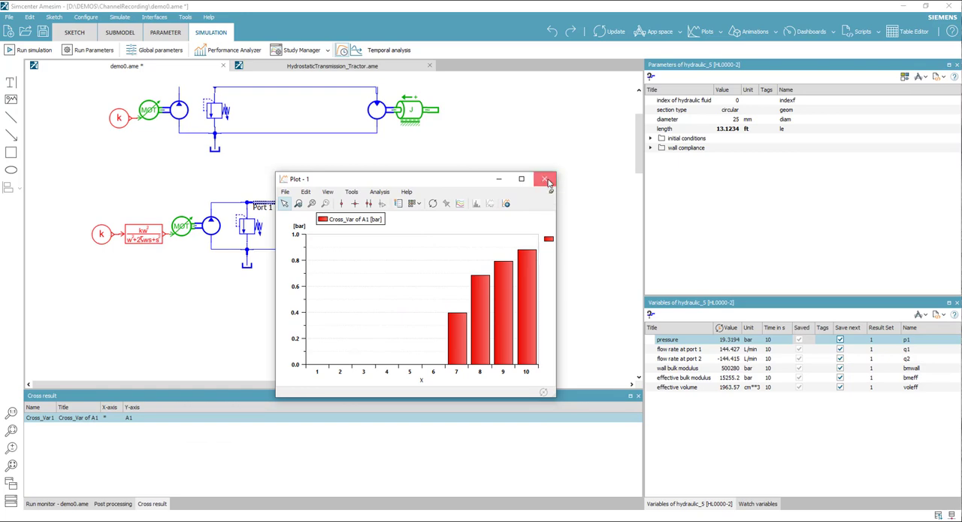
left_click(544, 179)
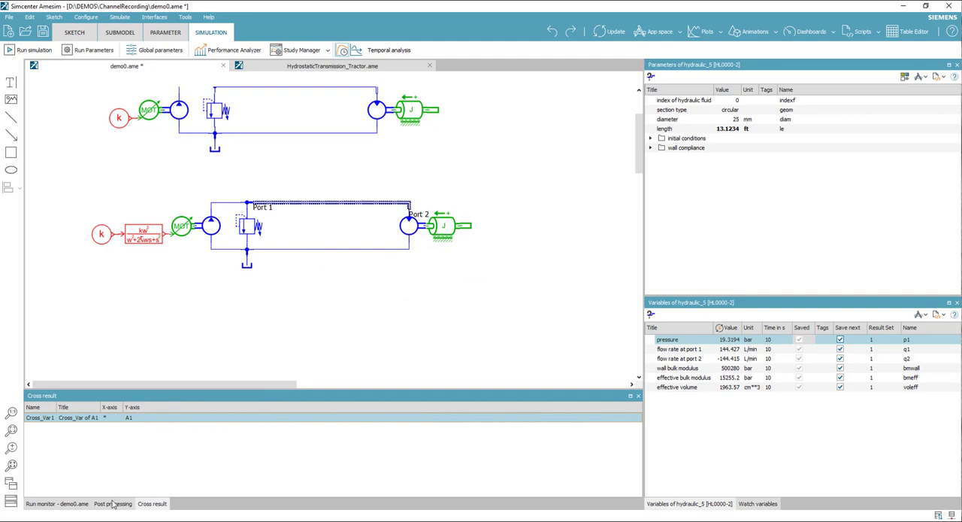
- Plot cross-run bar charts of expressions A1 and A2 over the ten batch runs
left_click(112, 502)
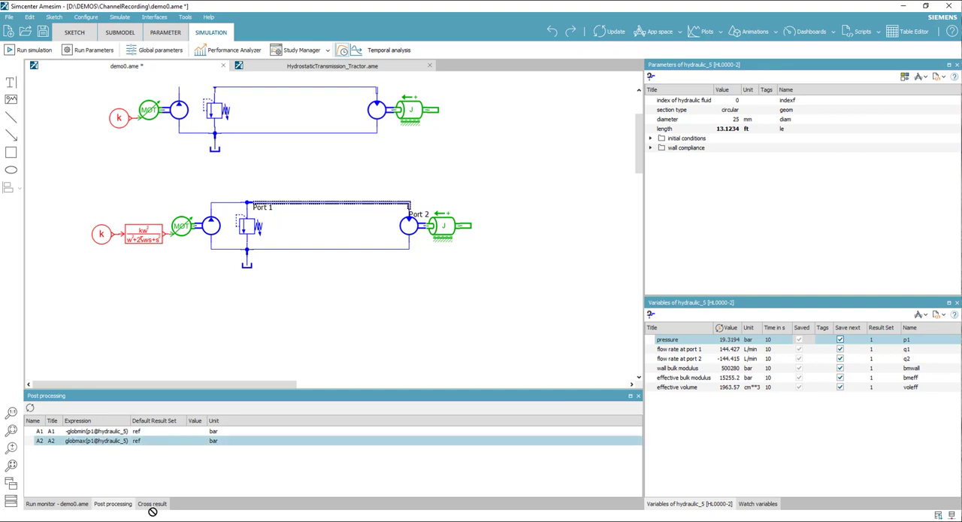
left_click(152, 504)
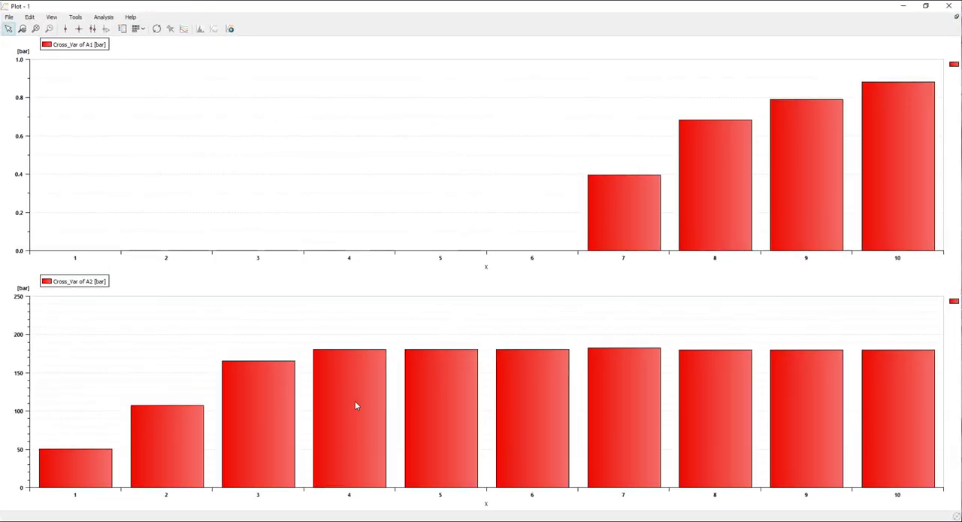
mouse_move(916, 401)
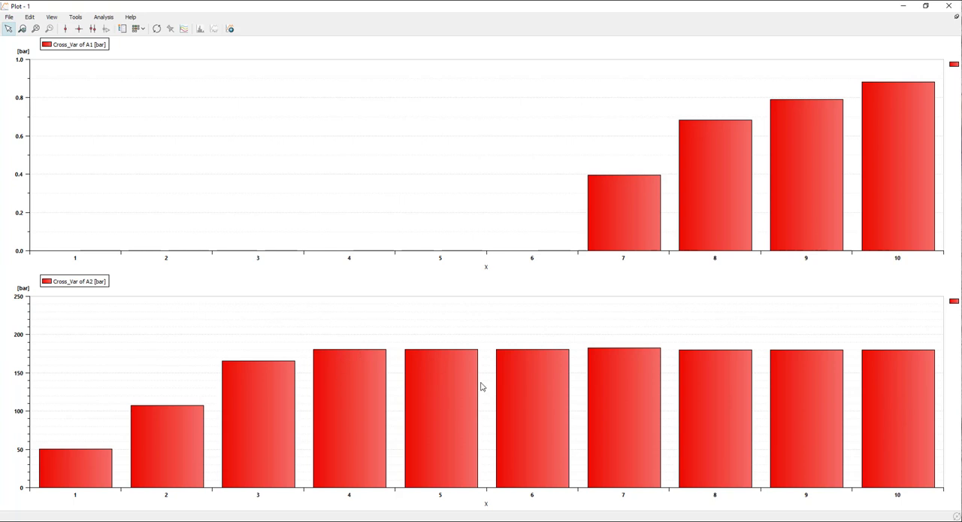
mouse_move(888, 375)
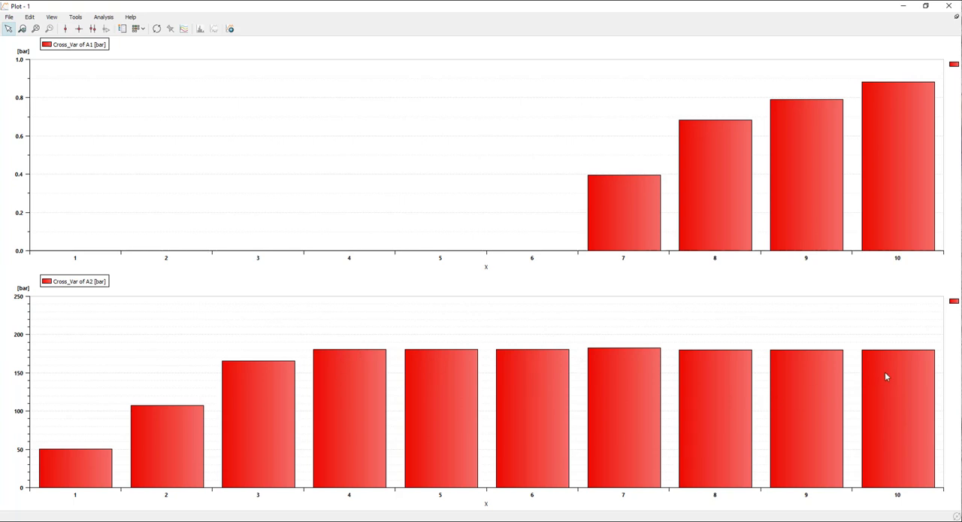
mouse_move(249, 326)
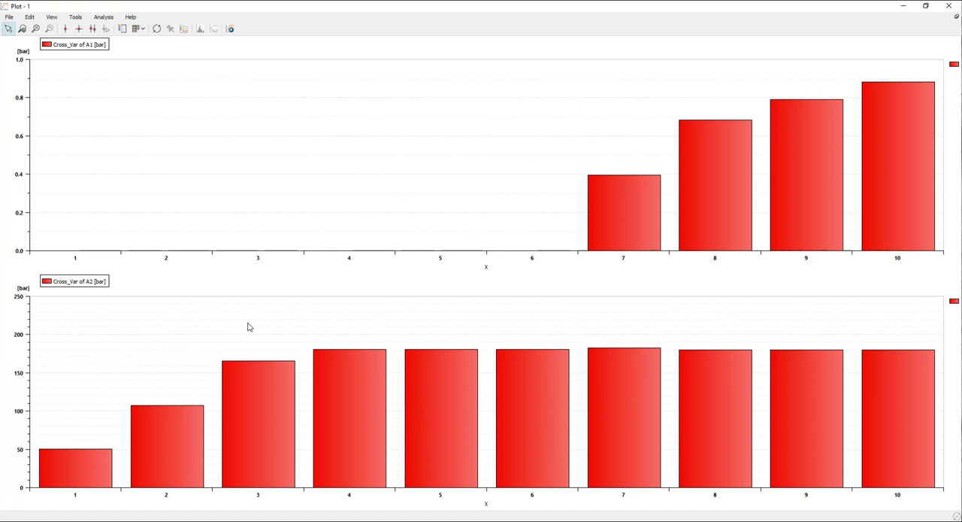
mouse_move(253, 385)
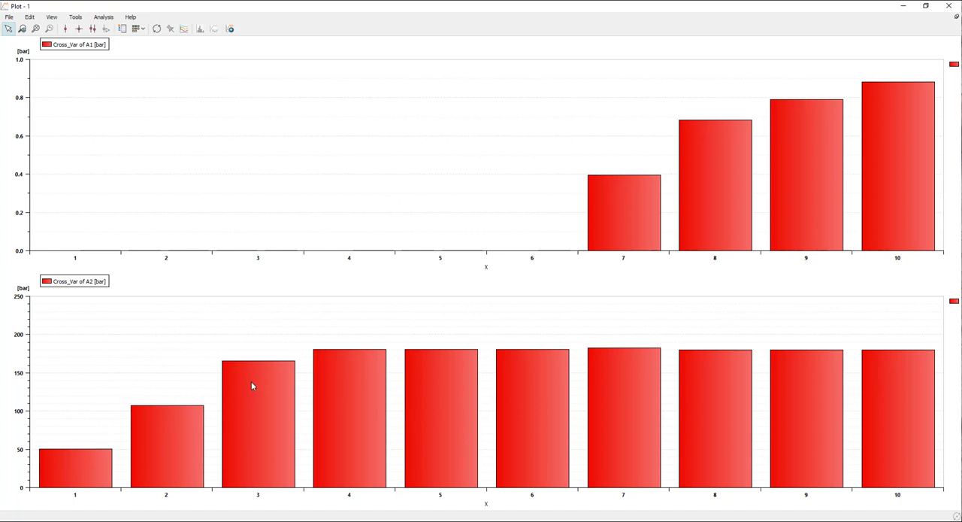
mouse_move(347, 21)
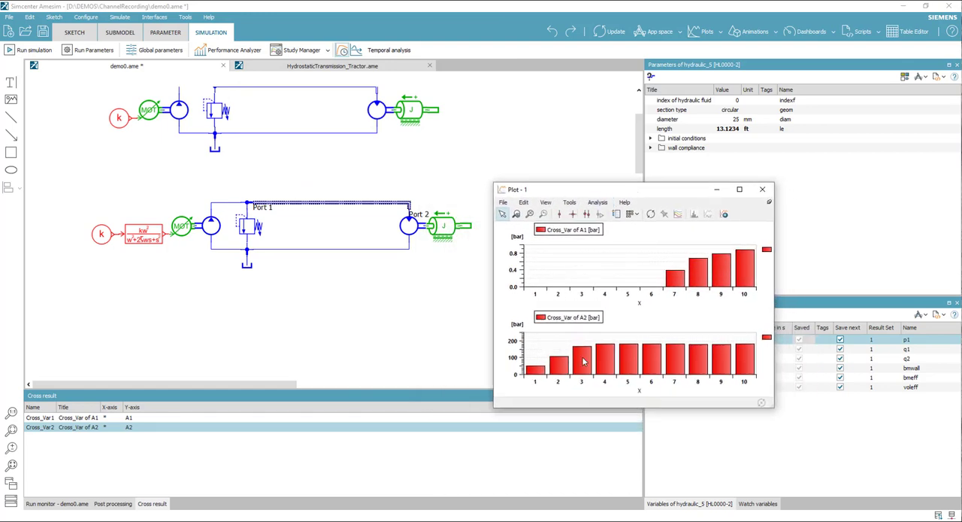
mouse_move(656, 307)
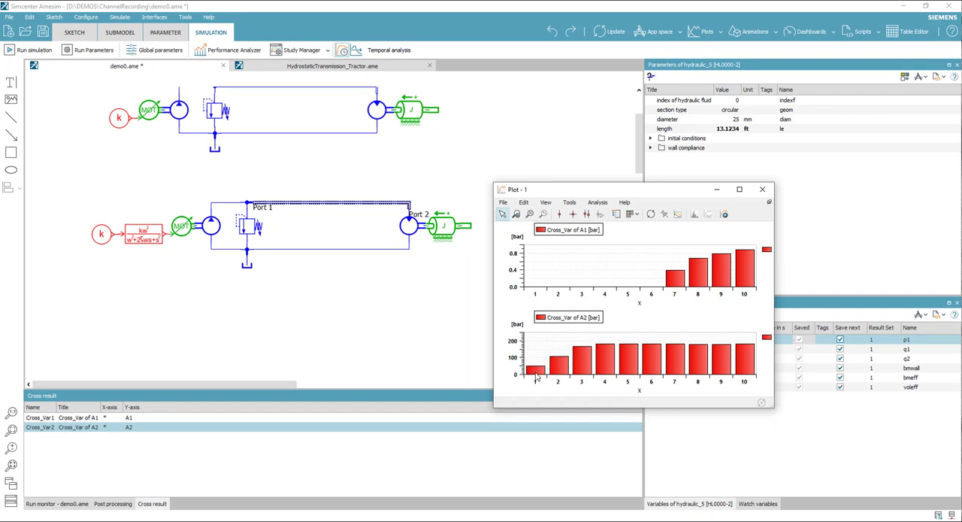
mouse_move(558, 368)
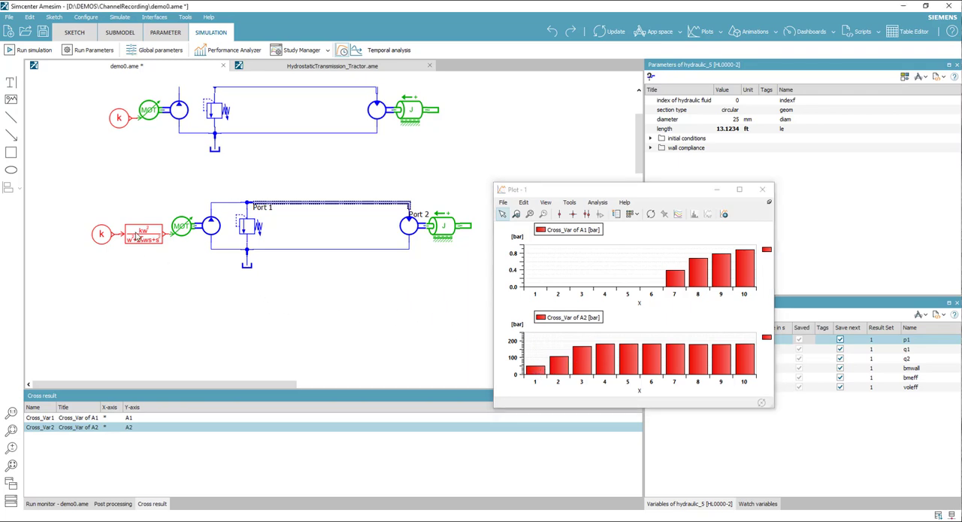
- Set the second-order lag's natural frequency to 4.4 Hz and close the cross result plot
left_click(142, 233)
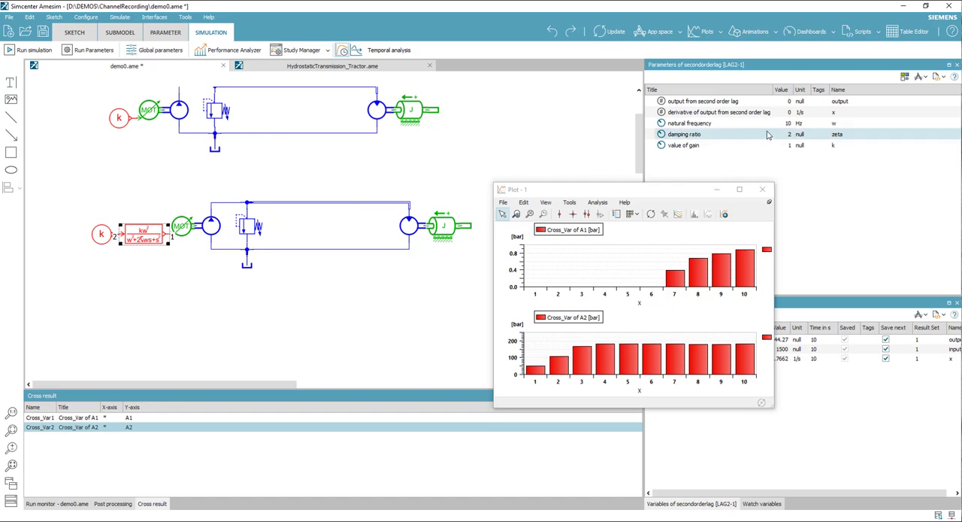
left_click(689, 123)
type("0.6")
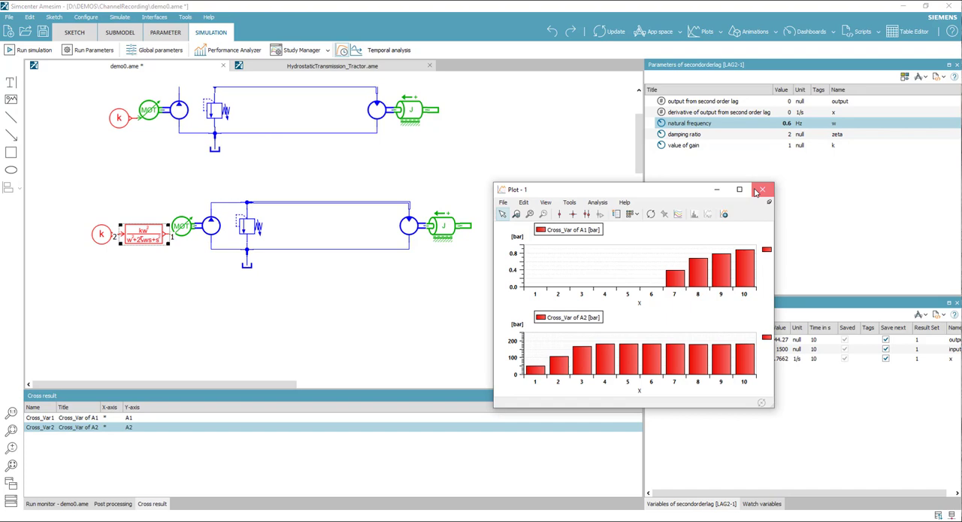
left_click(764, 190)
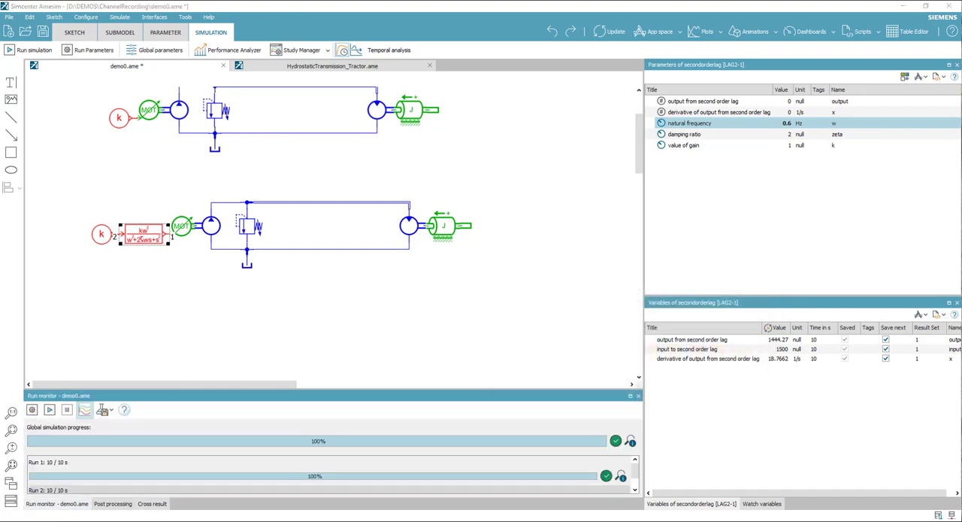
- Switch Run Parameters from batch to a single run and select the lower-circuit pump
left_click(93, 50)
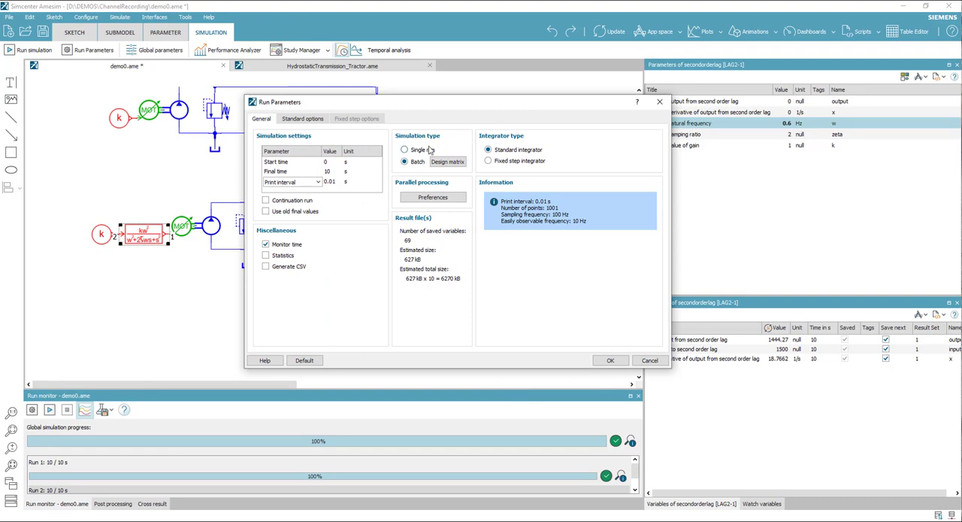
left_click(406, 149)
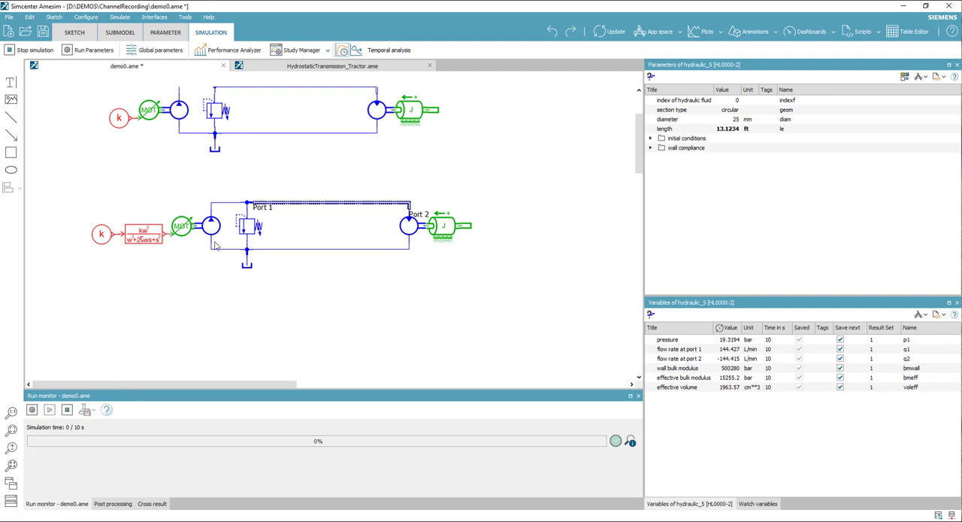
left_click(211, 226)
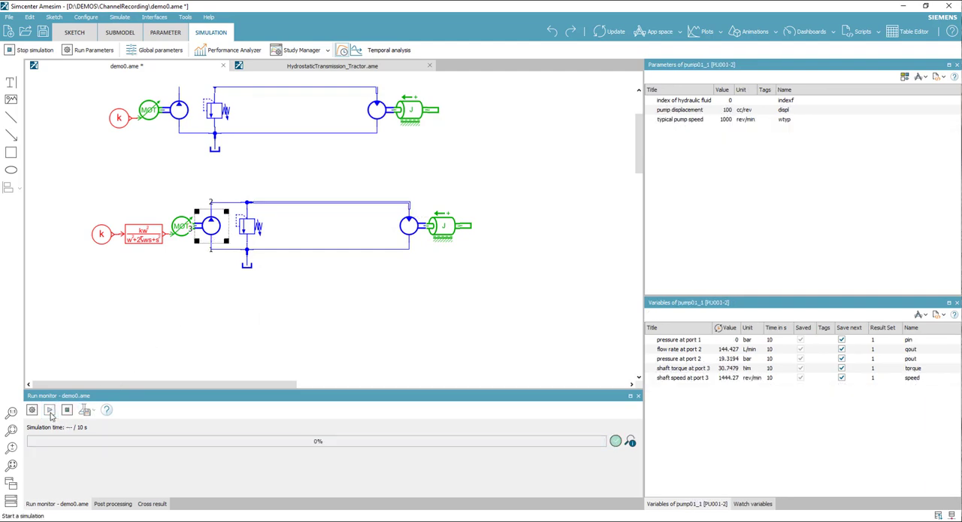
- Run the single simulation and plot pump and load shaft speeds with the pipe pressure
left_click(50, 409)
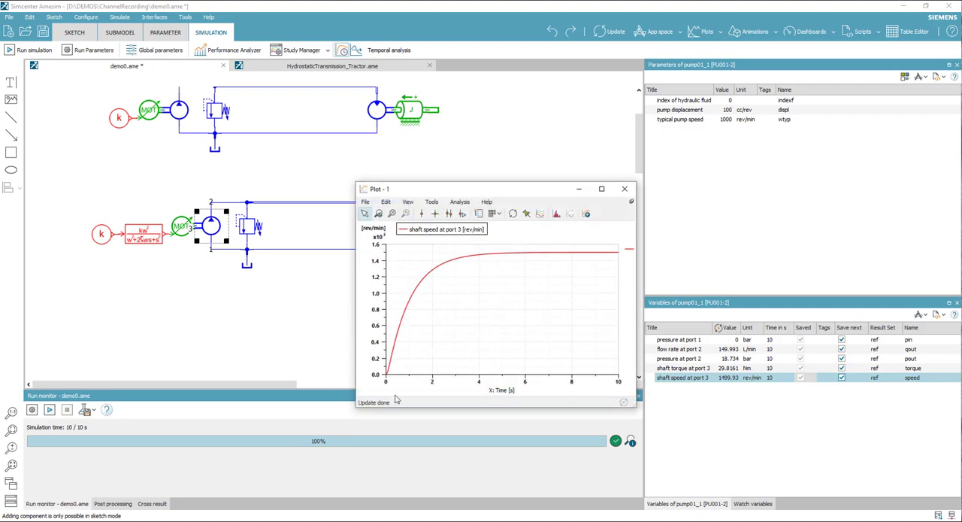
mouse_move(553, 260)
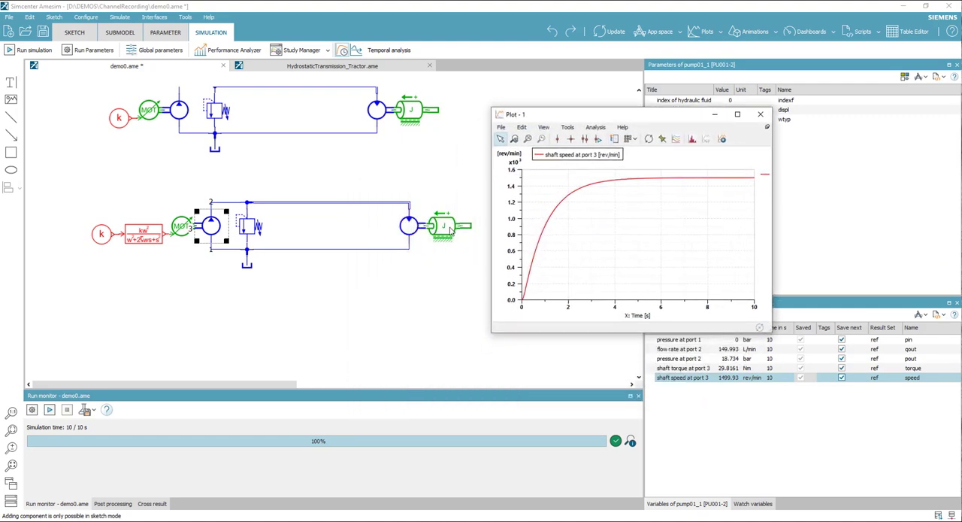
left_click(444, 225)
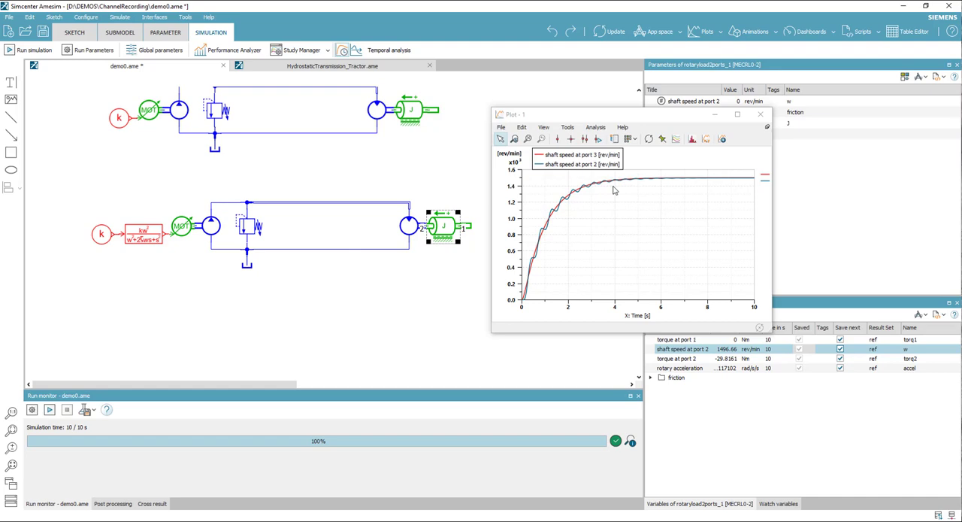
mouse_move(559, 216)
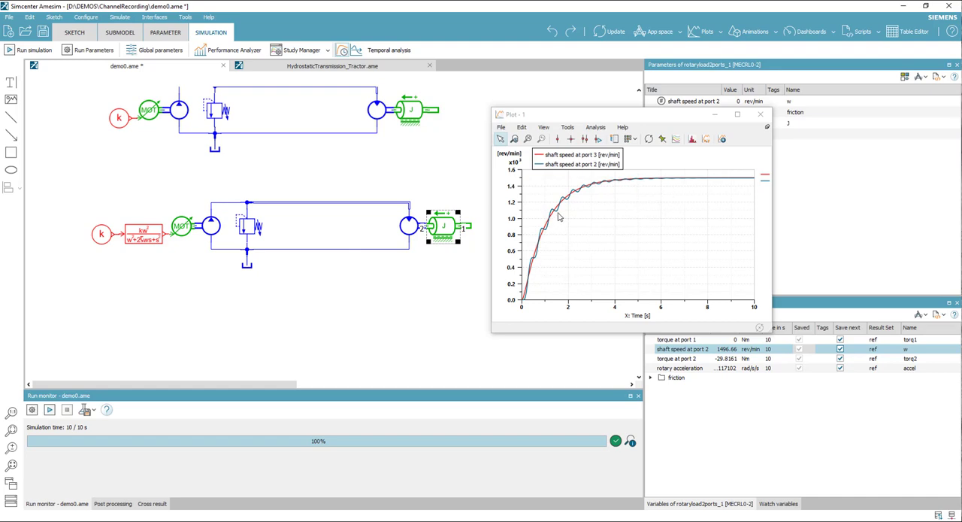
mouse_move(644, 253)
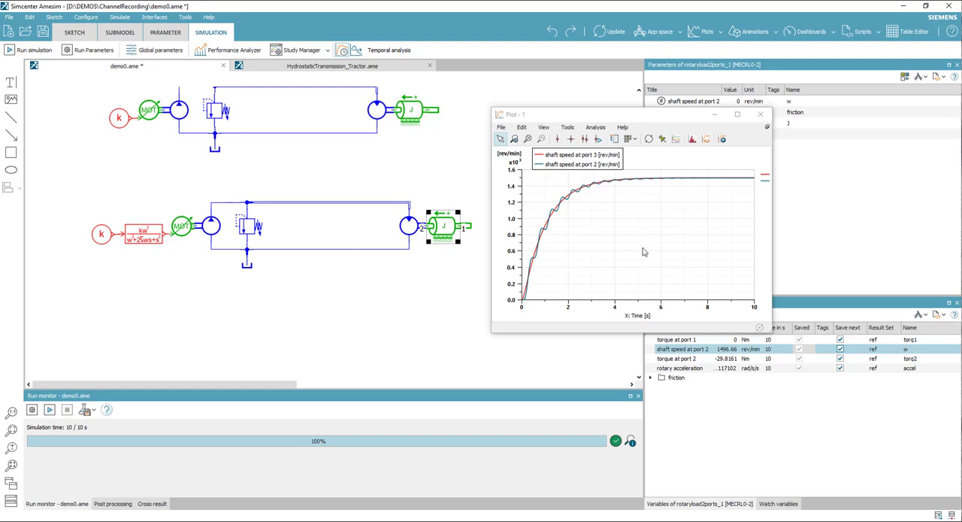
mouse_move(376, 208)
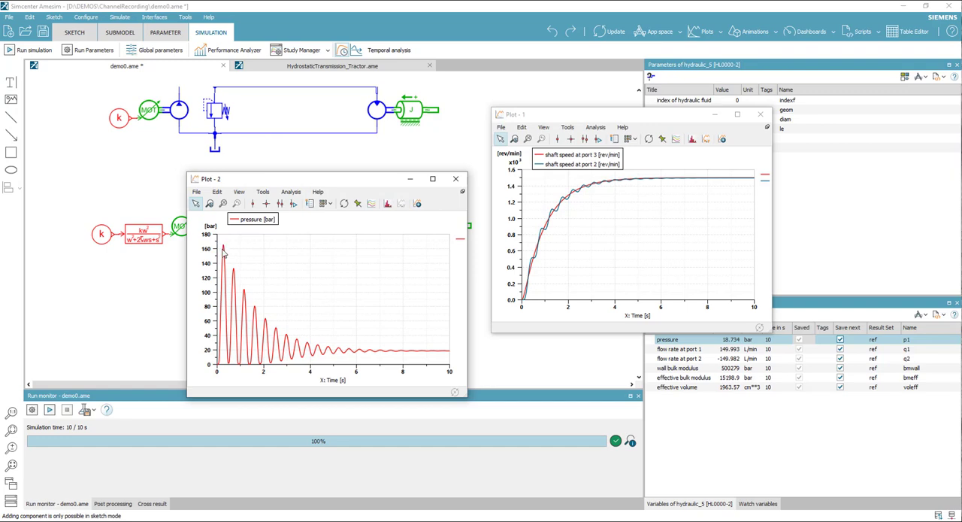
mouse_move(248, 242)
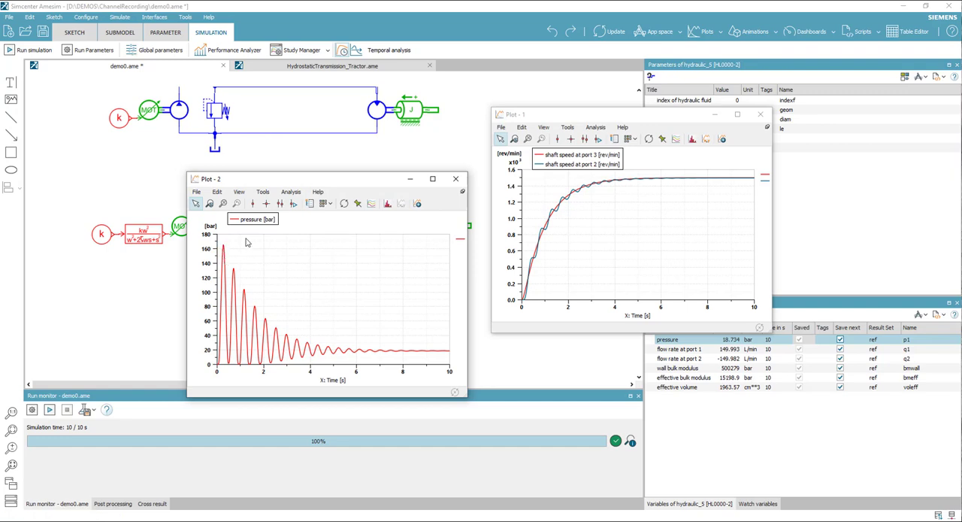
left_click_drag(301, 179, 429, 141)
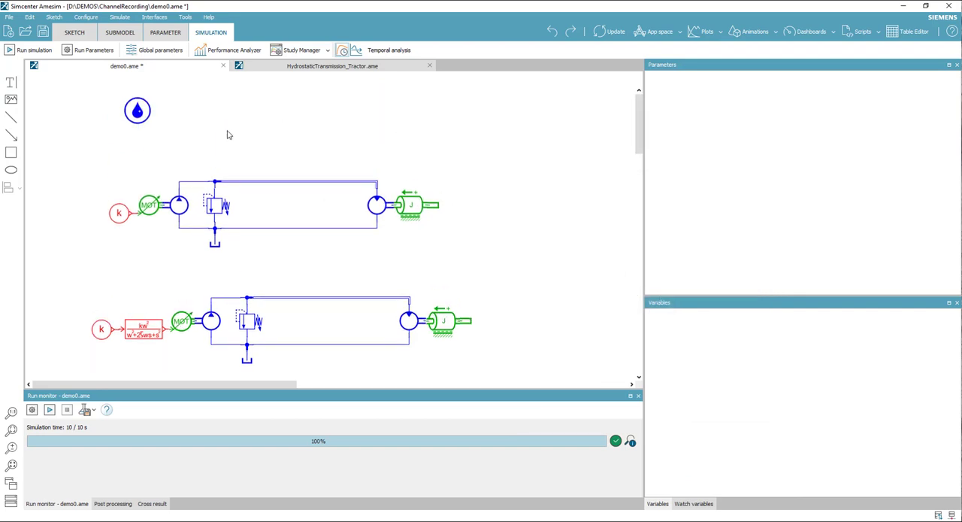
left_click(332, 67)
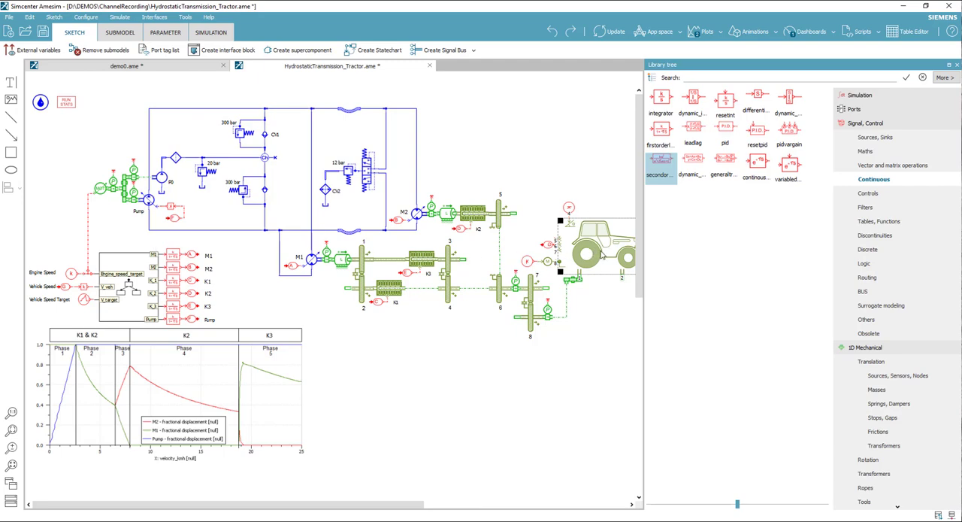
mouse_move(424, 313)
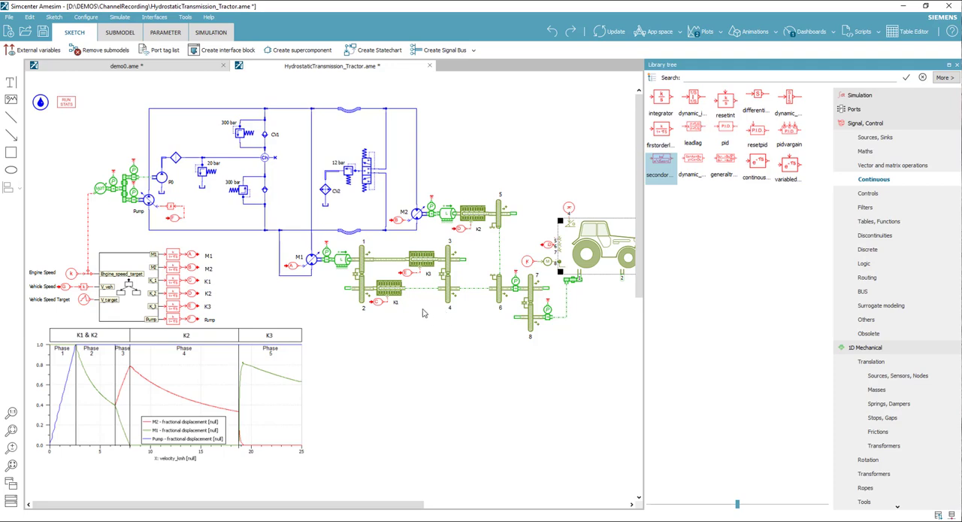
mouse_move(279, 309)
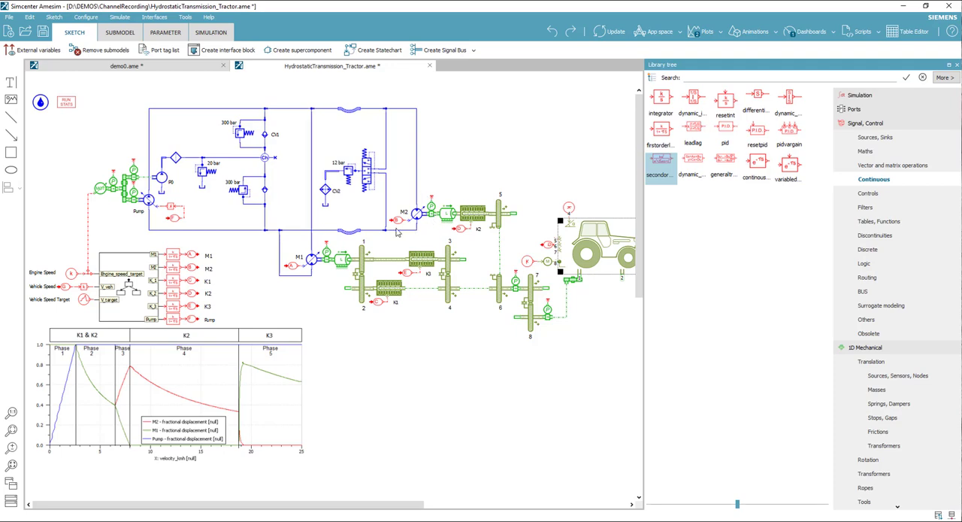
mouse_move(130, 258)
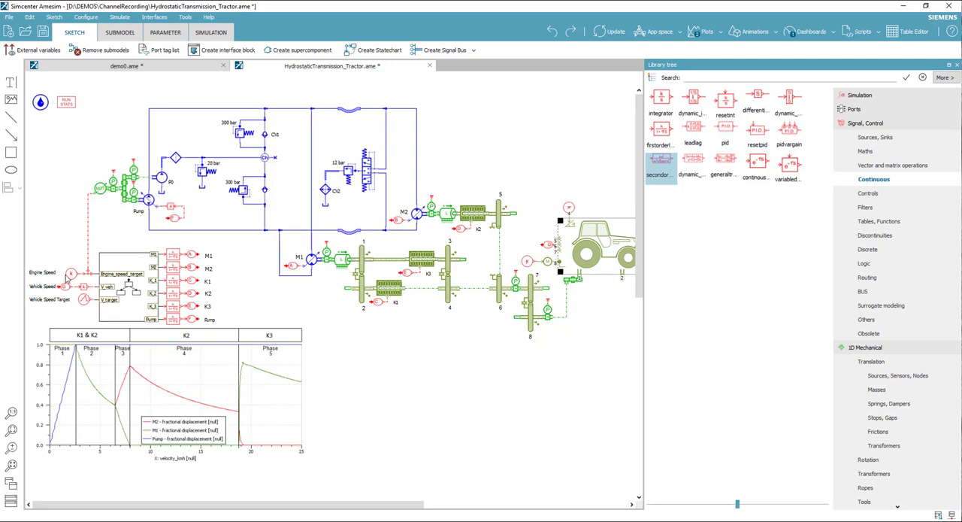
mouse_move(72, 274)
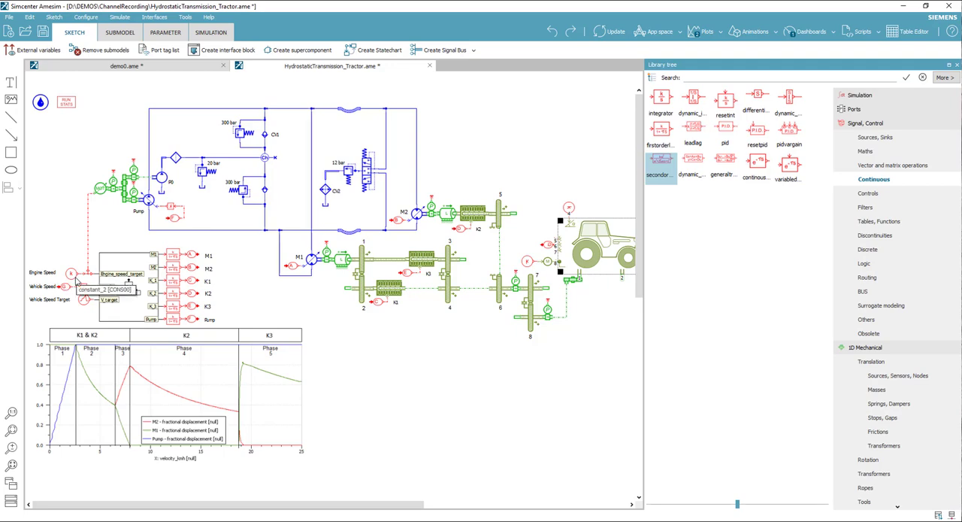
mouse_move(117, 250)
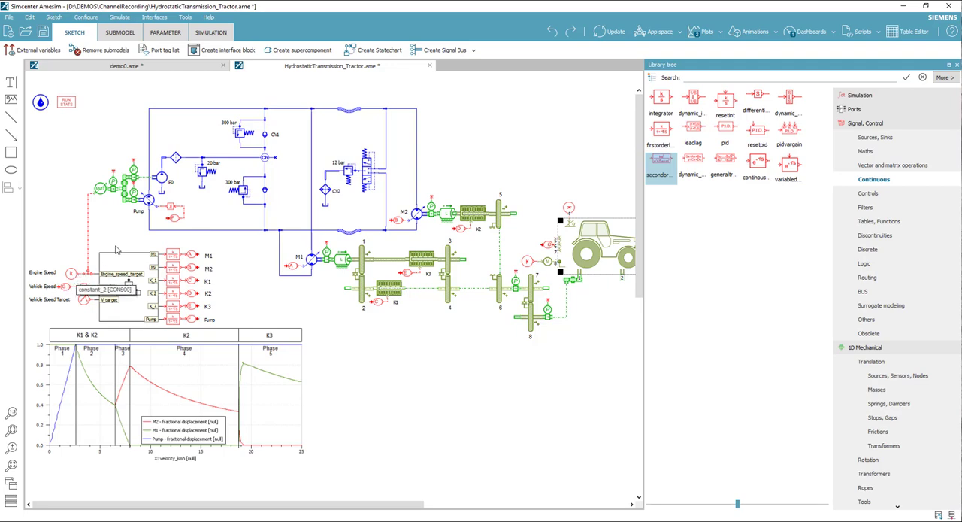
mouse_move(96, 295)
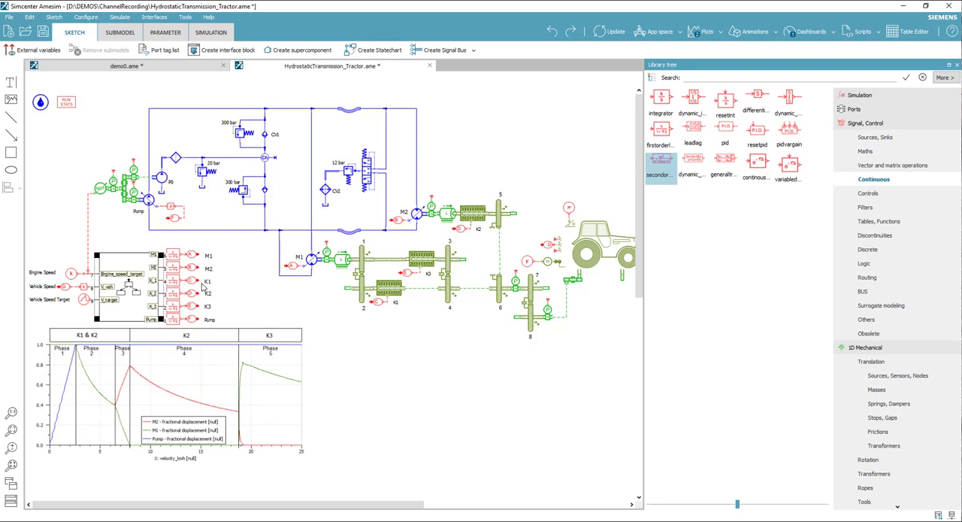
mouse_move(223, 334)
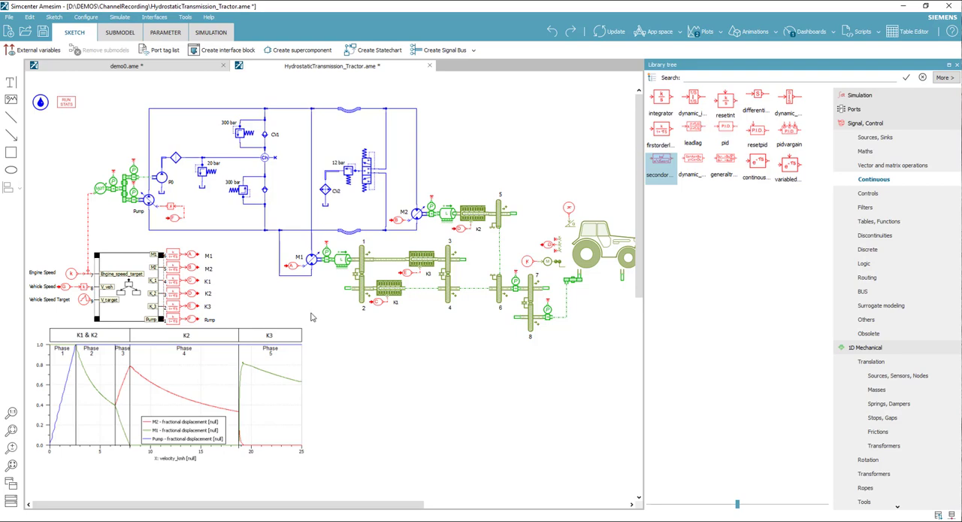
mouse_move(257, 273)
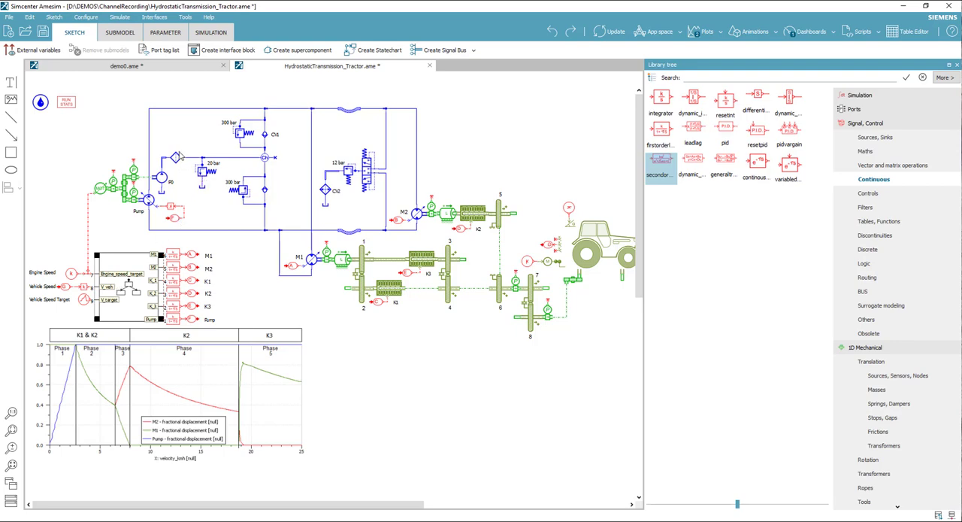
mouse_move(344, 131)
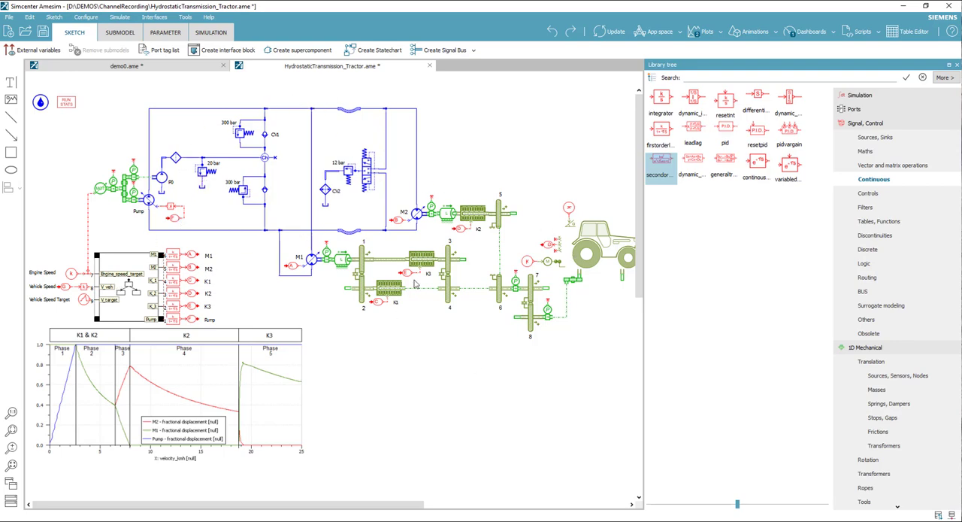
mouse_move(544, 260)
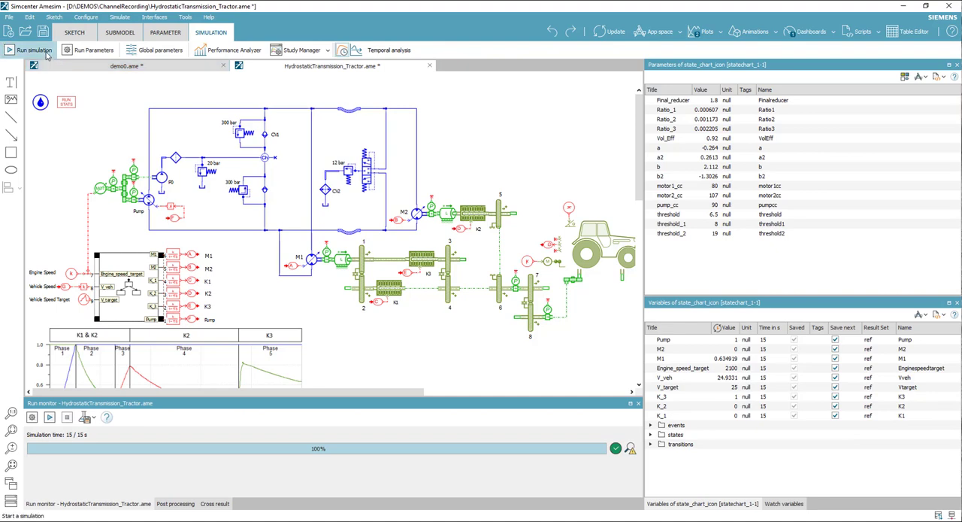
- Simulate the tractor transmission model over 15 s and view the pump-motor port pressures
left_click(33, 50)
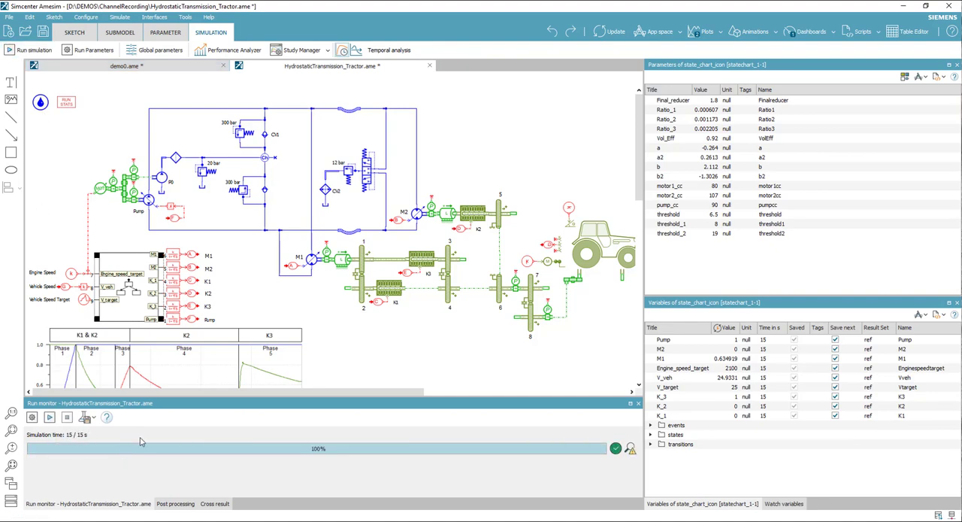
mouse_move(72, 446)
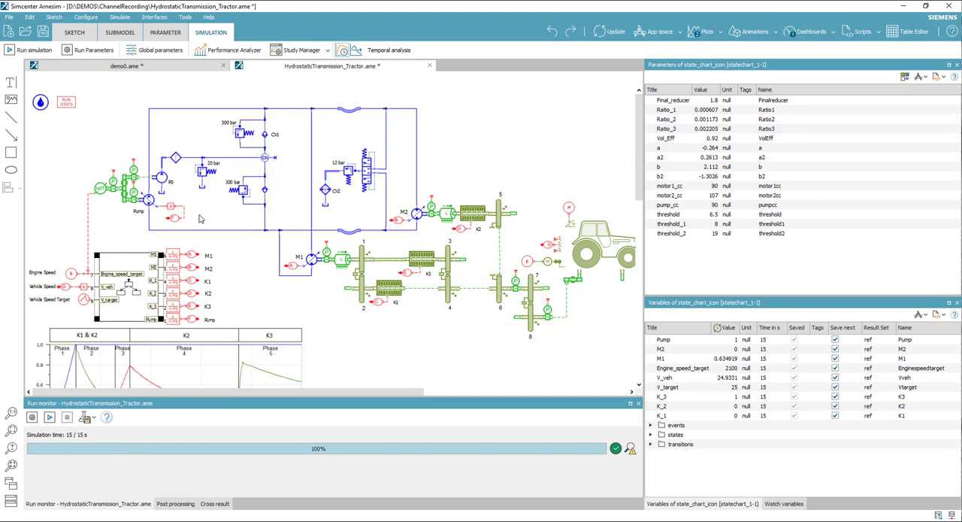
left_click(151, 199)
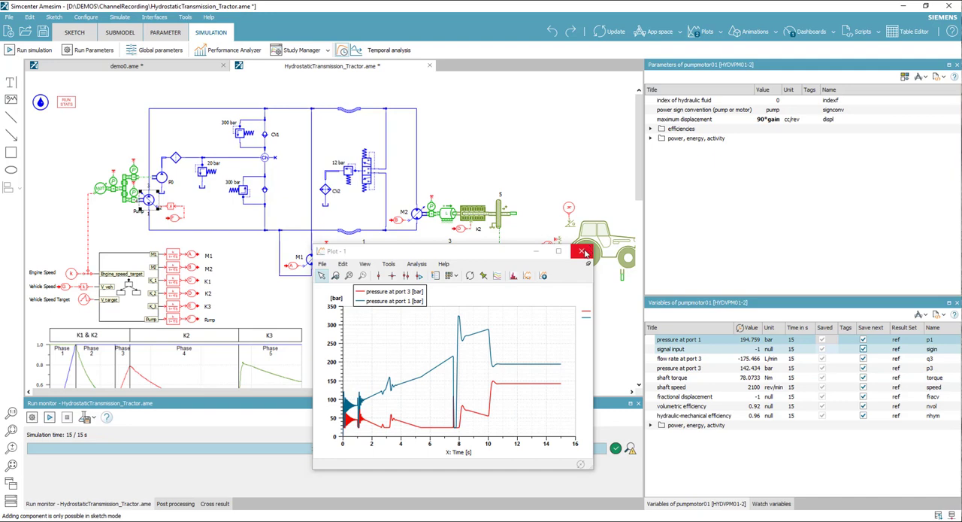
left_click(584, 251)
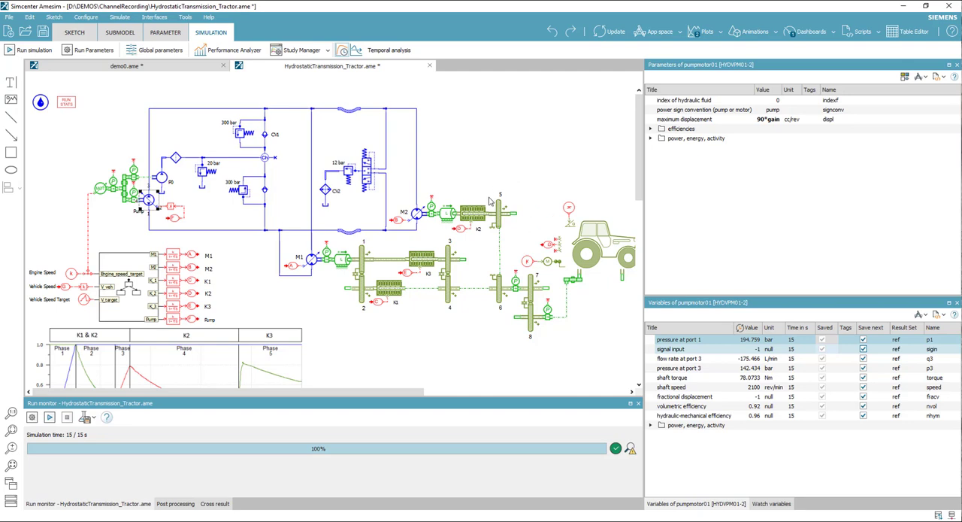
- Plot the pump-motor shaft speed and pressures and attach the plot to the component
left_click(436, 214)
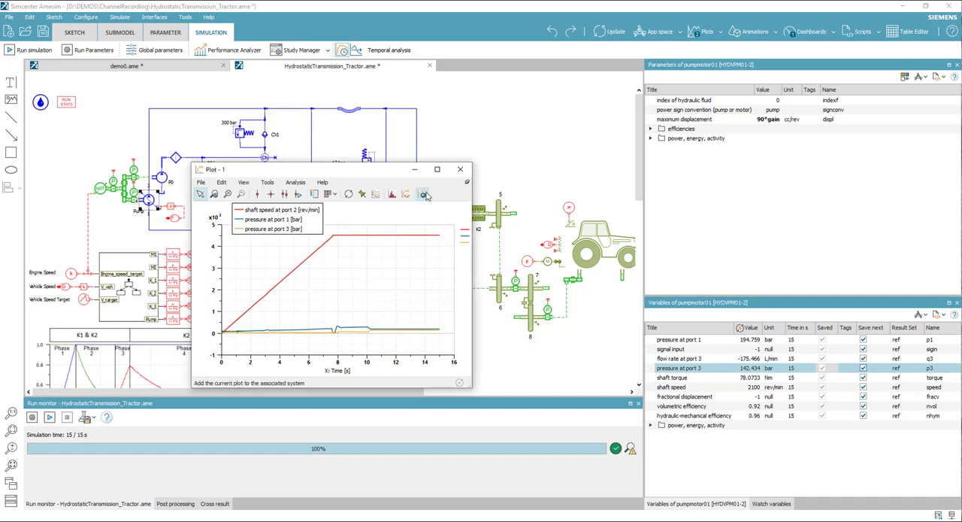
left_click(424, 194)
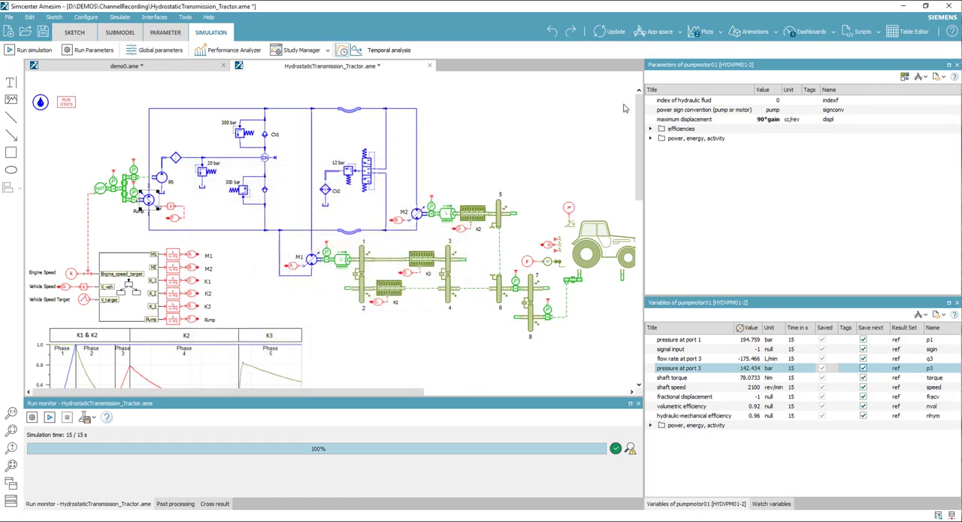
left_click(703, 30)
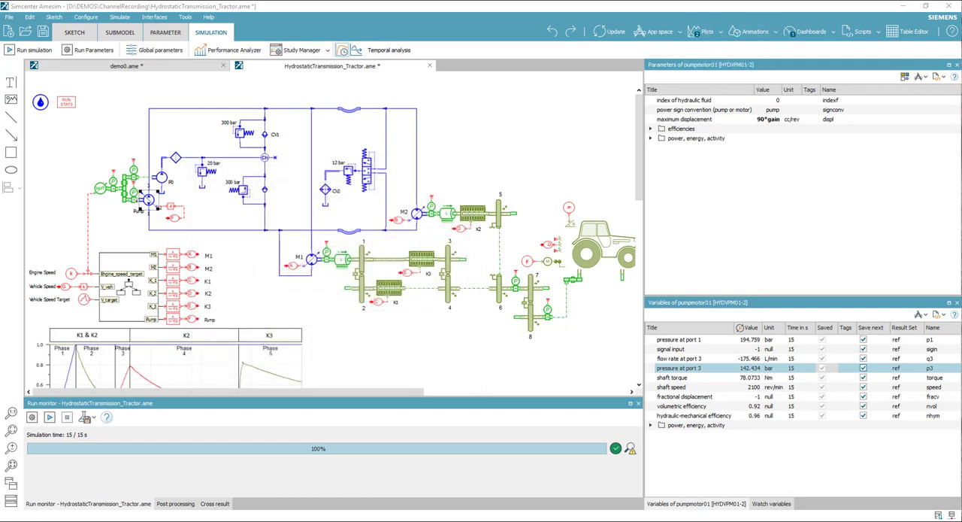
- Review saved Performance analysis plots including fractional displacement, then load the Power analysis plots
left_click(227, 49)
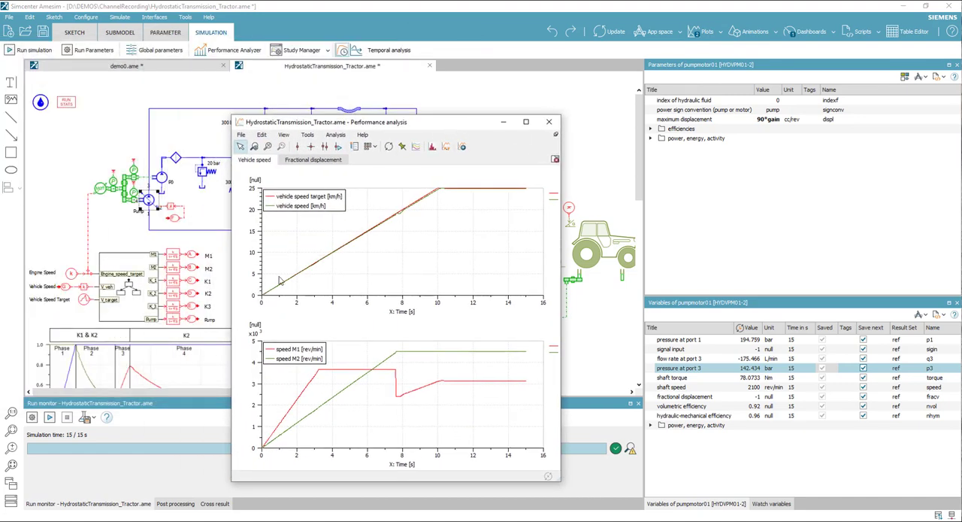
mouse_move(300, 222)
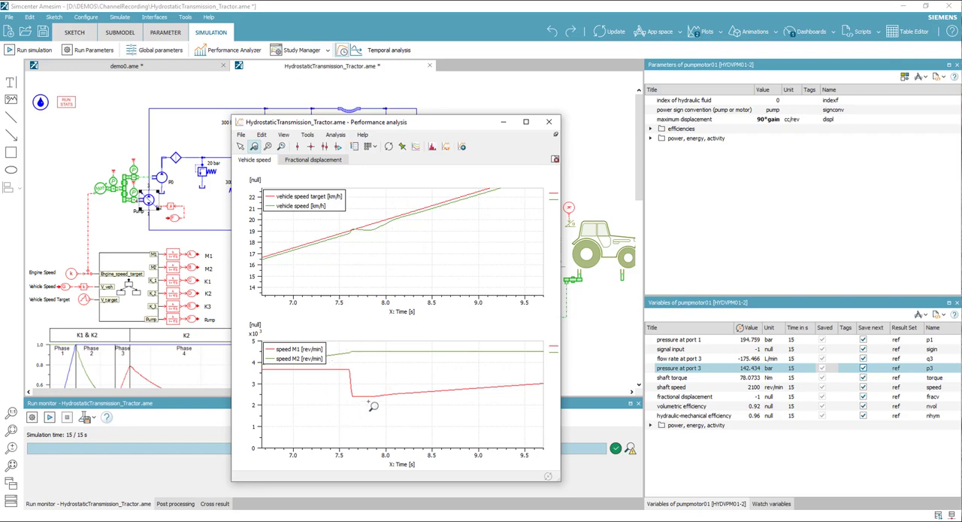
mouse_move(349, 397)
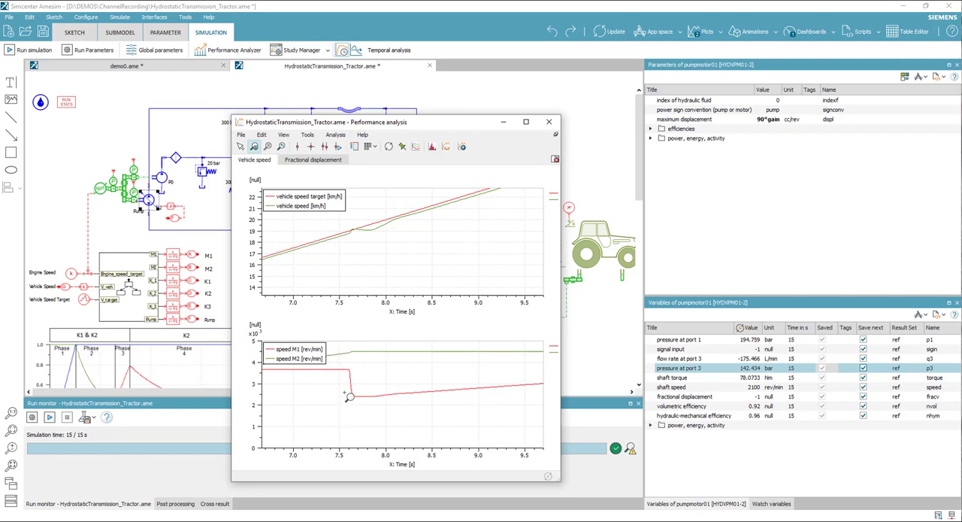
left_click(313, 159)
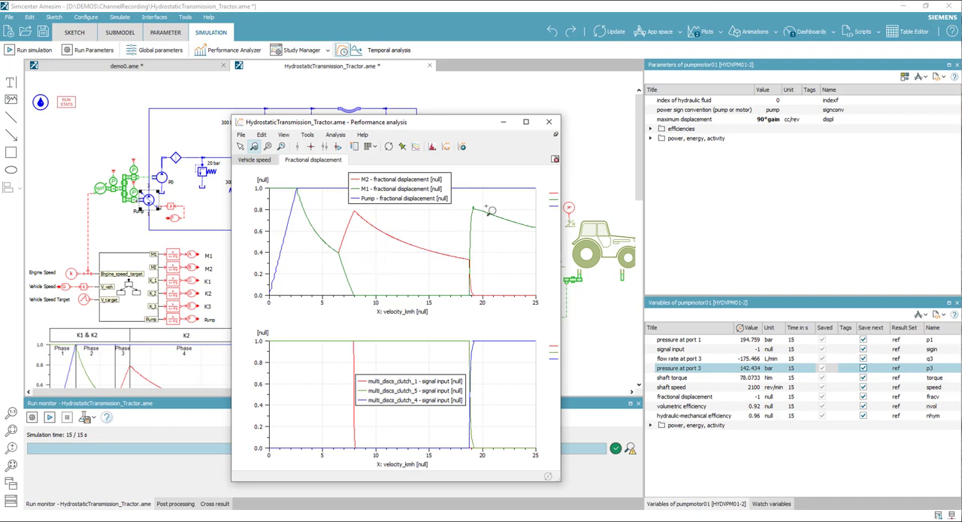
mouse_move(490, 211)
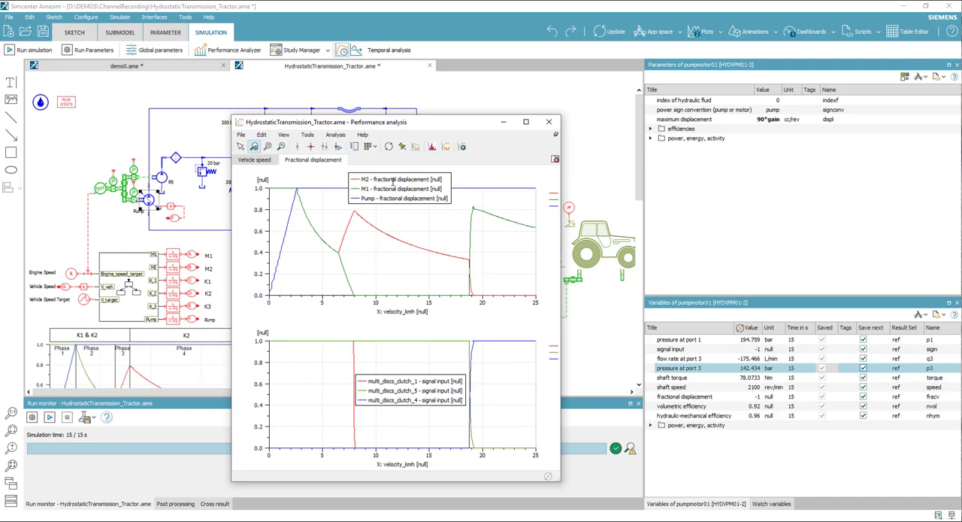
mouse_move(443, 325)
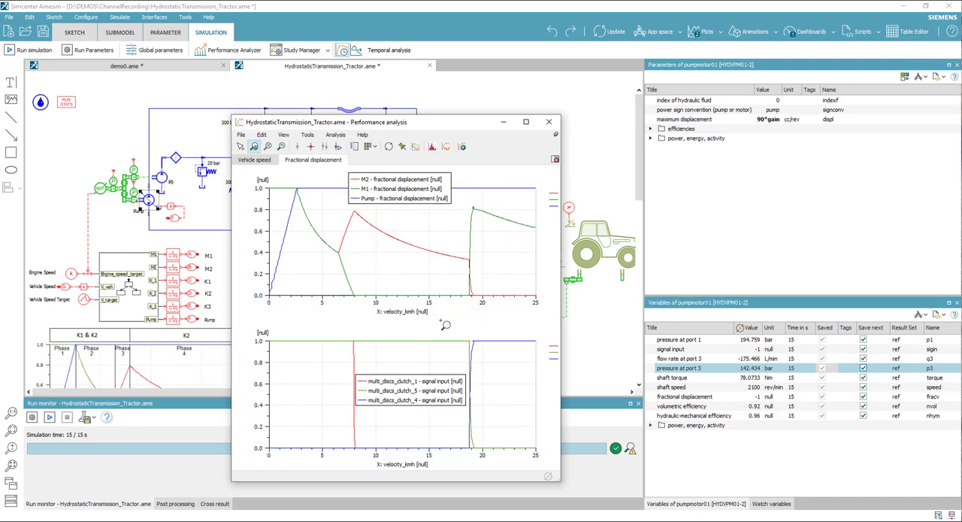
mouse_move(451, 439)
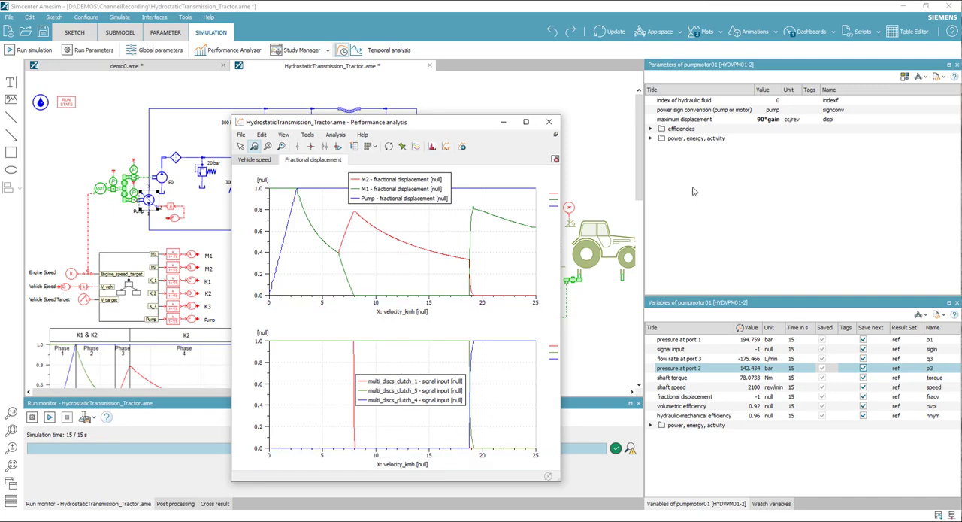
left_click(703, 31)
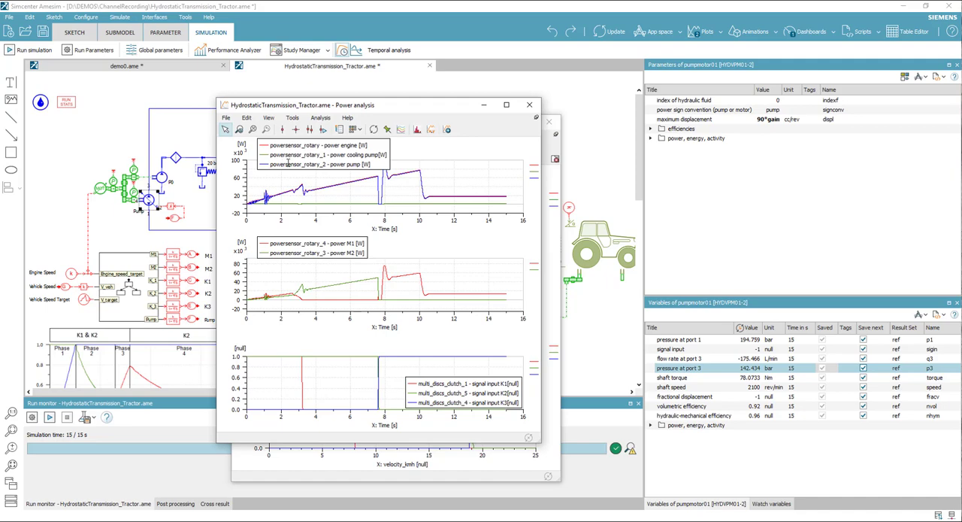
mouse_move(325, 192)
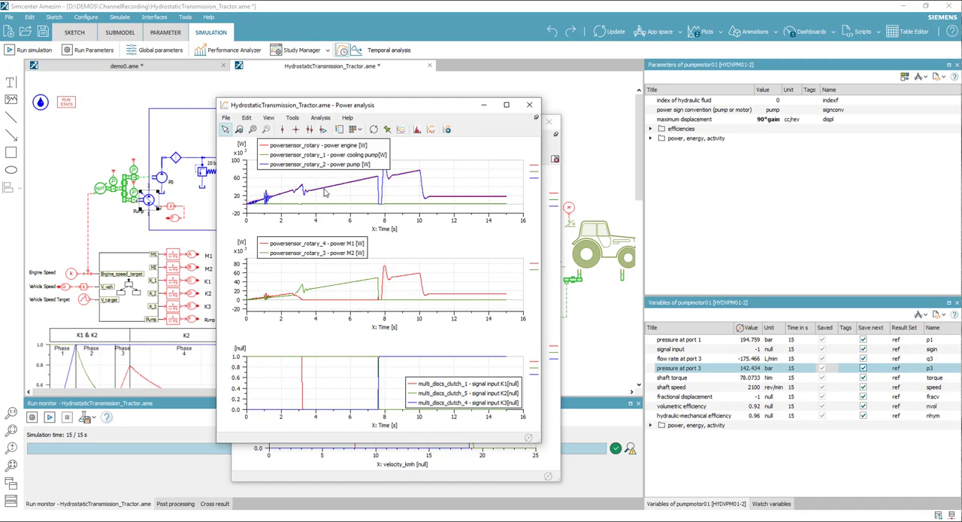
mouse_move(529, 111)
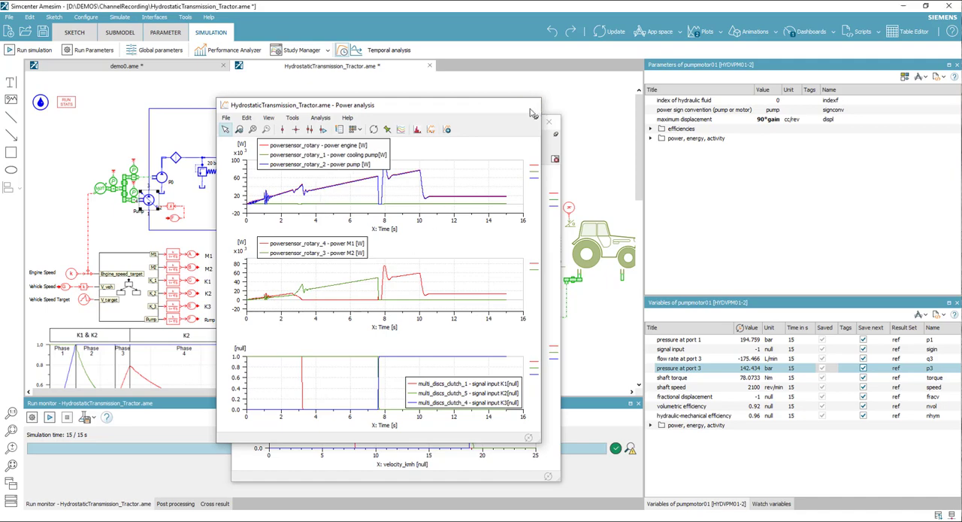
- Switch the Power analysis window to the animated power flow chart of the driveline
left_click(549, 120)
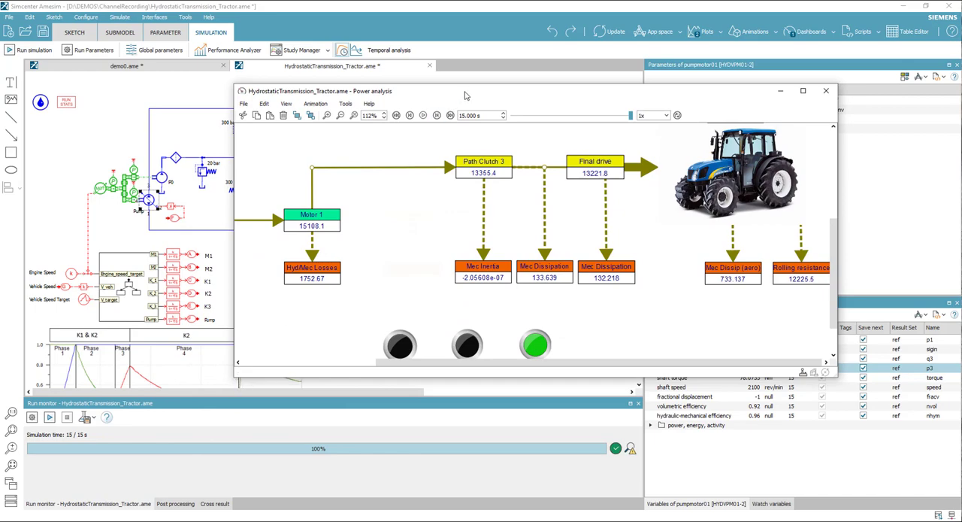
- Review the power flow chart full screen, then close it to return to the tractor model
left_click(803, 91)
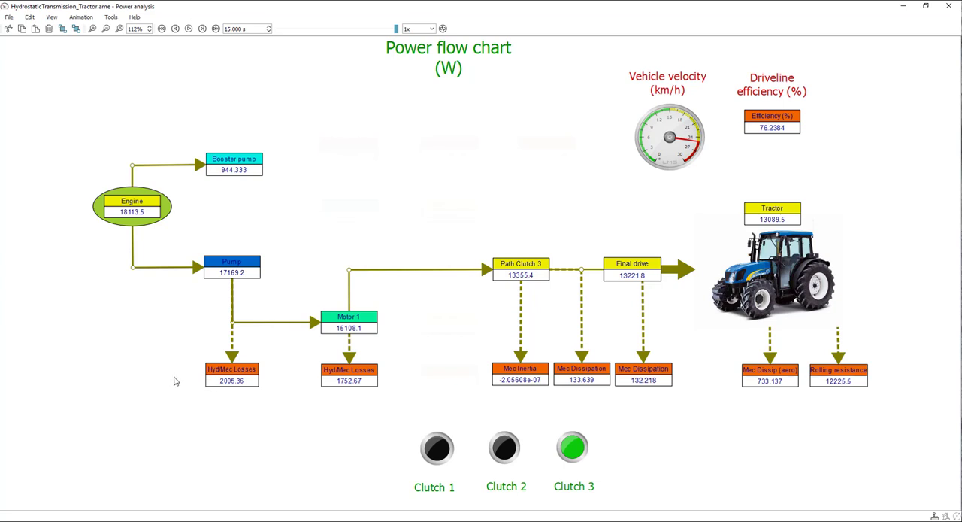
mouse_move(162, 28)
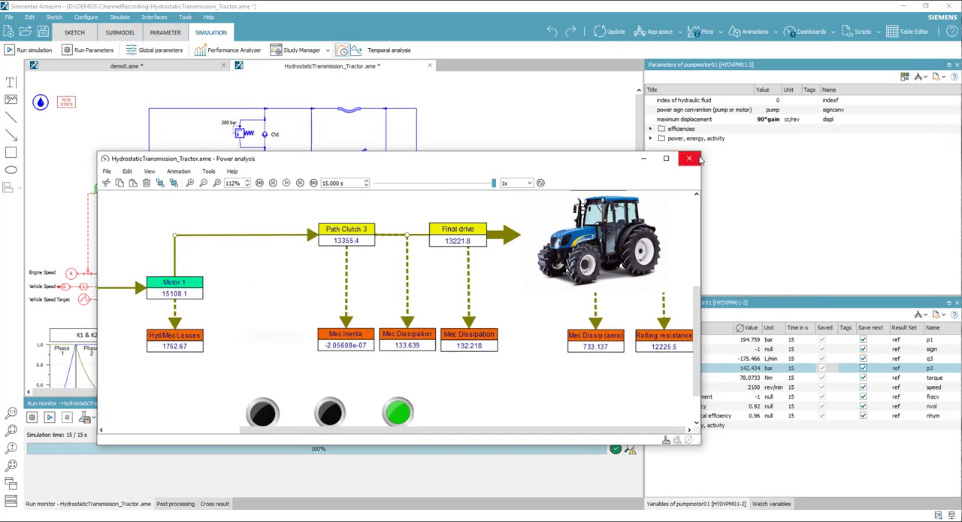
left_click(689, 158)
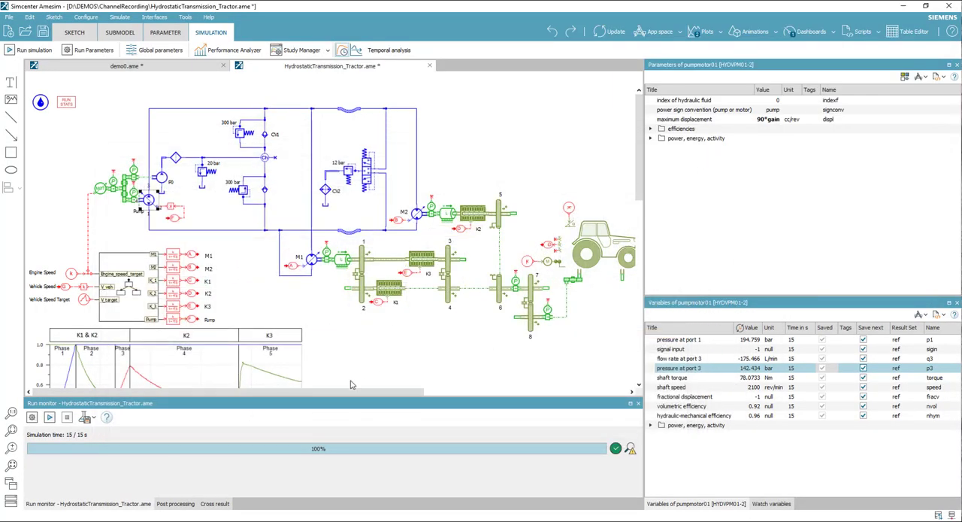